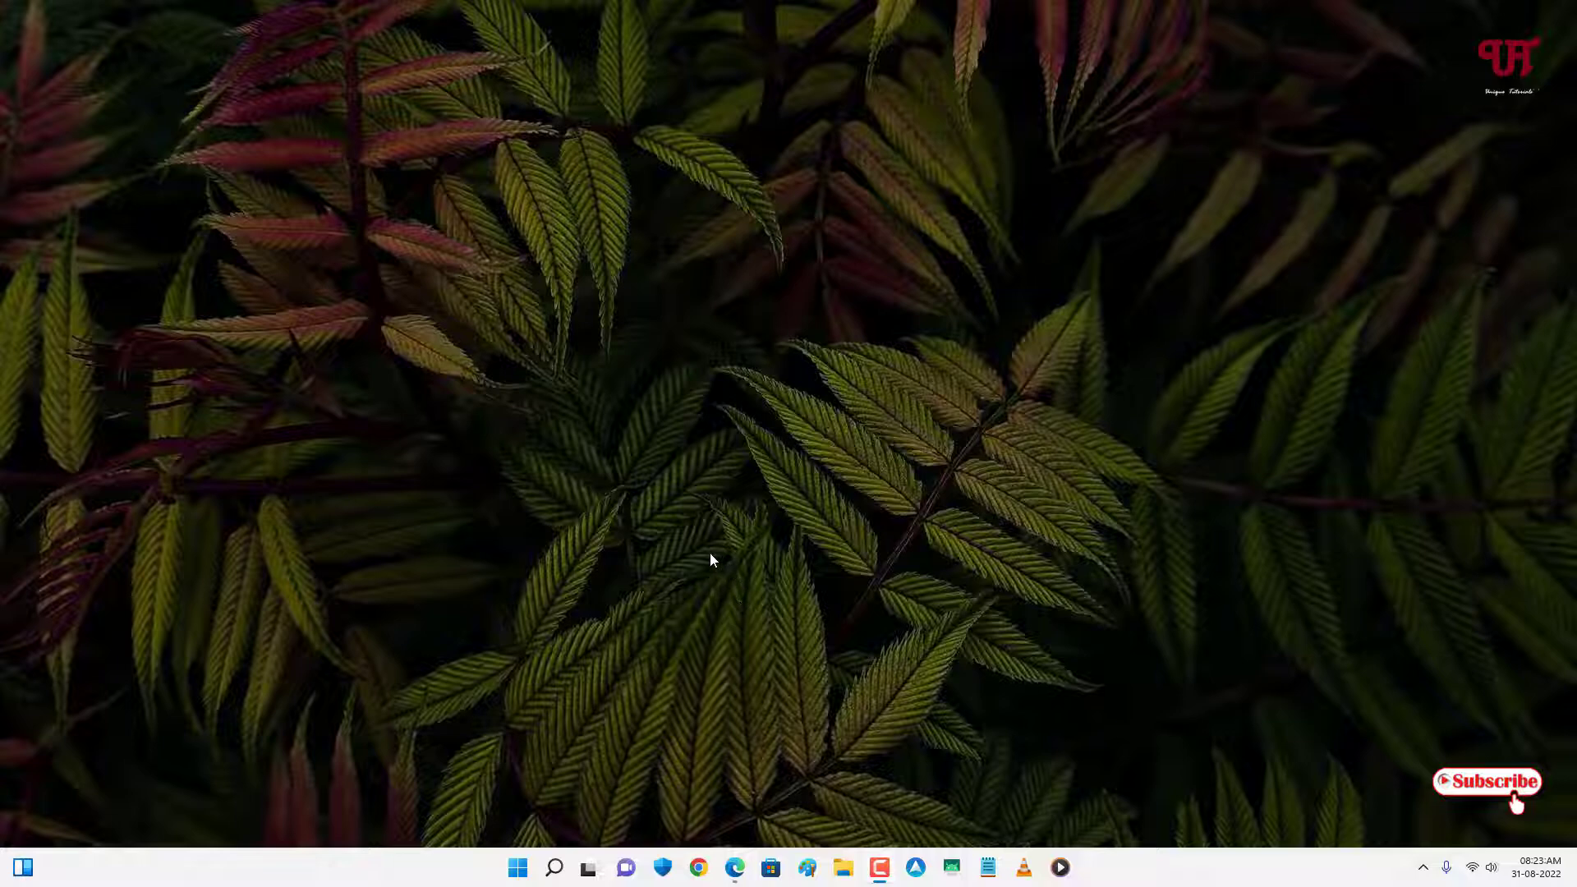
{"action": "mouse_move", "coordinate": [594, 623]}
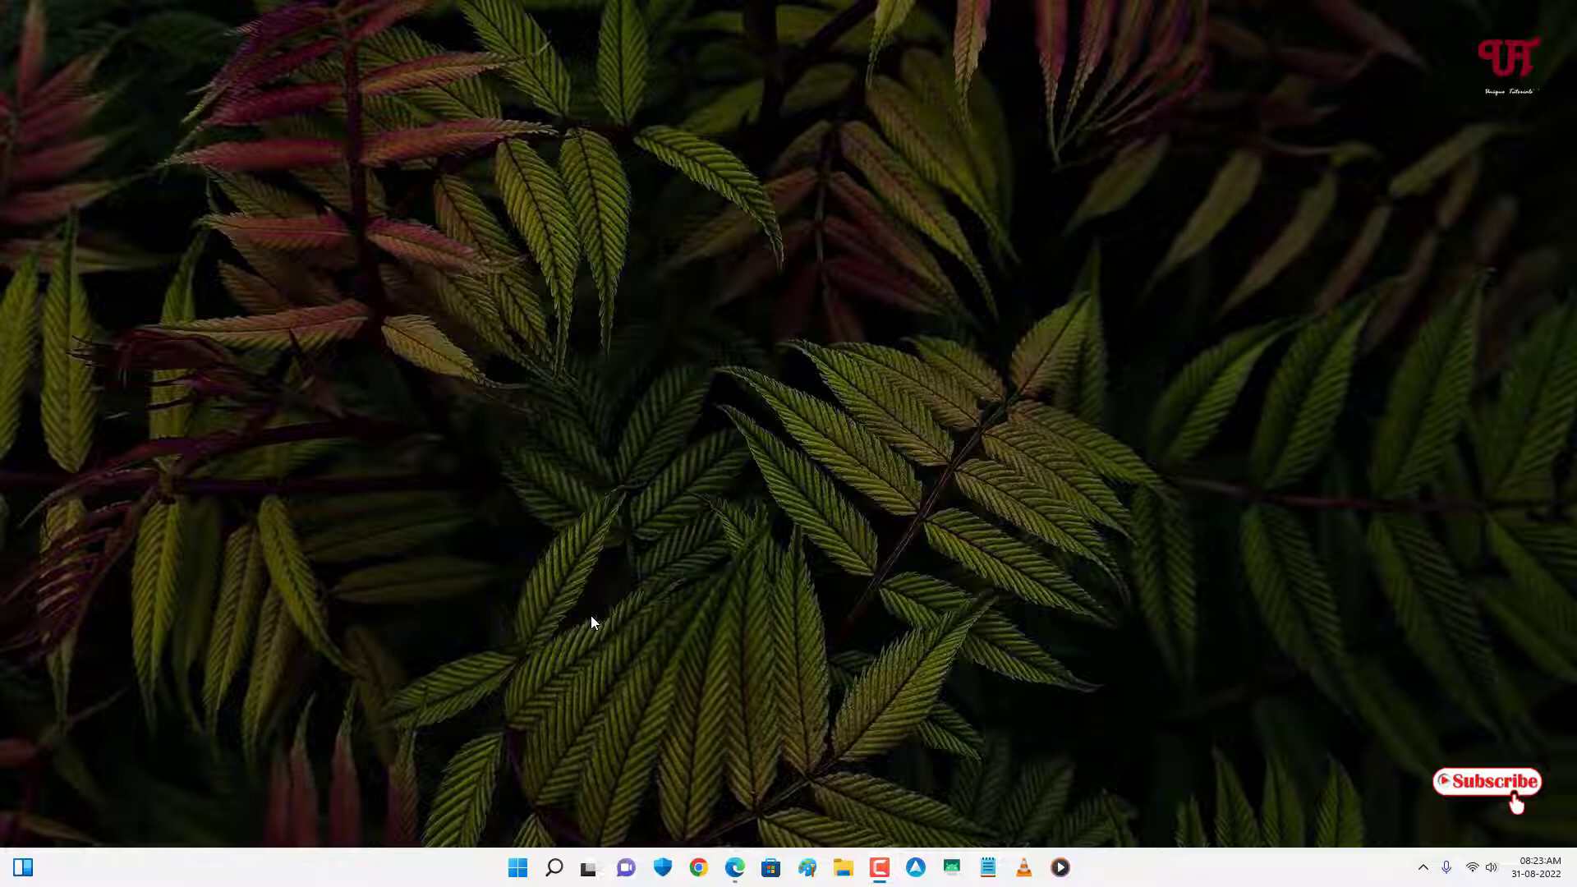
{"action": "mouse_move", "coordinate": [743, 742]}
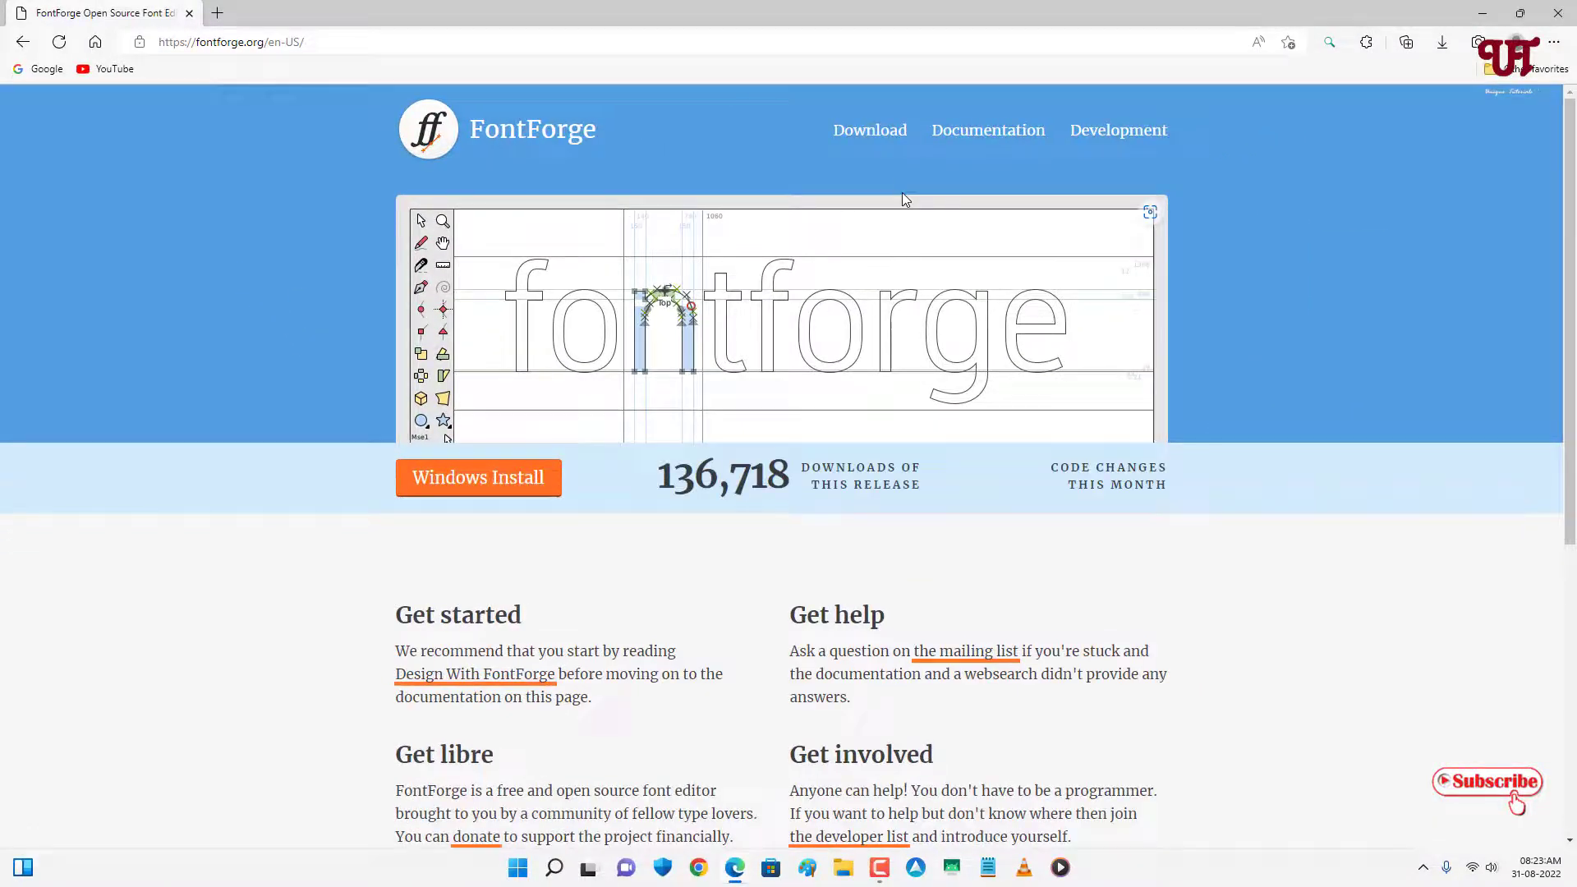
{"action": "mouse_move", "coordinate": [871, 135]}
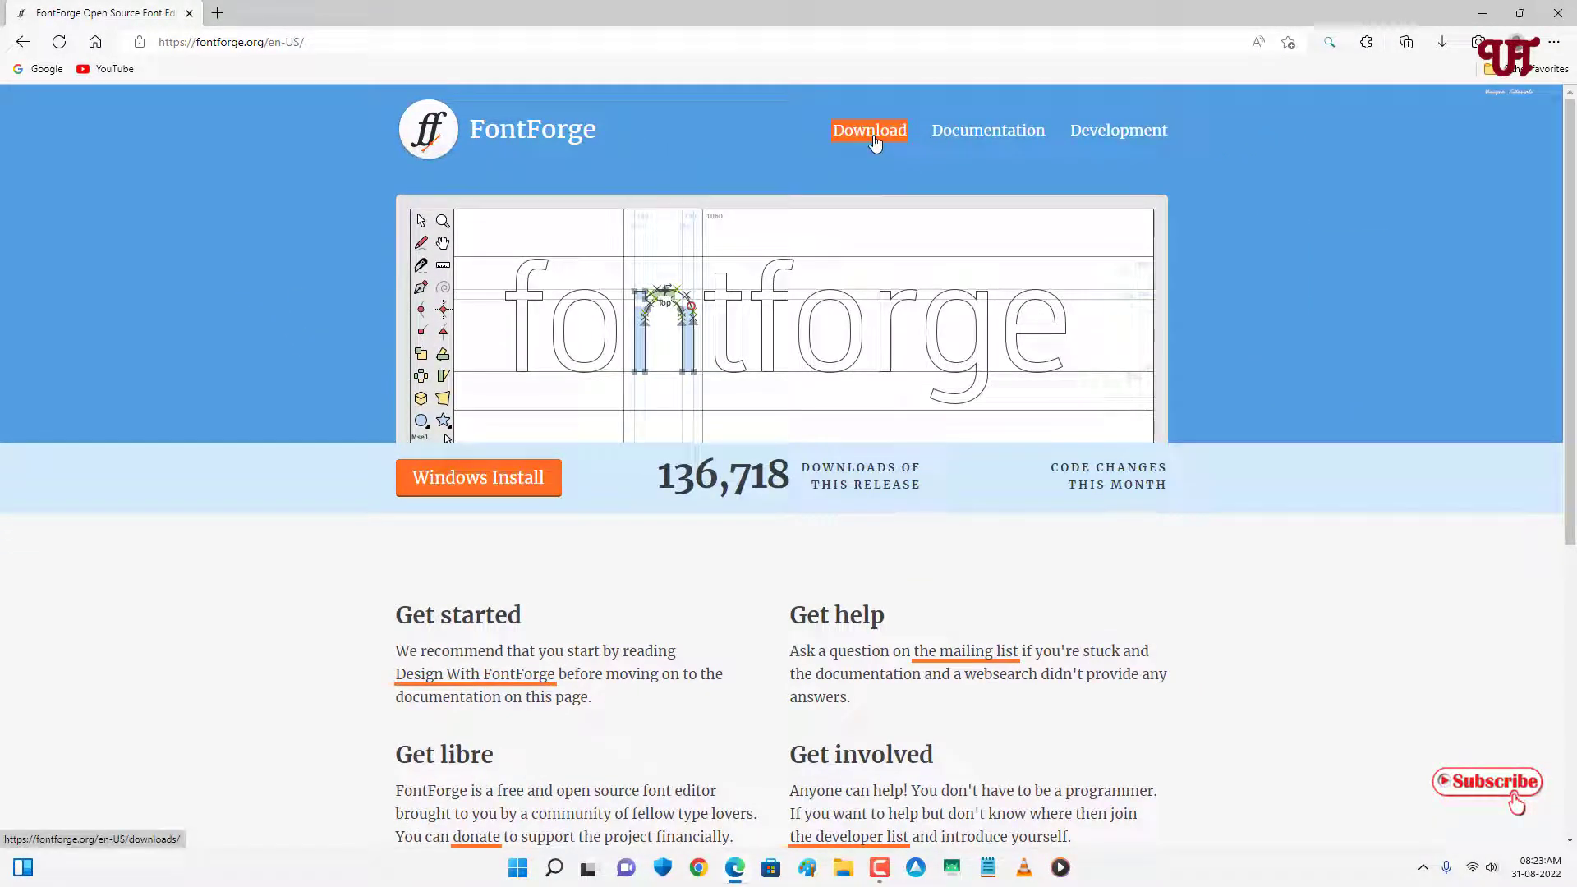
Navigate the FontForge site to the Windows release download page, confirming the prompts.
{"action": "left_click", "coordinate": [871, 131]}
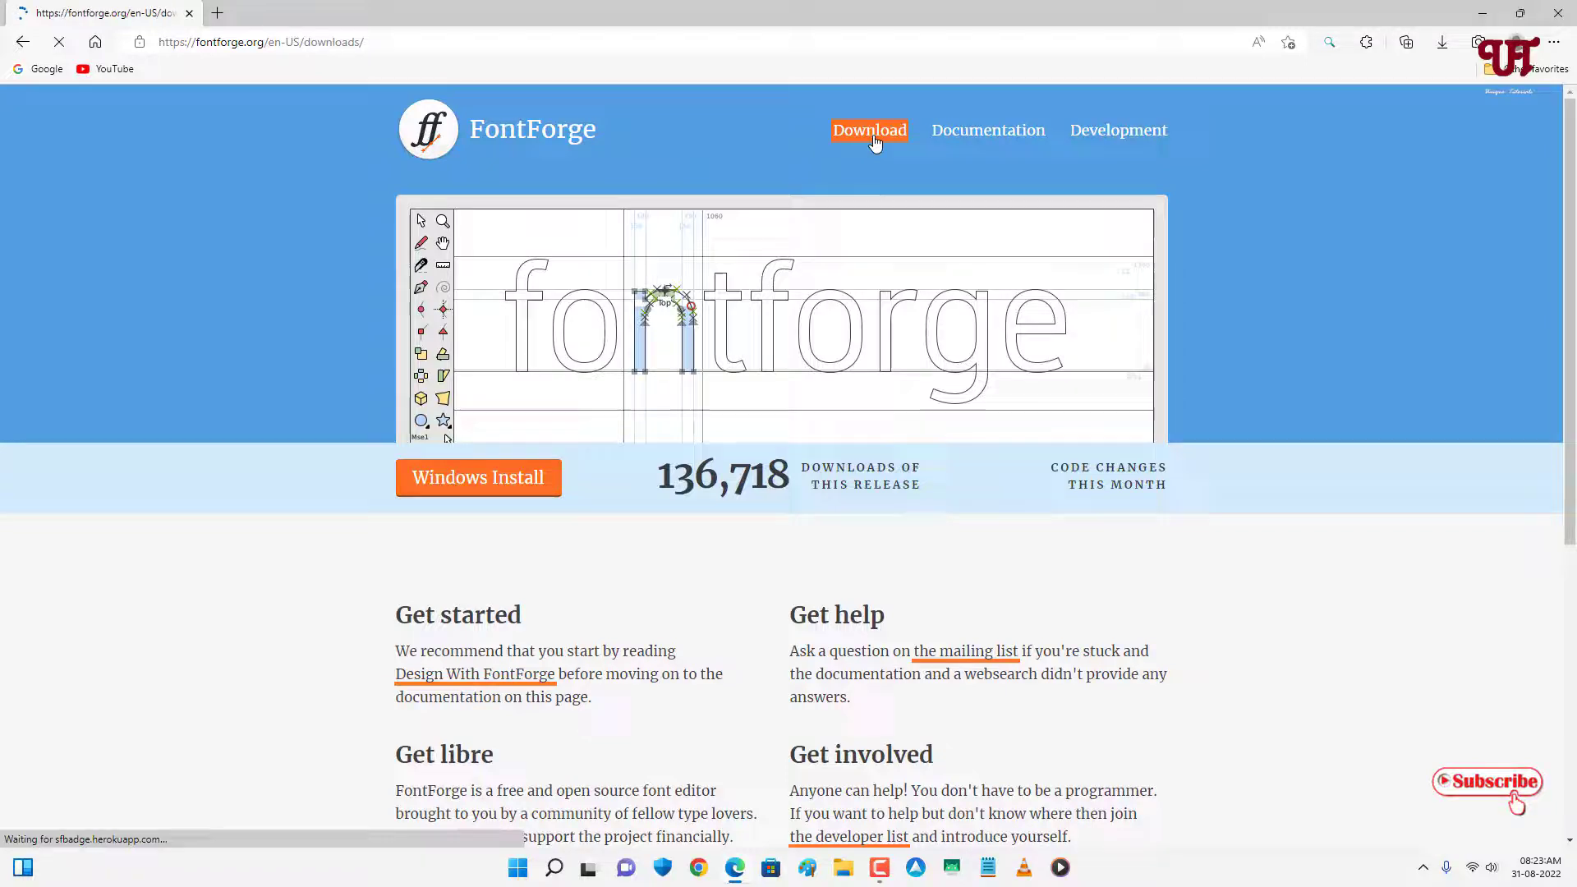
{"action": "left_click", "coordinate": [871, 130]}
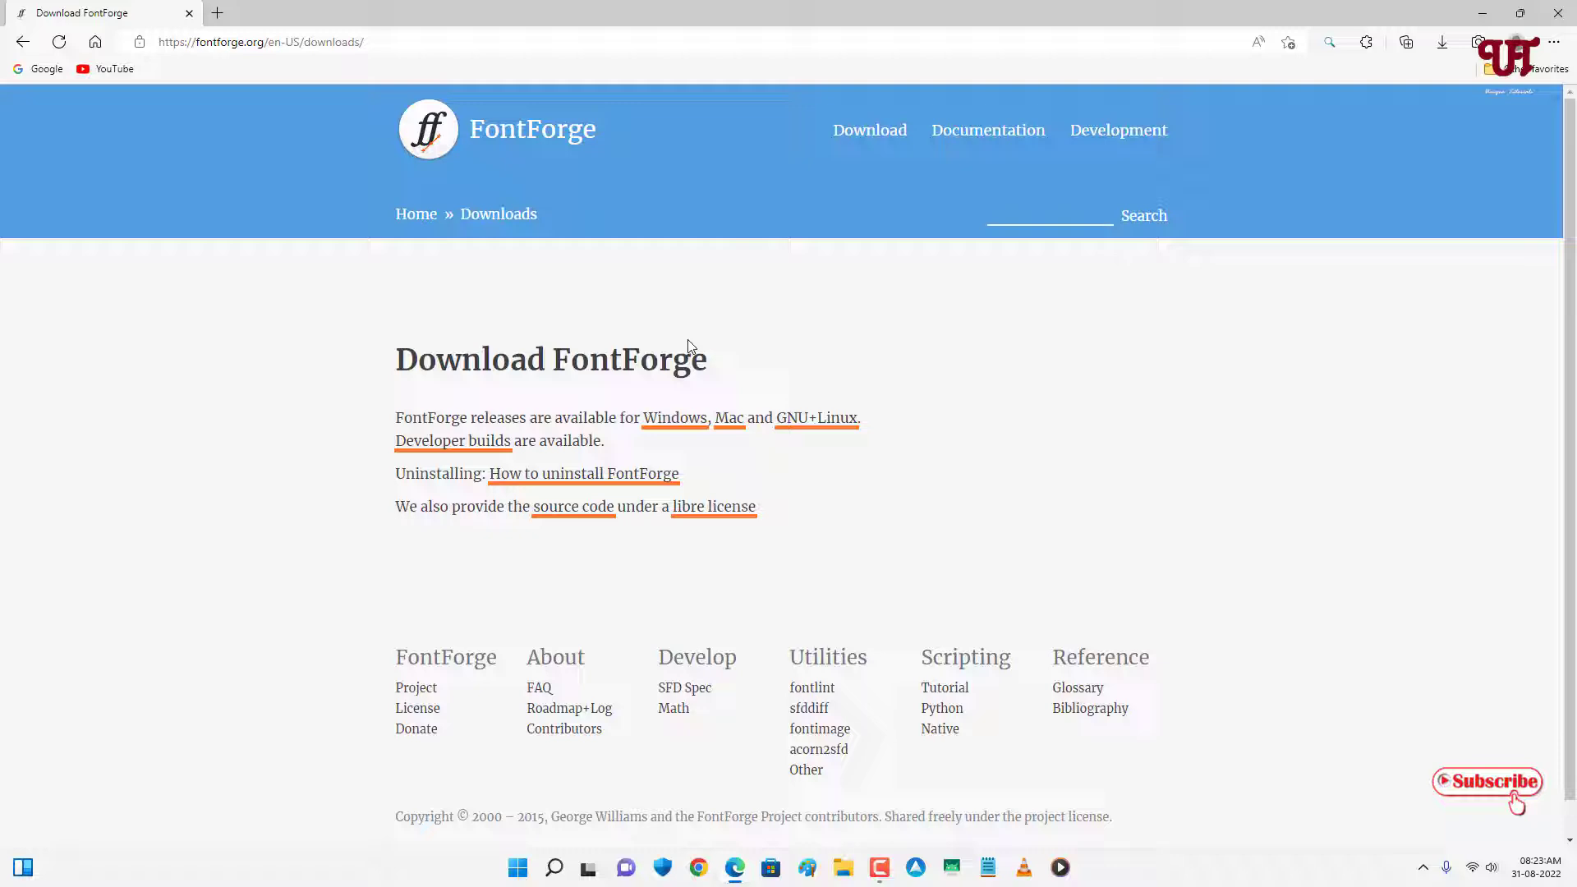
{"action": "mouse_move", "coordinate": [678, 430]}
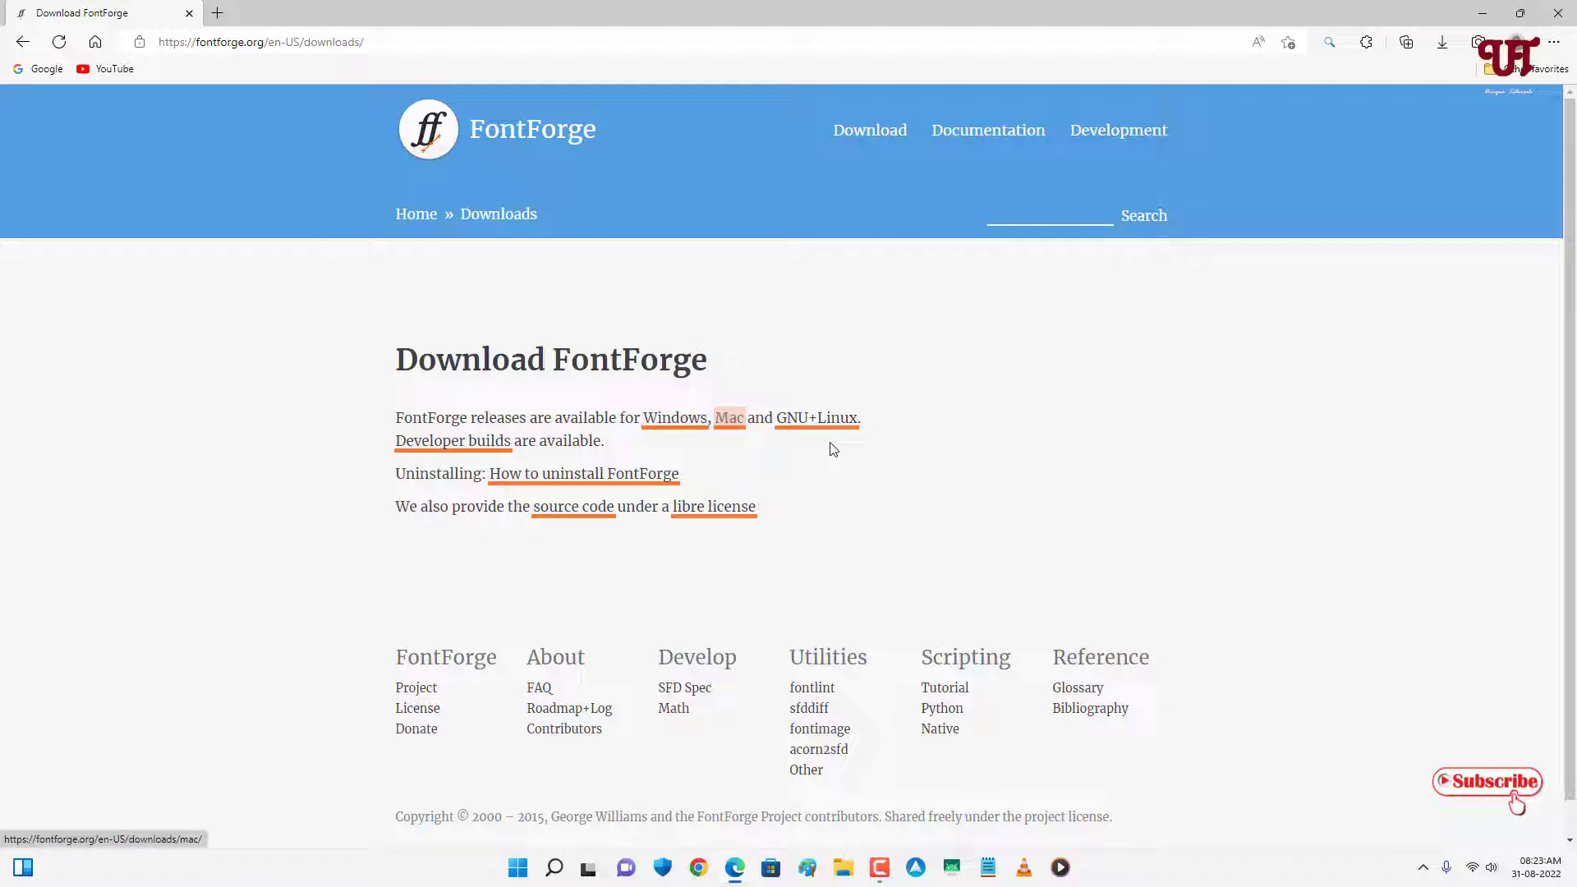
{"action": "mouse_move", "coordinate": [736, 468]}
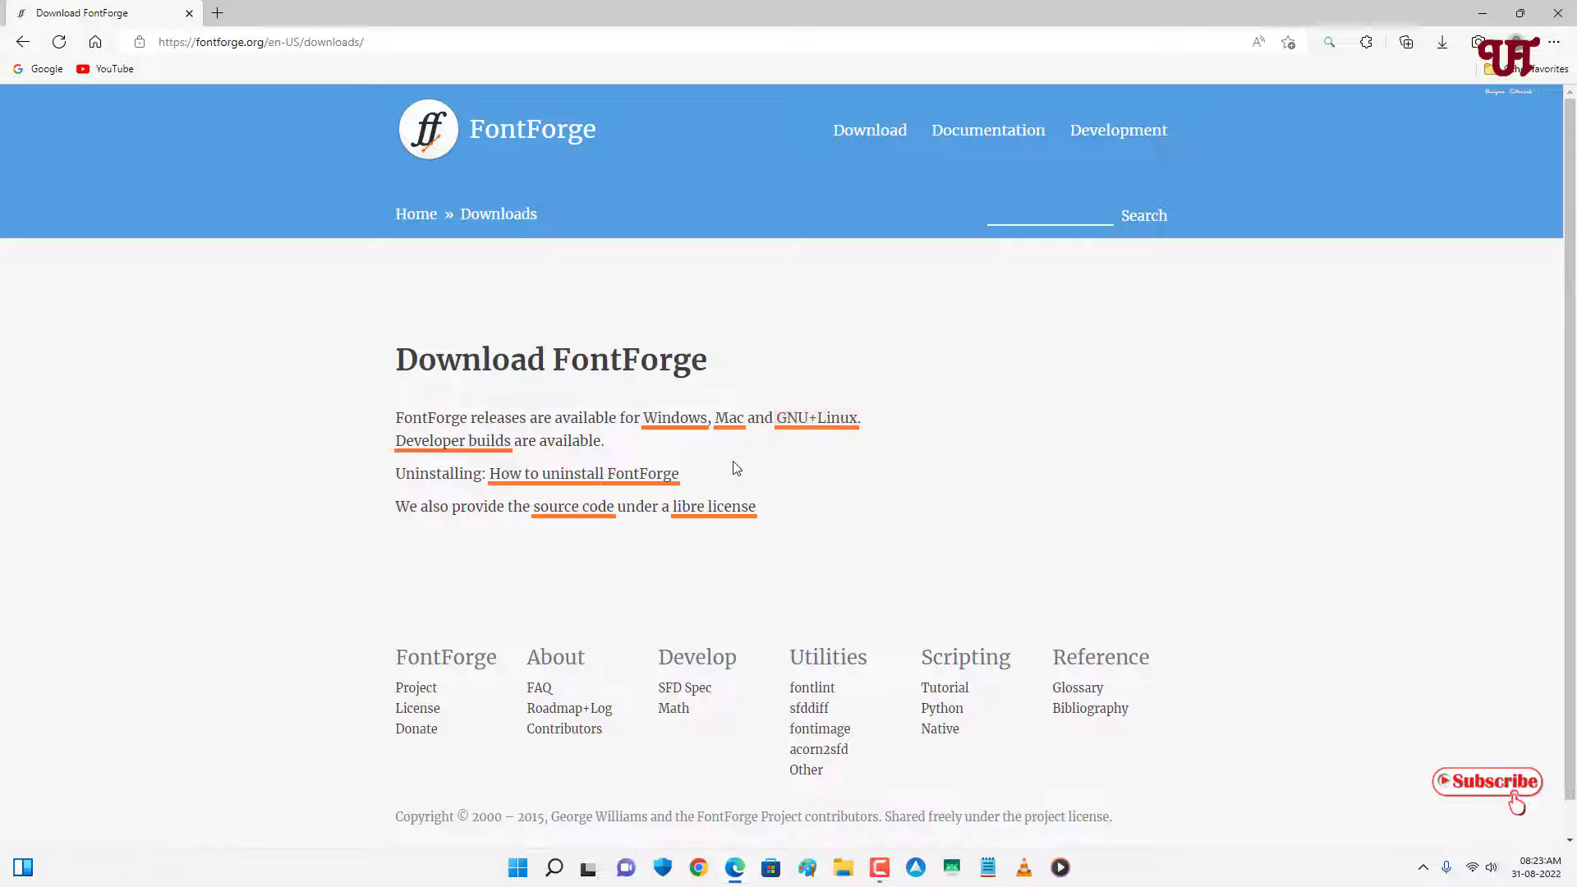
{"action": "mouse_move", "coordinate": [674, 419]}
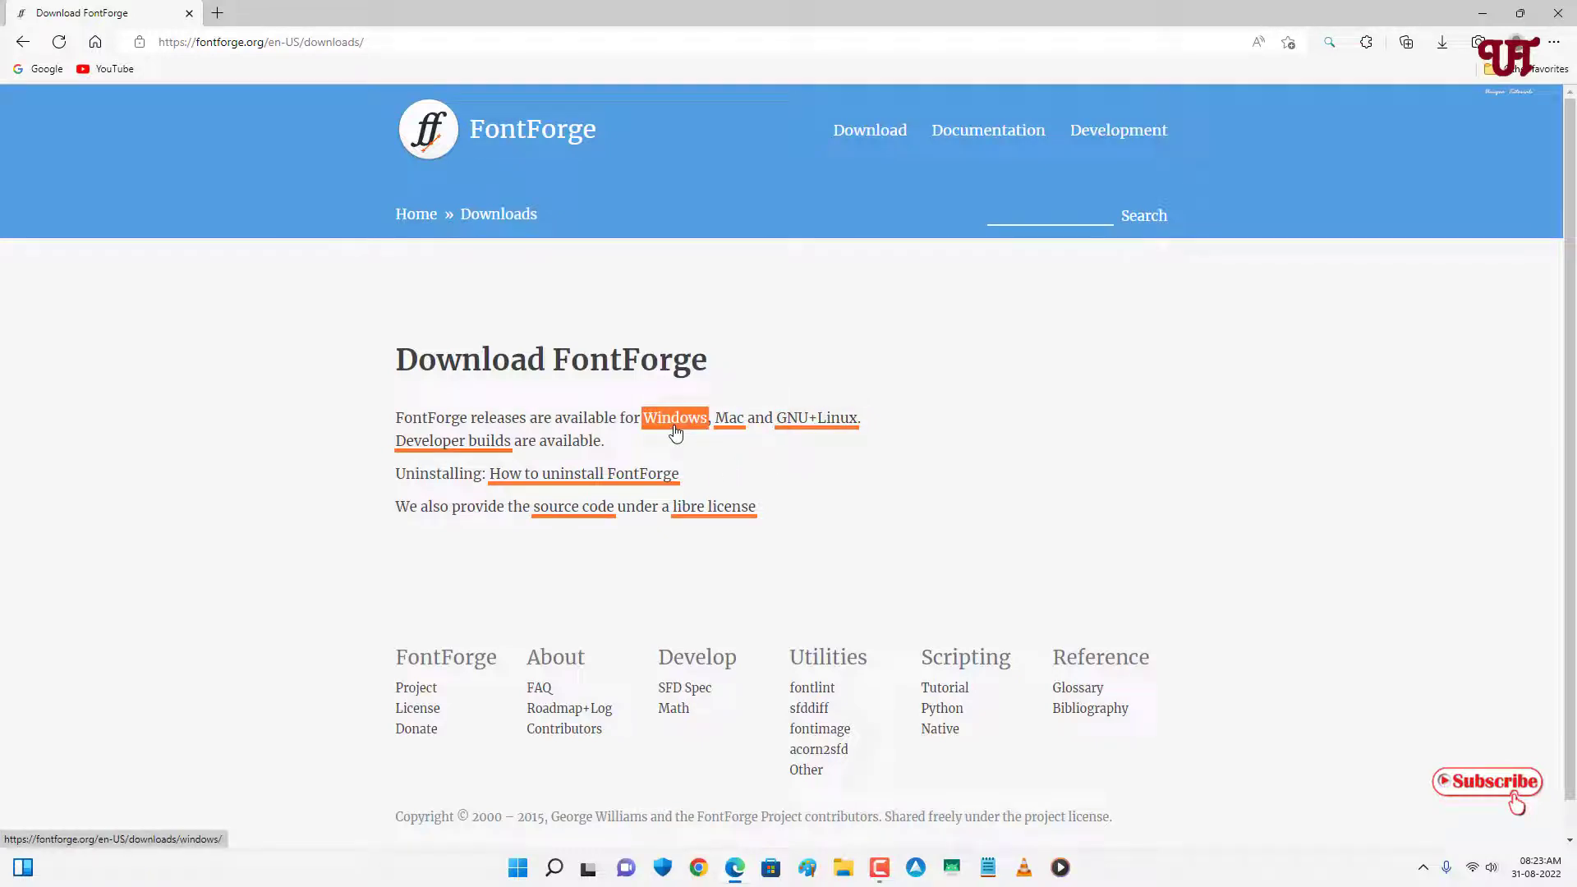
{"action": "left_click", "coordinate": [674, 419]}
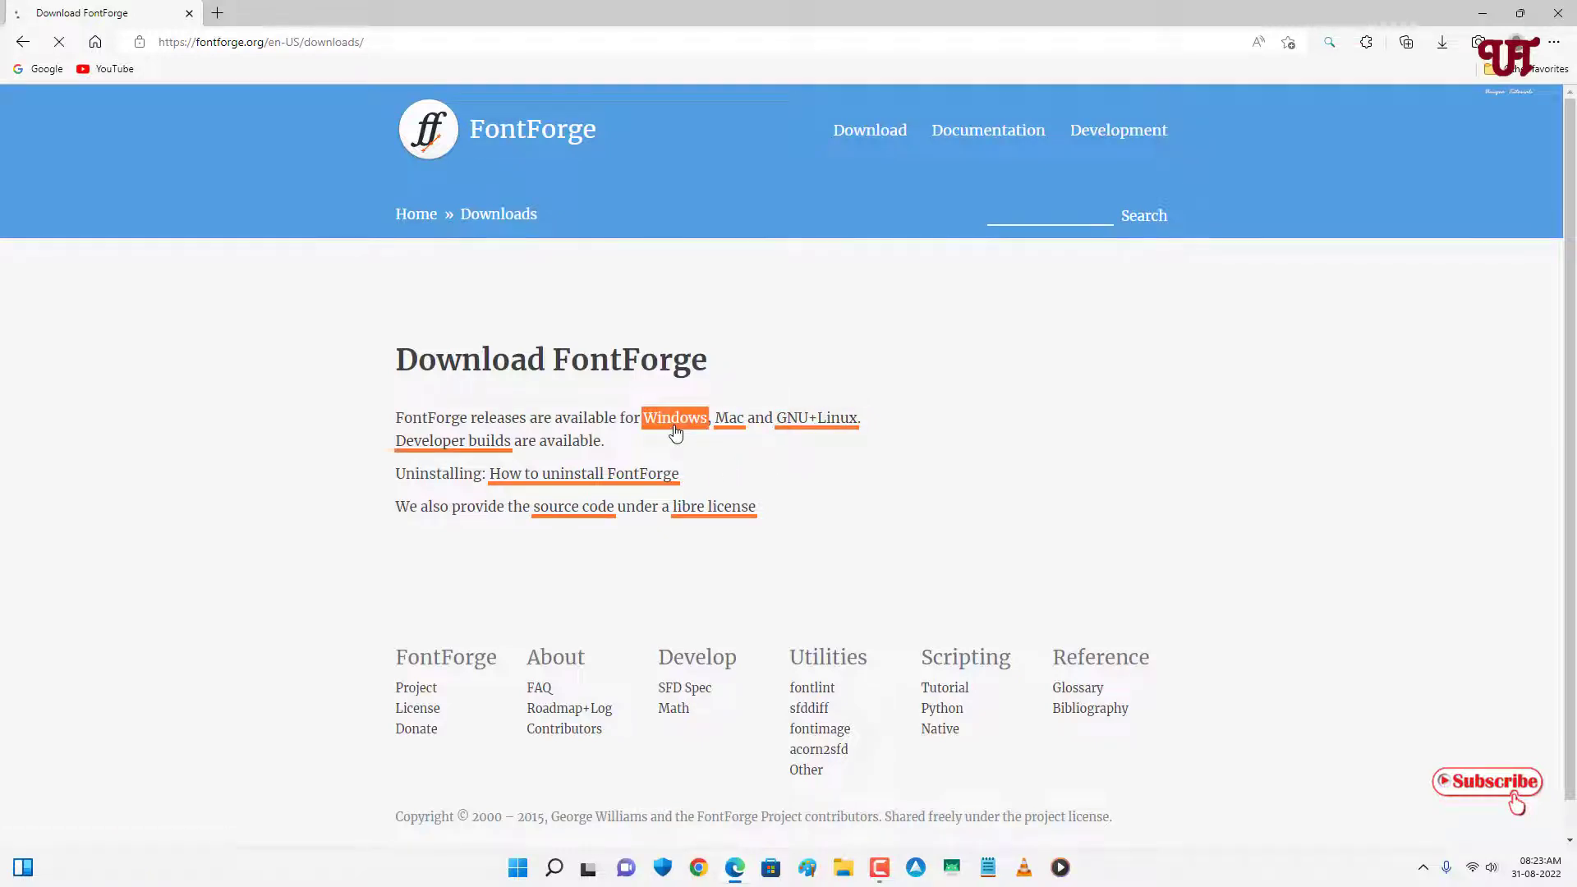
{"action": "left_click", "coordinate": [674, 419]}
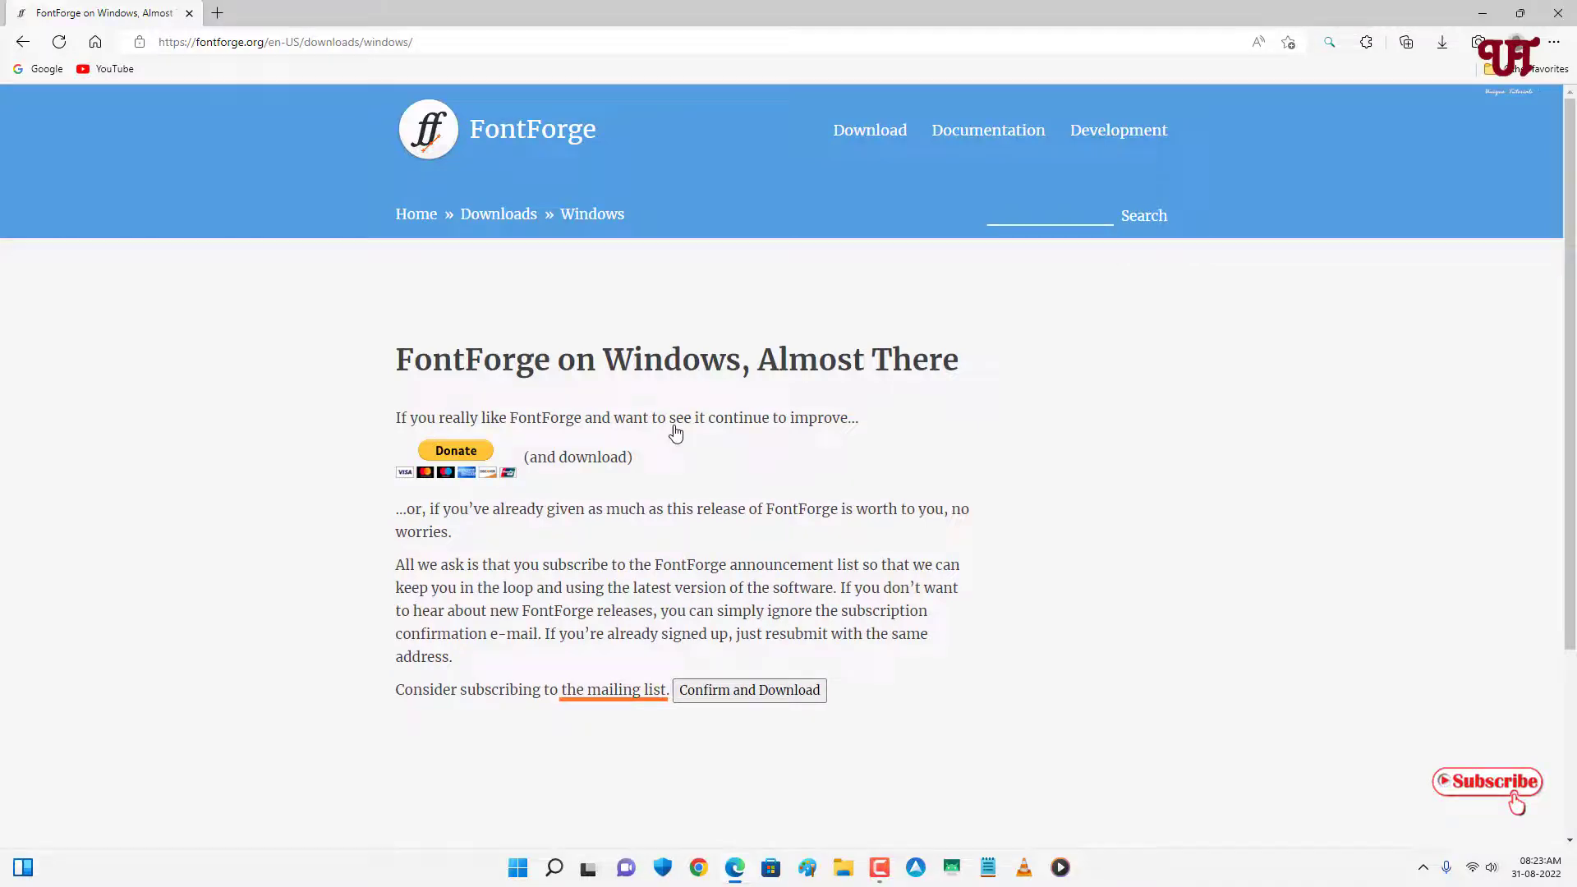
{"action": "mouse_move", "coordinate": [772, 693]}
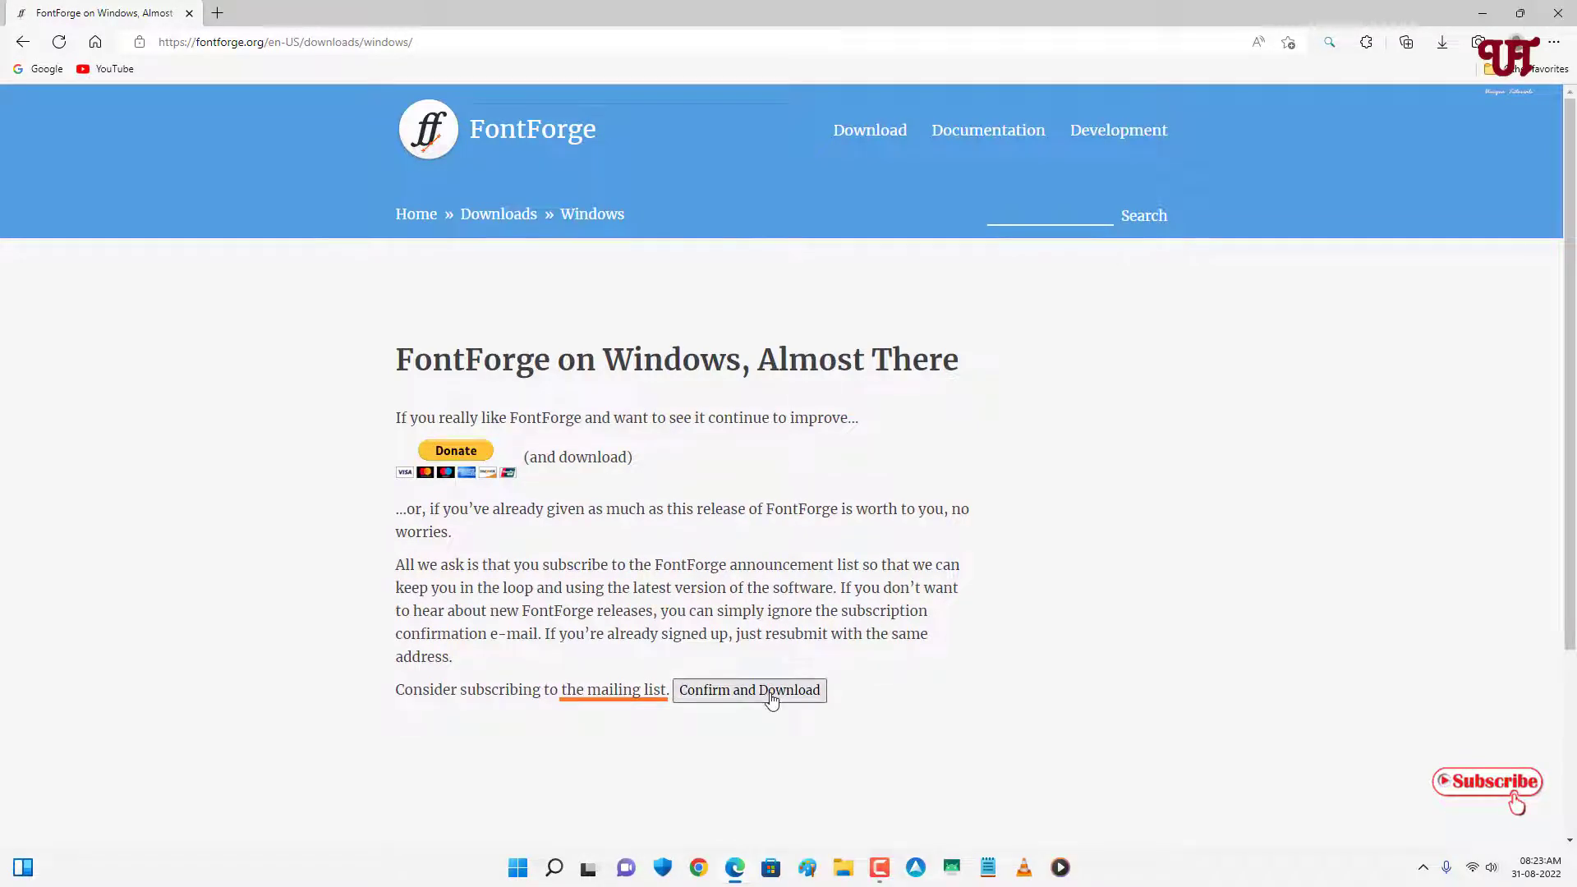
{"action": "left_click", "coordinate": [749, 691]}
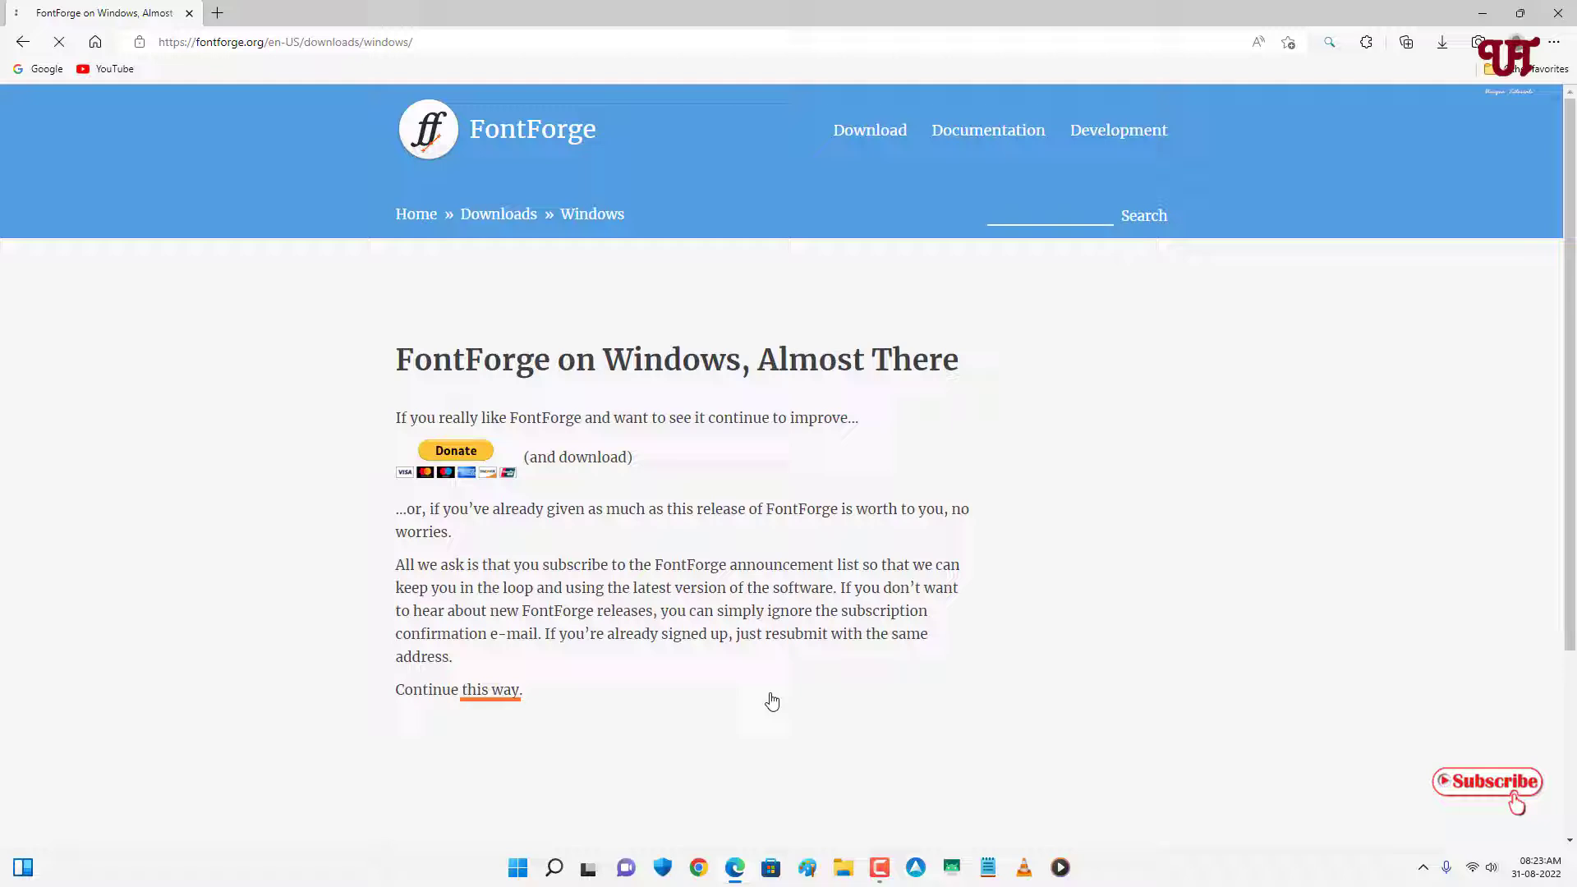
{"action": "left_click", "coordinate": [486, 690]}
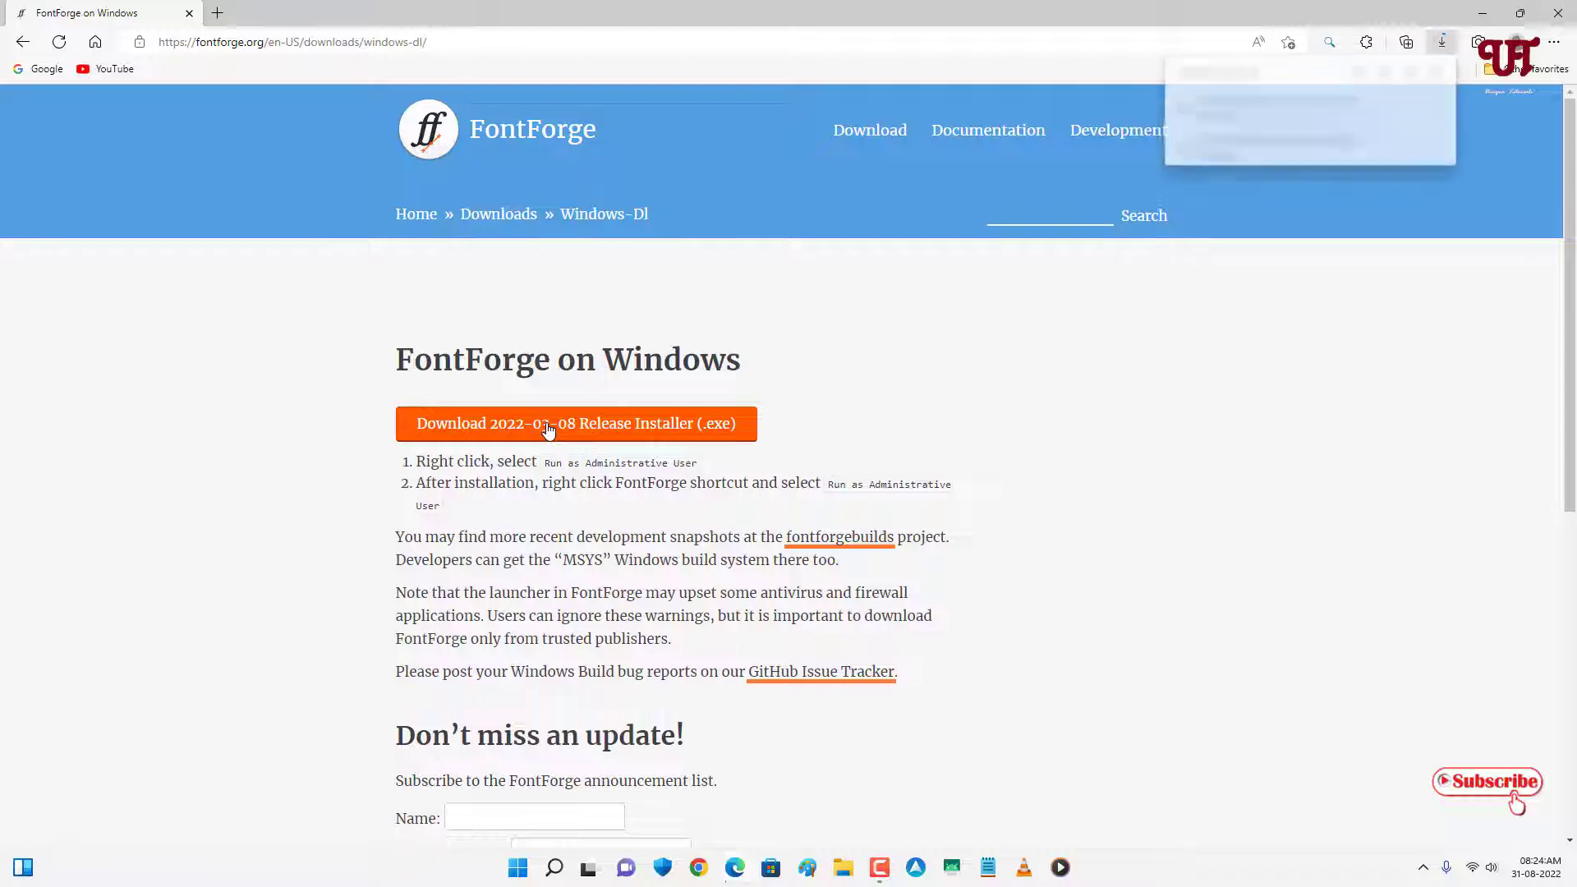
Download the 2022-03-08 Windows installer, reveal it in its folder and launch it.
{"action": "left_click", "coordinate": [549, 424]}
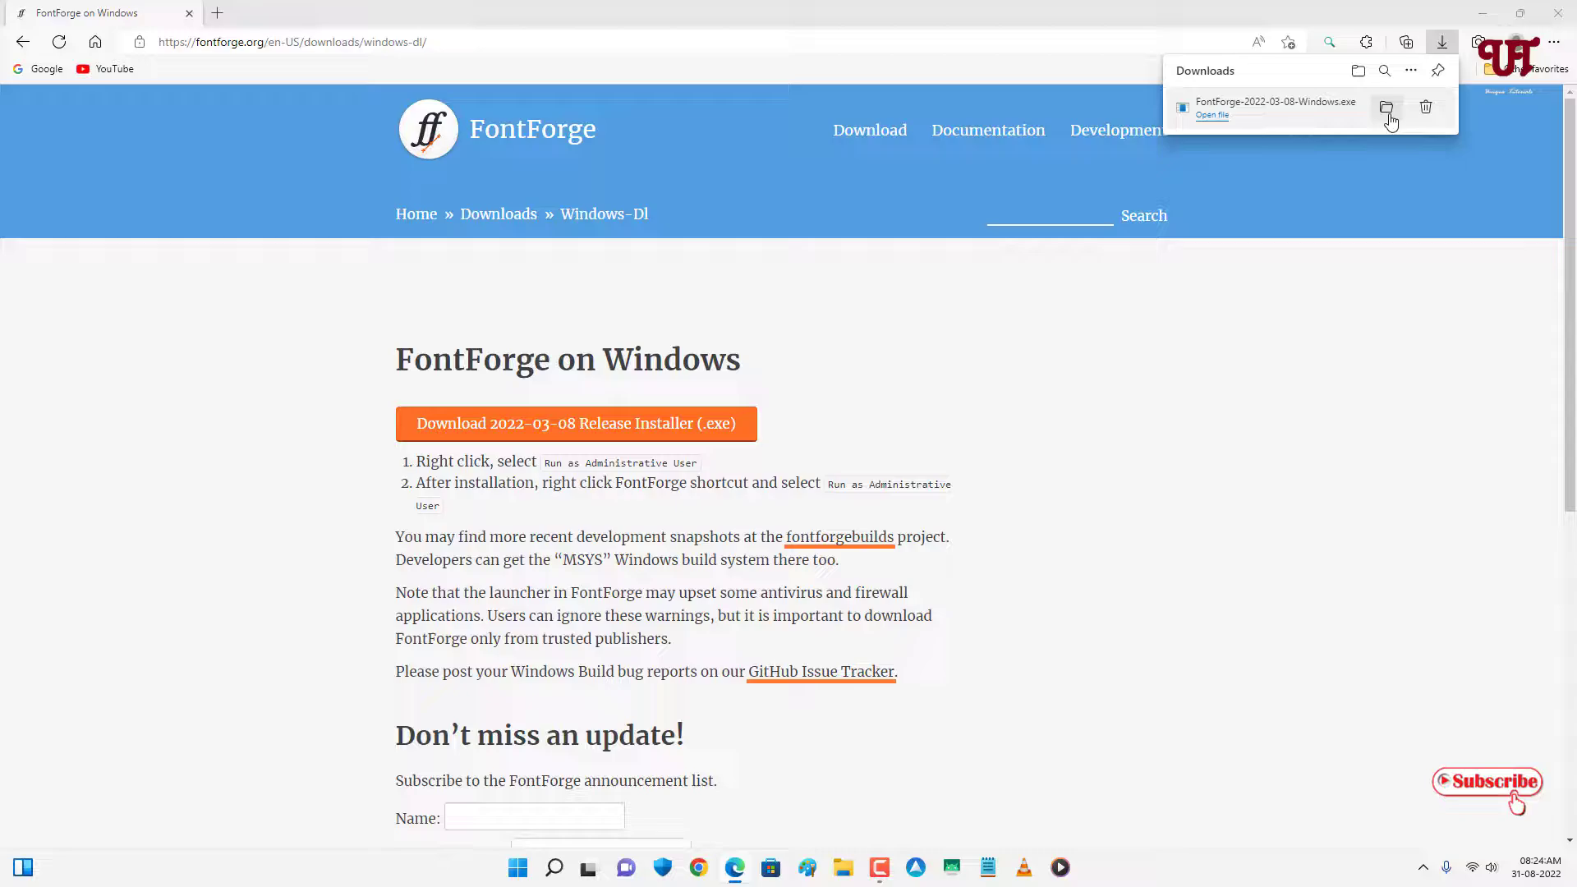
{"action": "left_click", "coordinate": [1387, 107]}
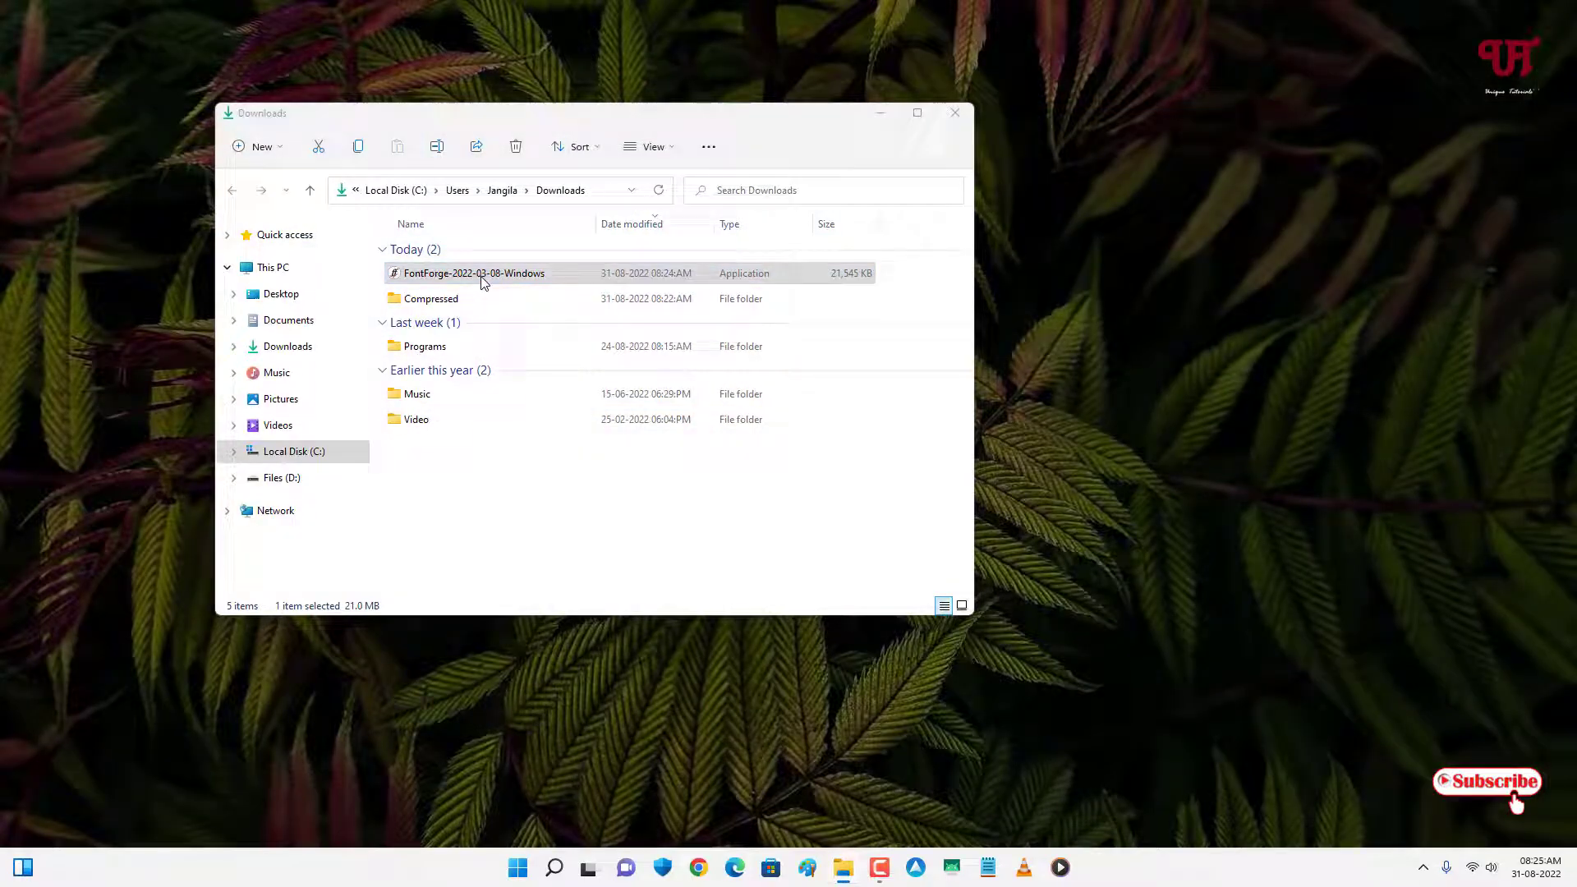
{"action": "double_click", "coordinate": [473, 273]}
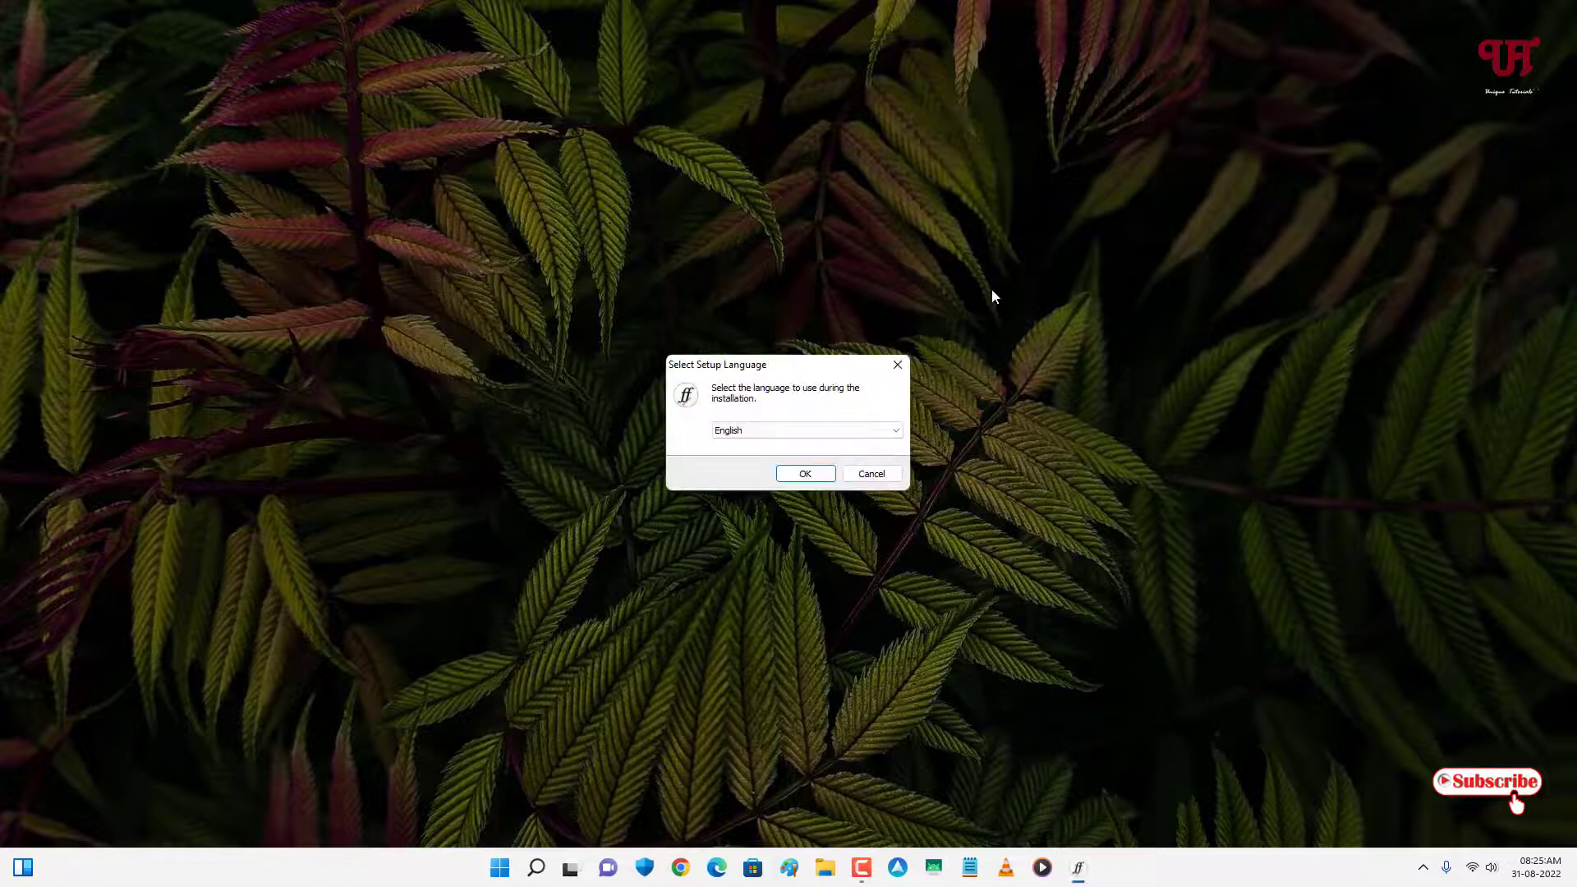
Install FontForge in English with default folders and a desktop shortcut, then finish with launch enabled.
{"action": "left_click", "coordinate": [805, 474]}
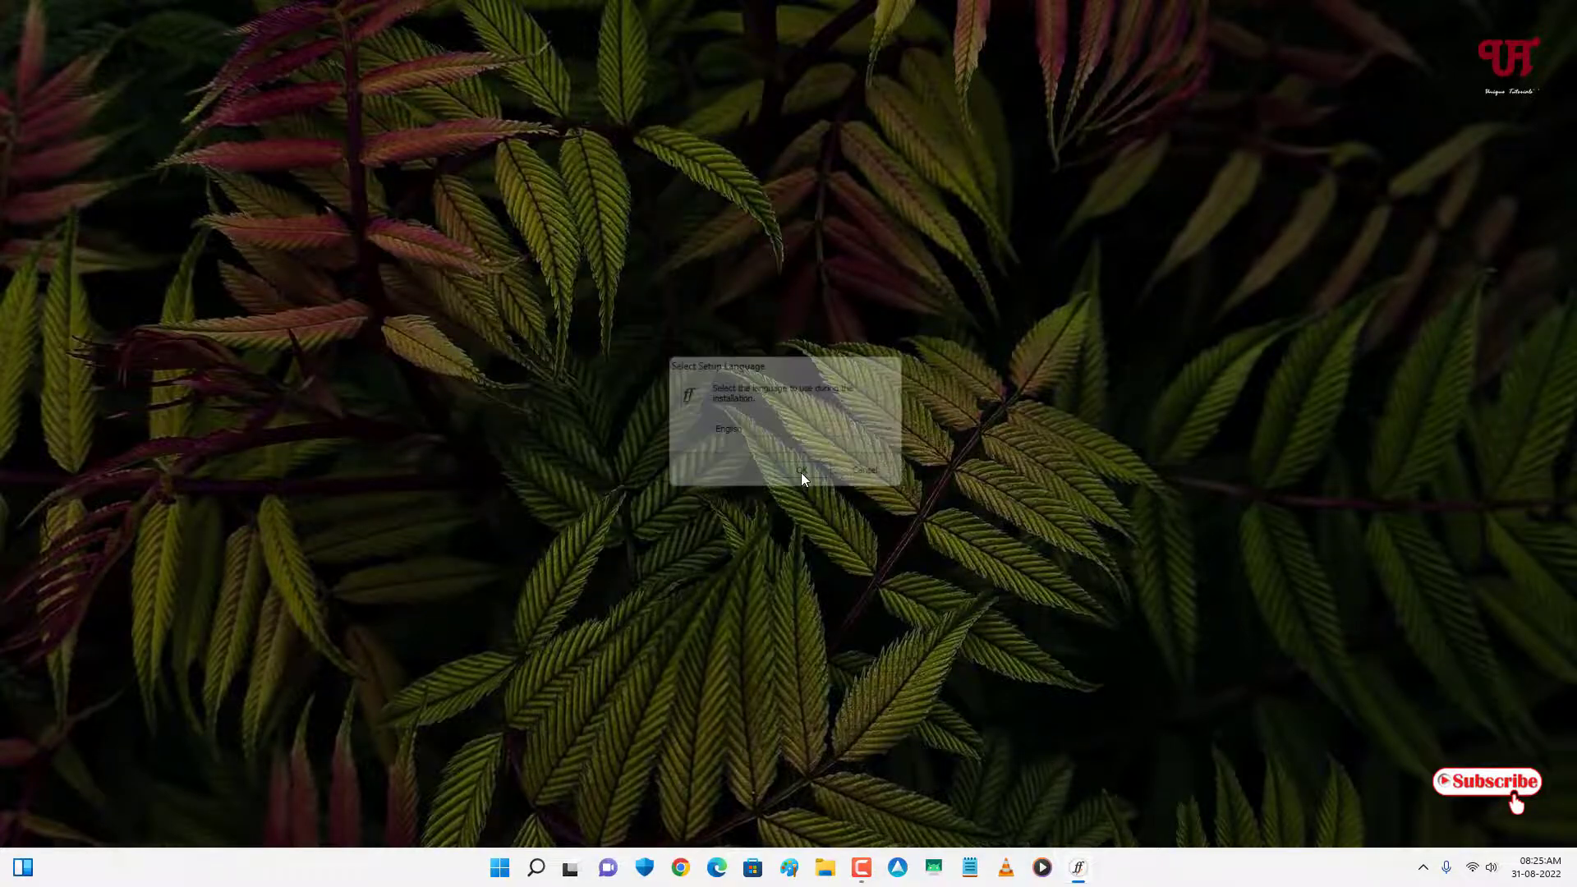
{"action": "left_click", "coordinate": [809, 470]}
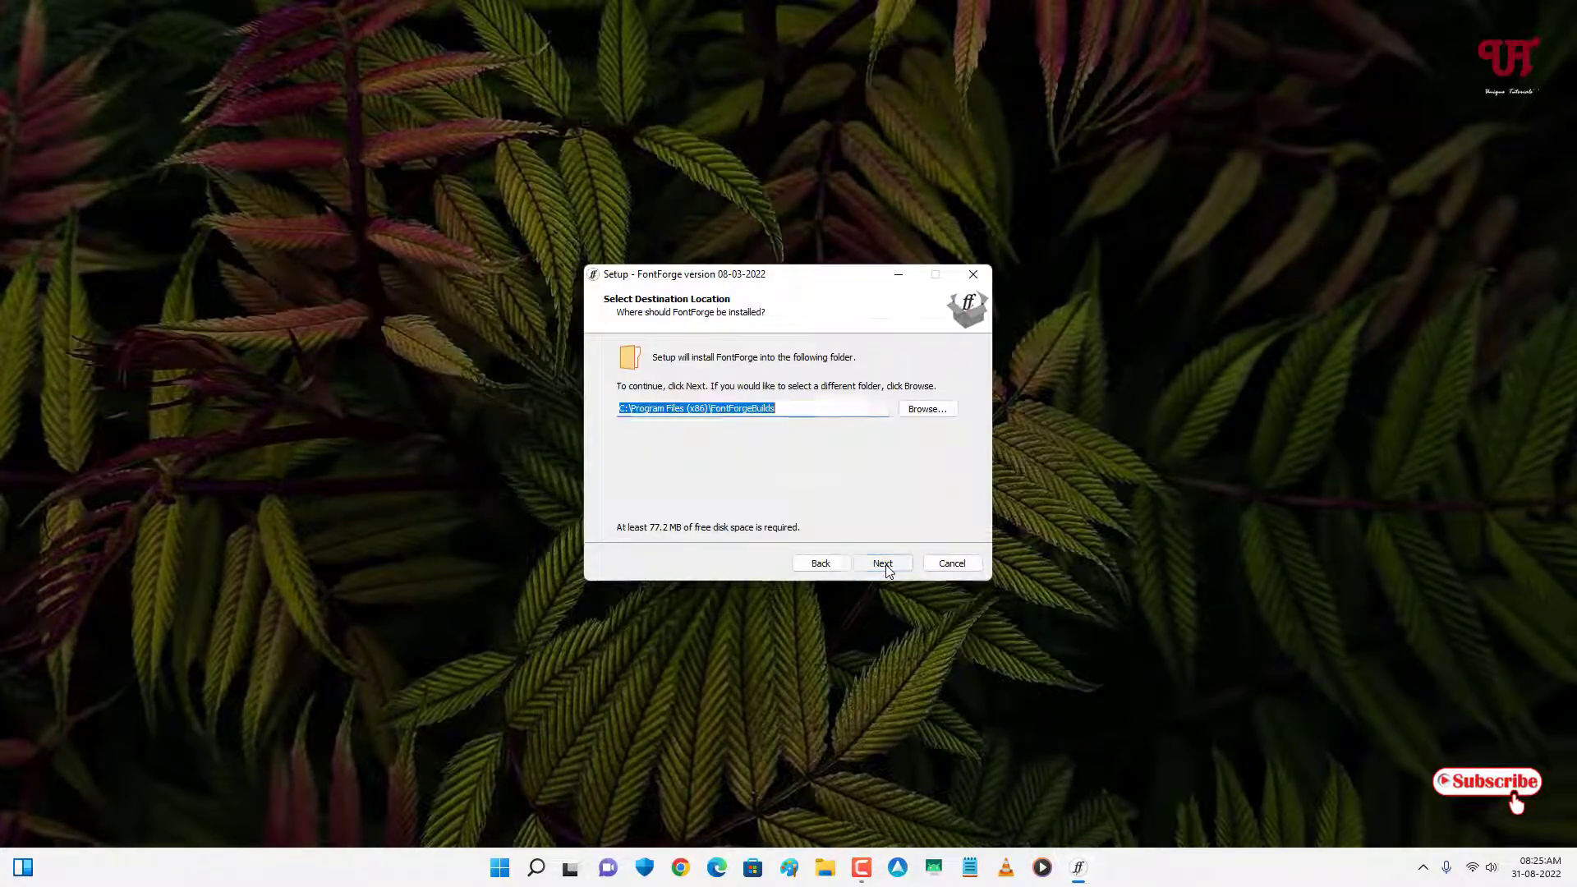
{"action": "left_click", "coordinate": [882, 564]}
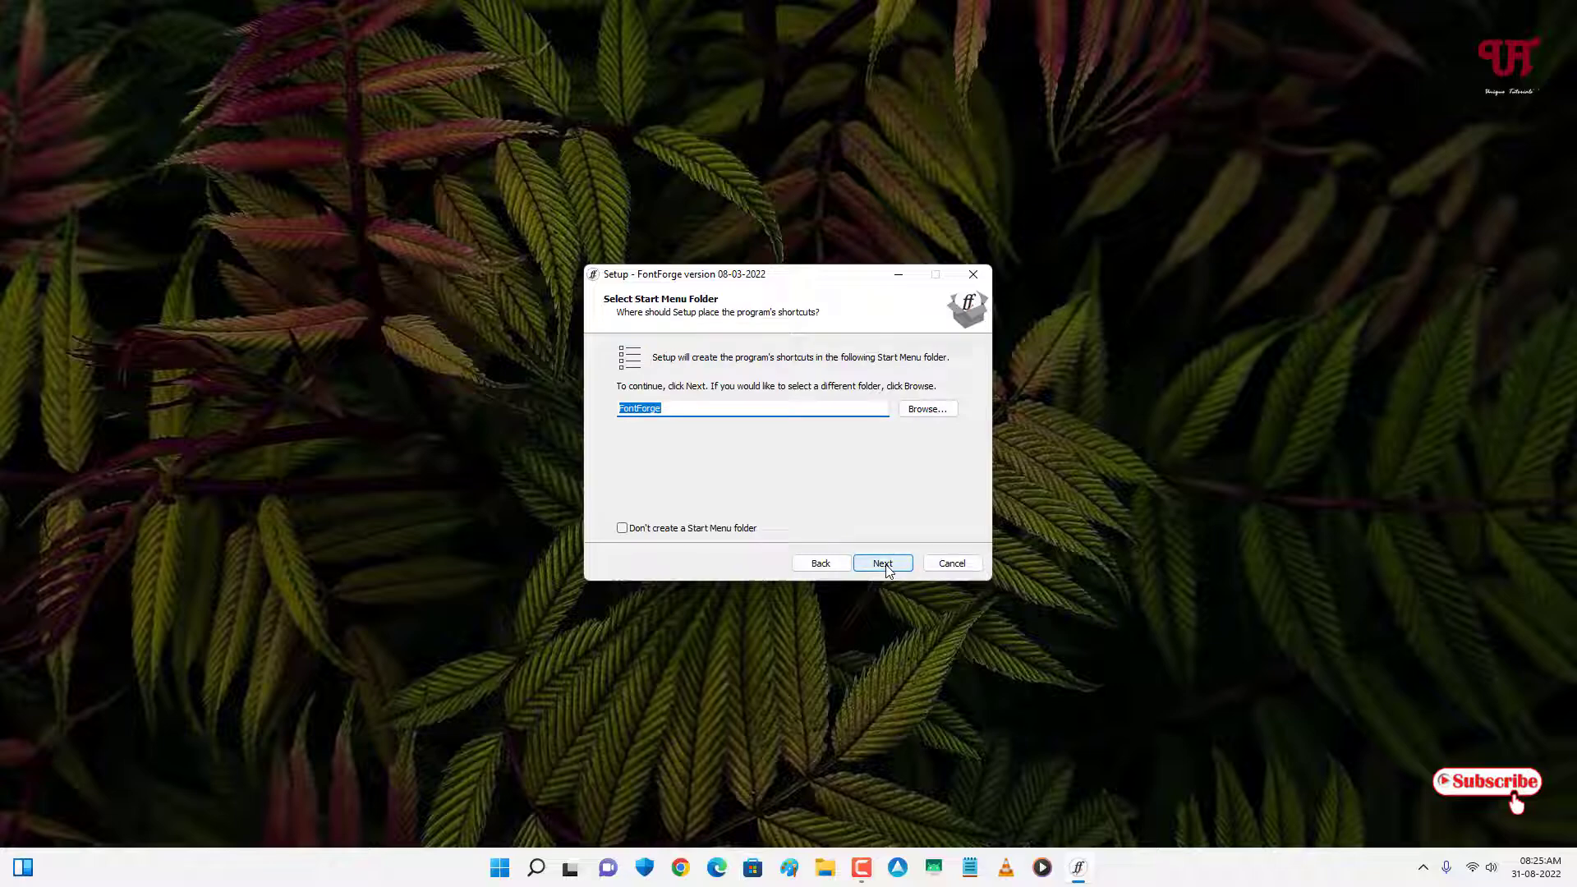
{"action": "left_click", "coordinate": [882, 562]}
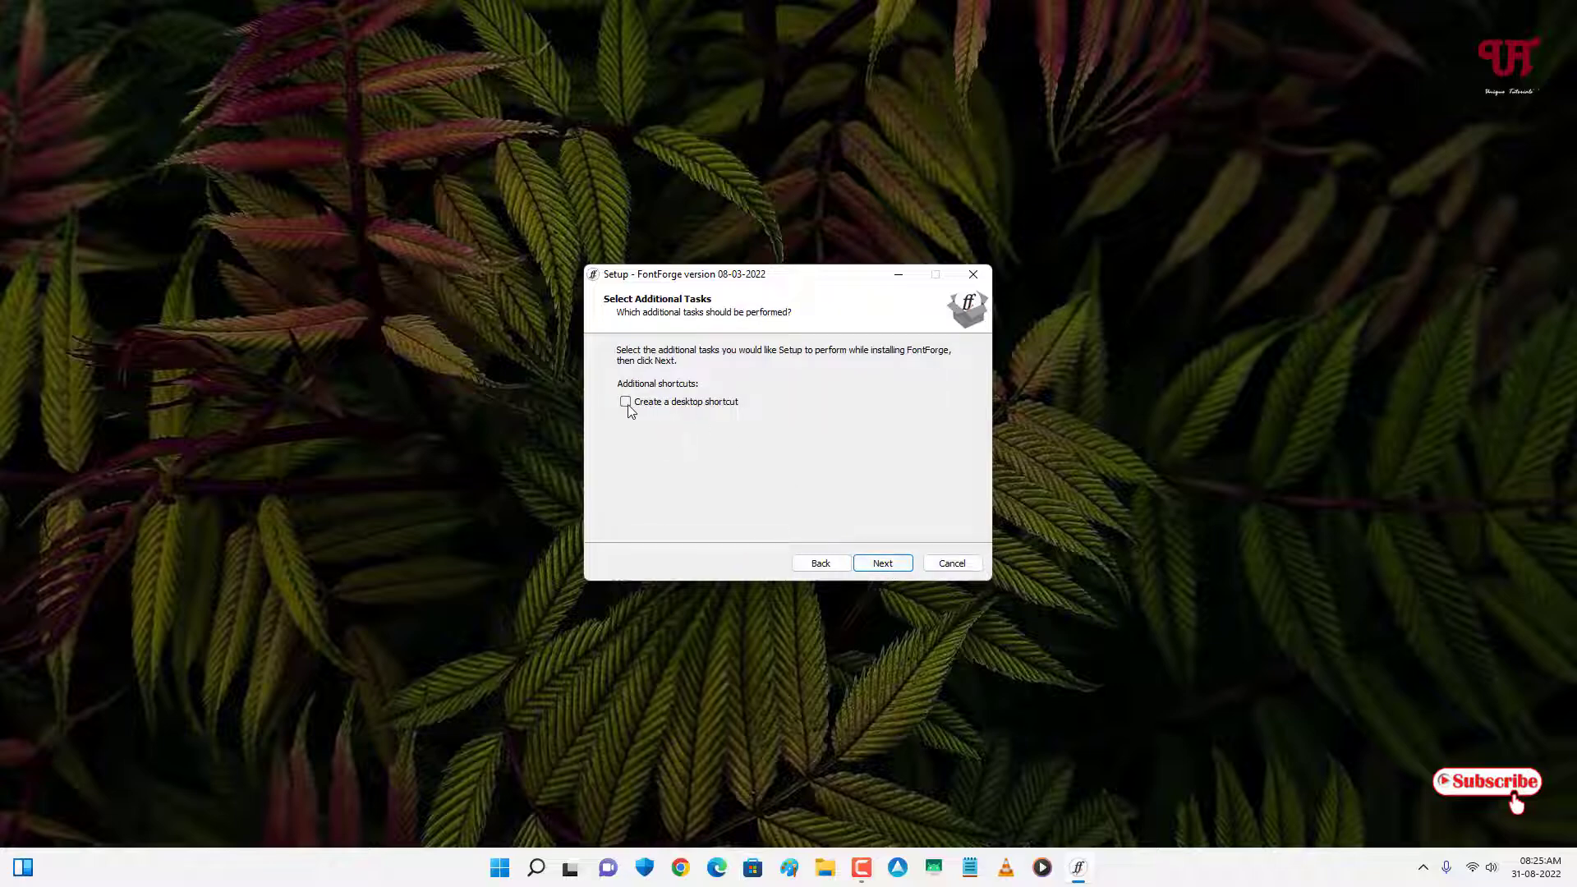
{"action": "left_click", "coordinate": [625, 401]}
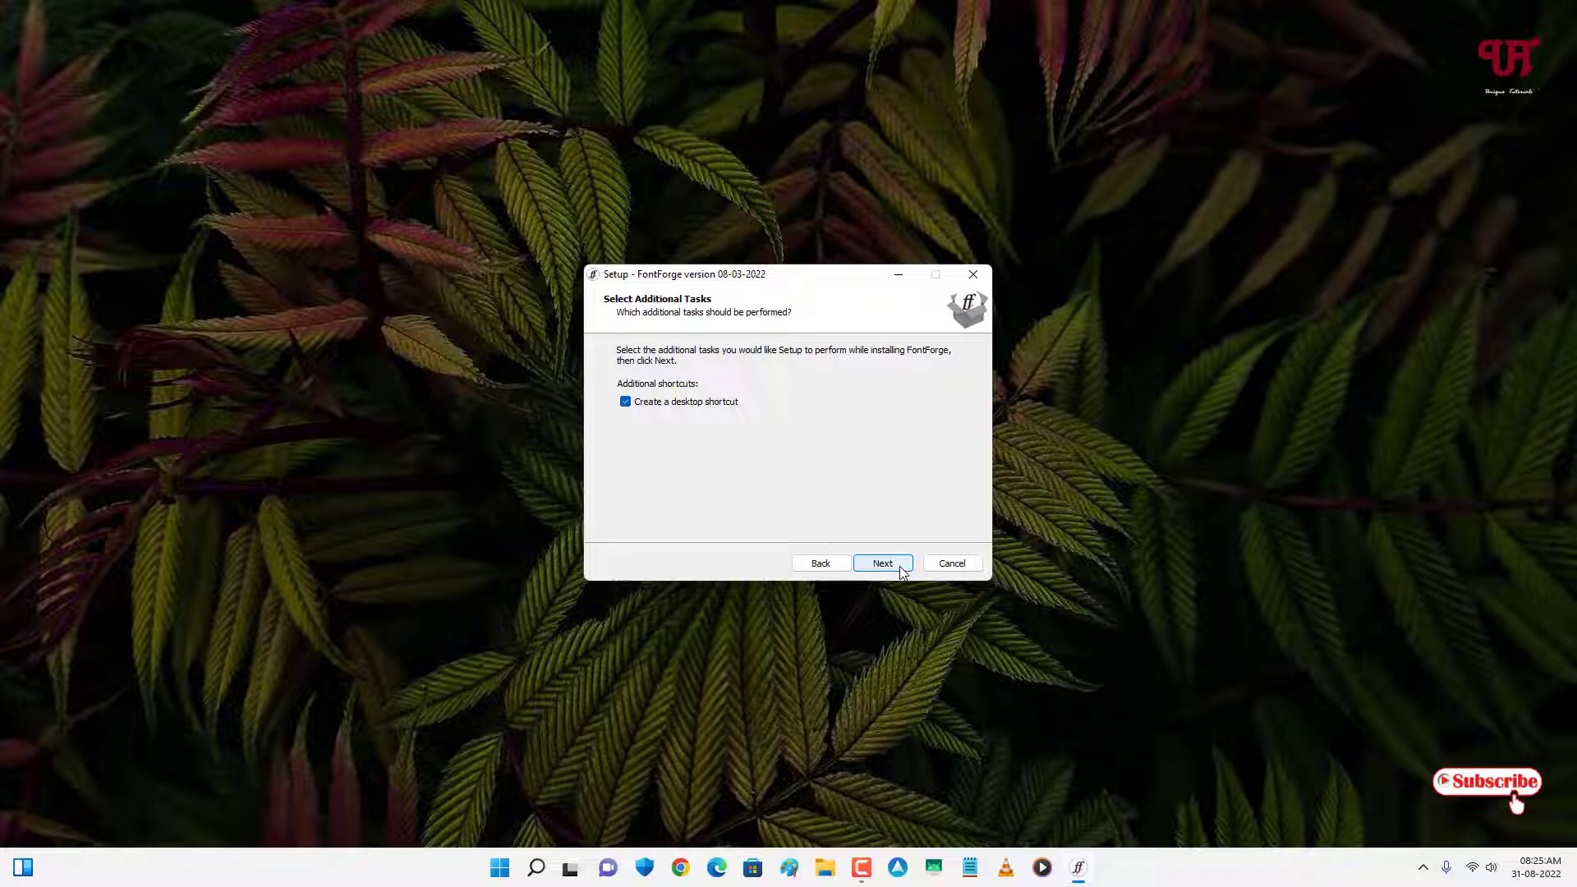
{"action": "left_click", "coordinate": [882, 562]}
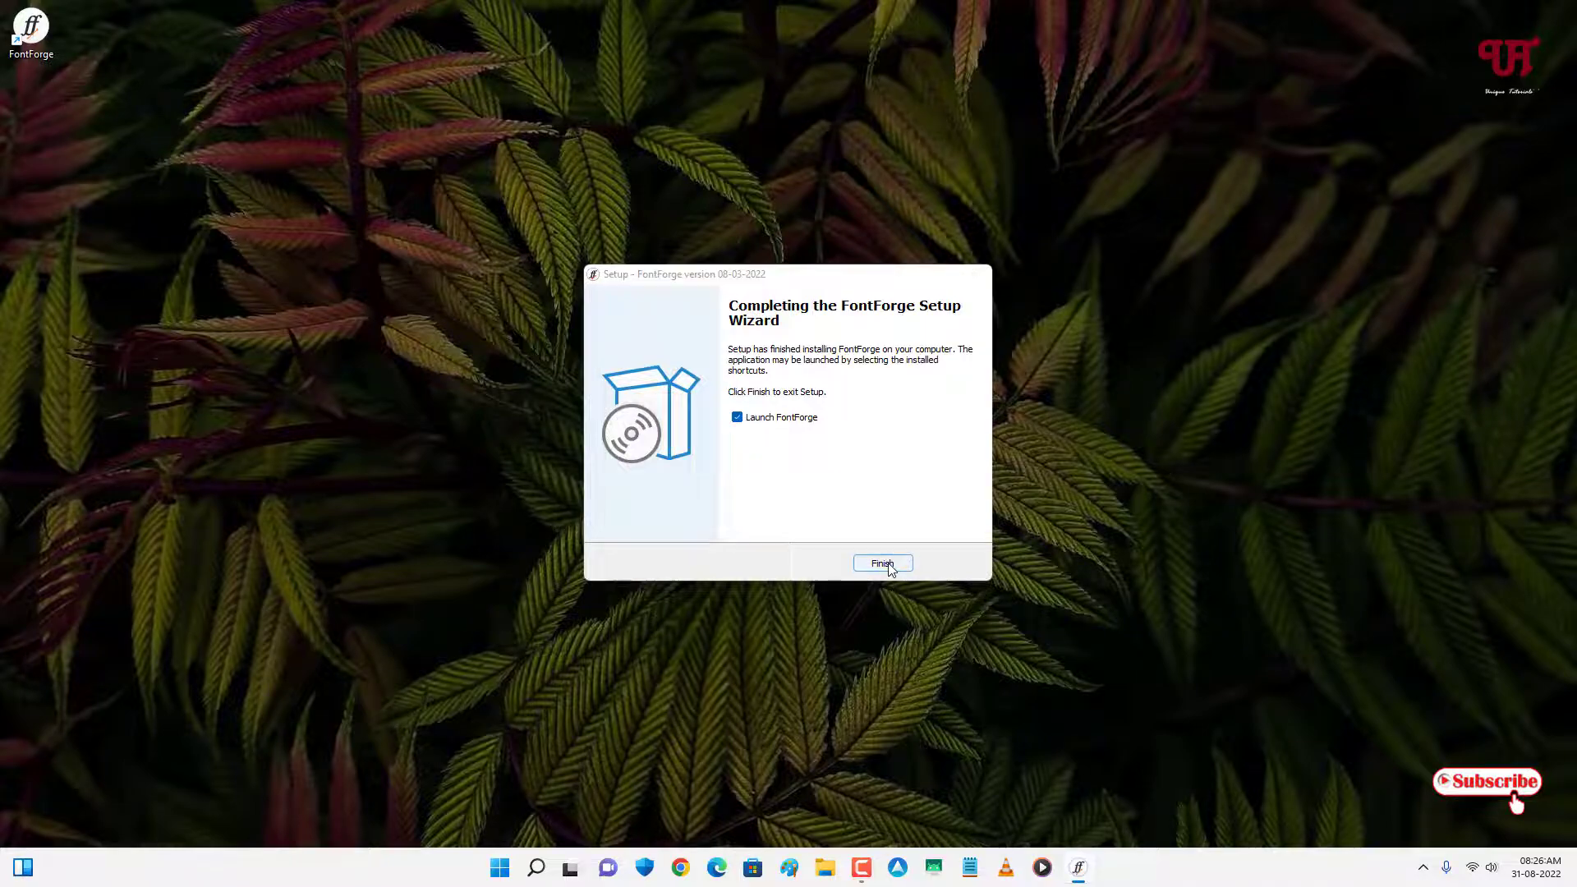
{"action": "left_click", "coordinate": [883, 564]}
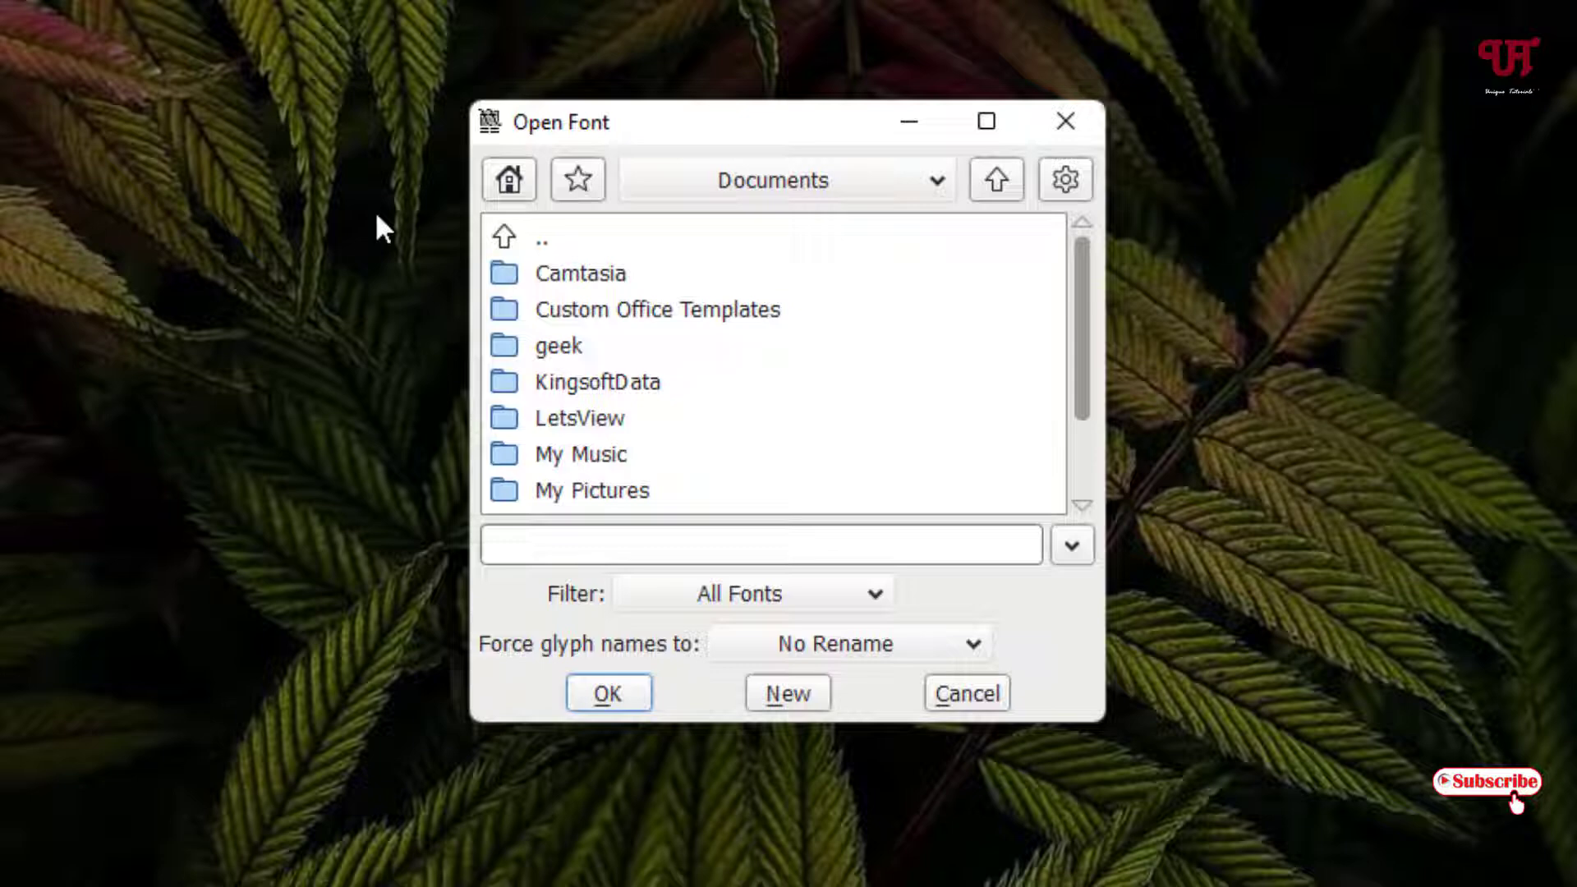
Browse the Open Font dialog to Desktop filtered to OpenType, then create a new blank font.
{"action": "left_click", "coordinate": [543, 237]}
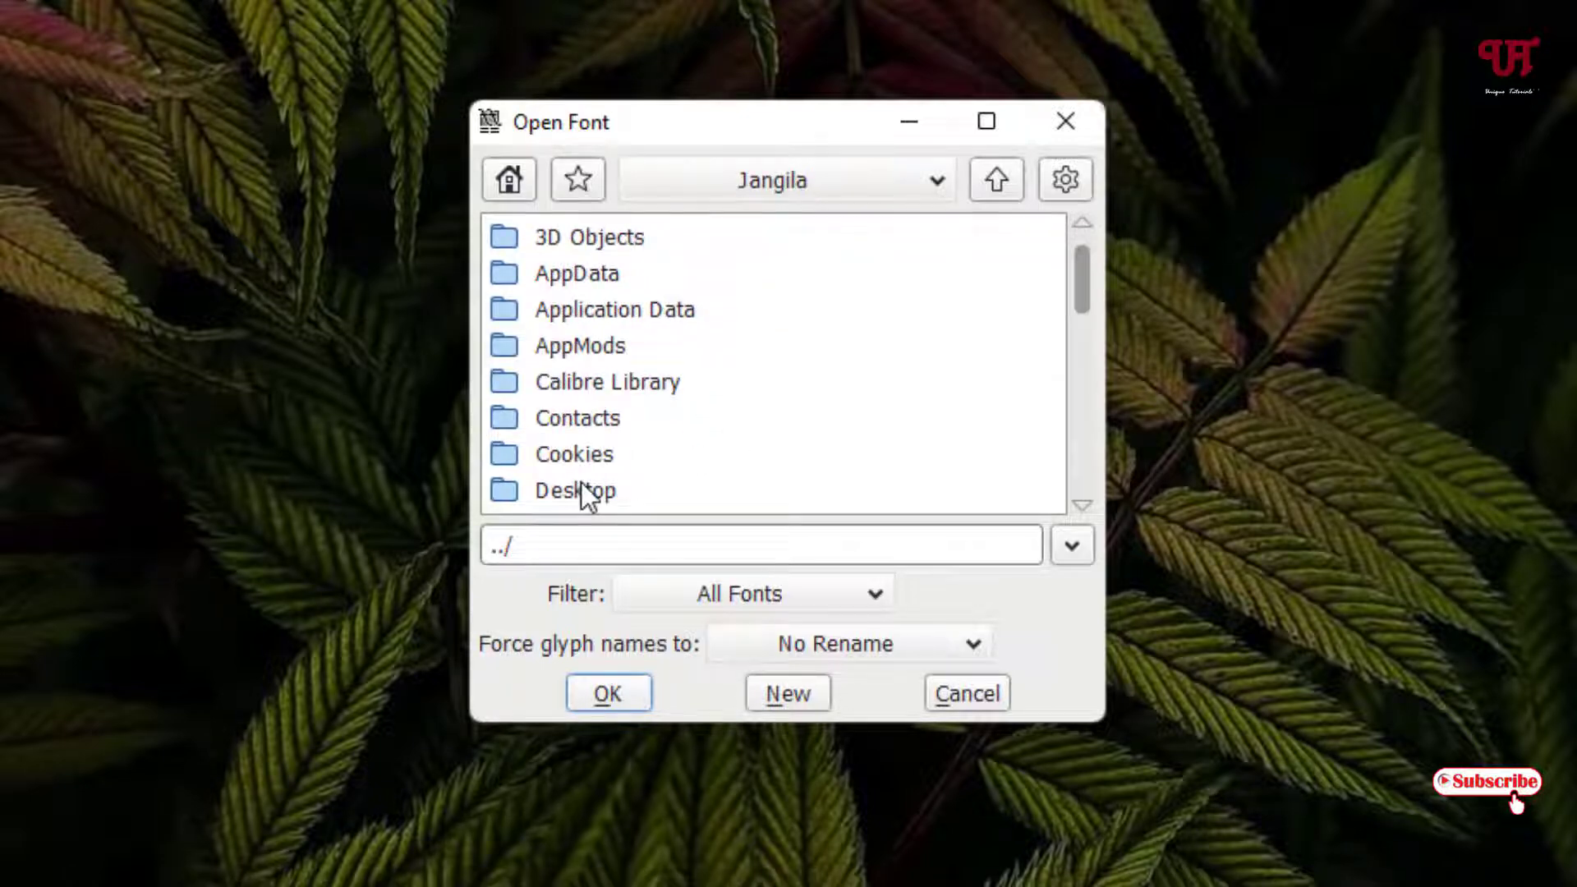
{"action": "double_click", "coordinate": [575, 489]}
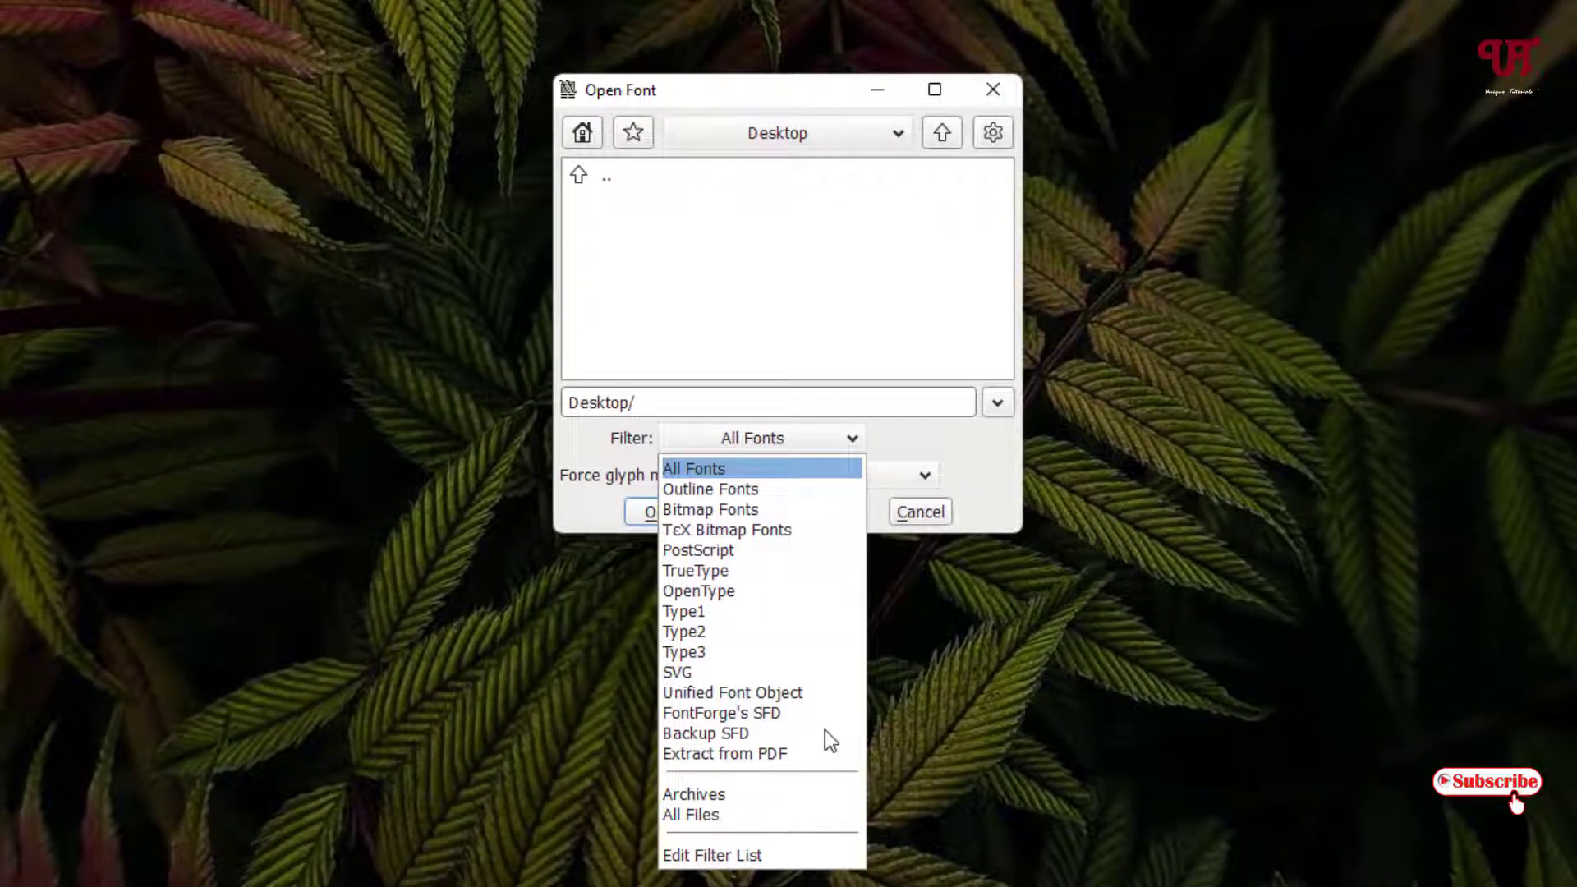
{"action": "mouse_move", "coordinate": [730, 608]}
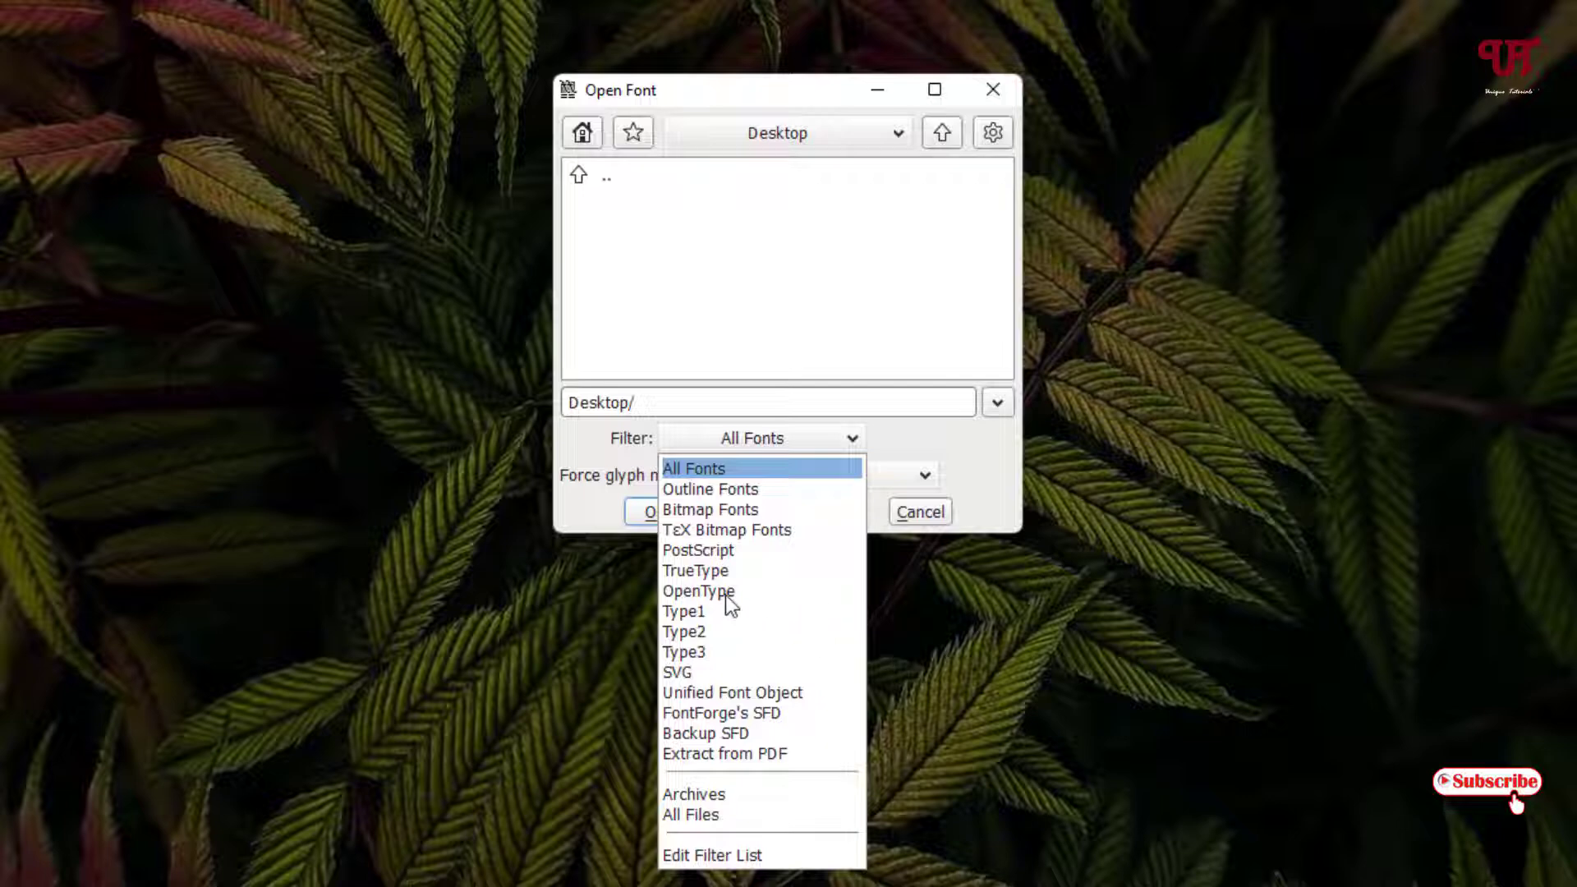
{"action": "left_click", "coordinate": [698, 590]}
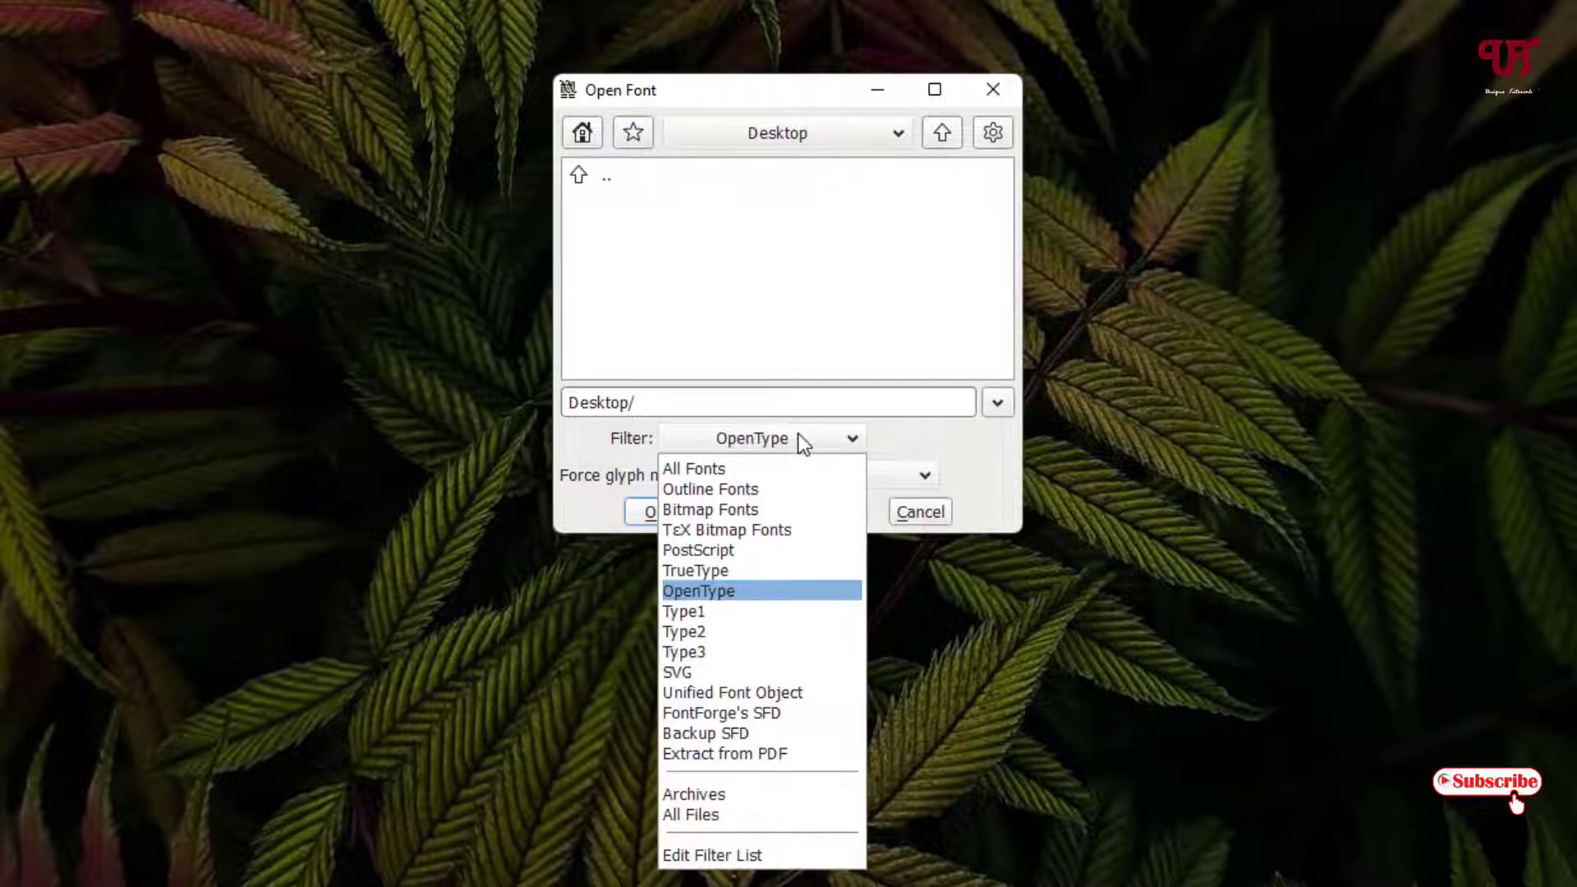
{"action": "mouse_move", "coordinate": [707, 546]}
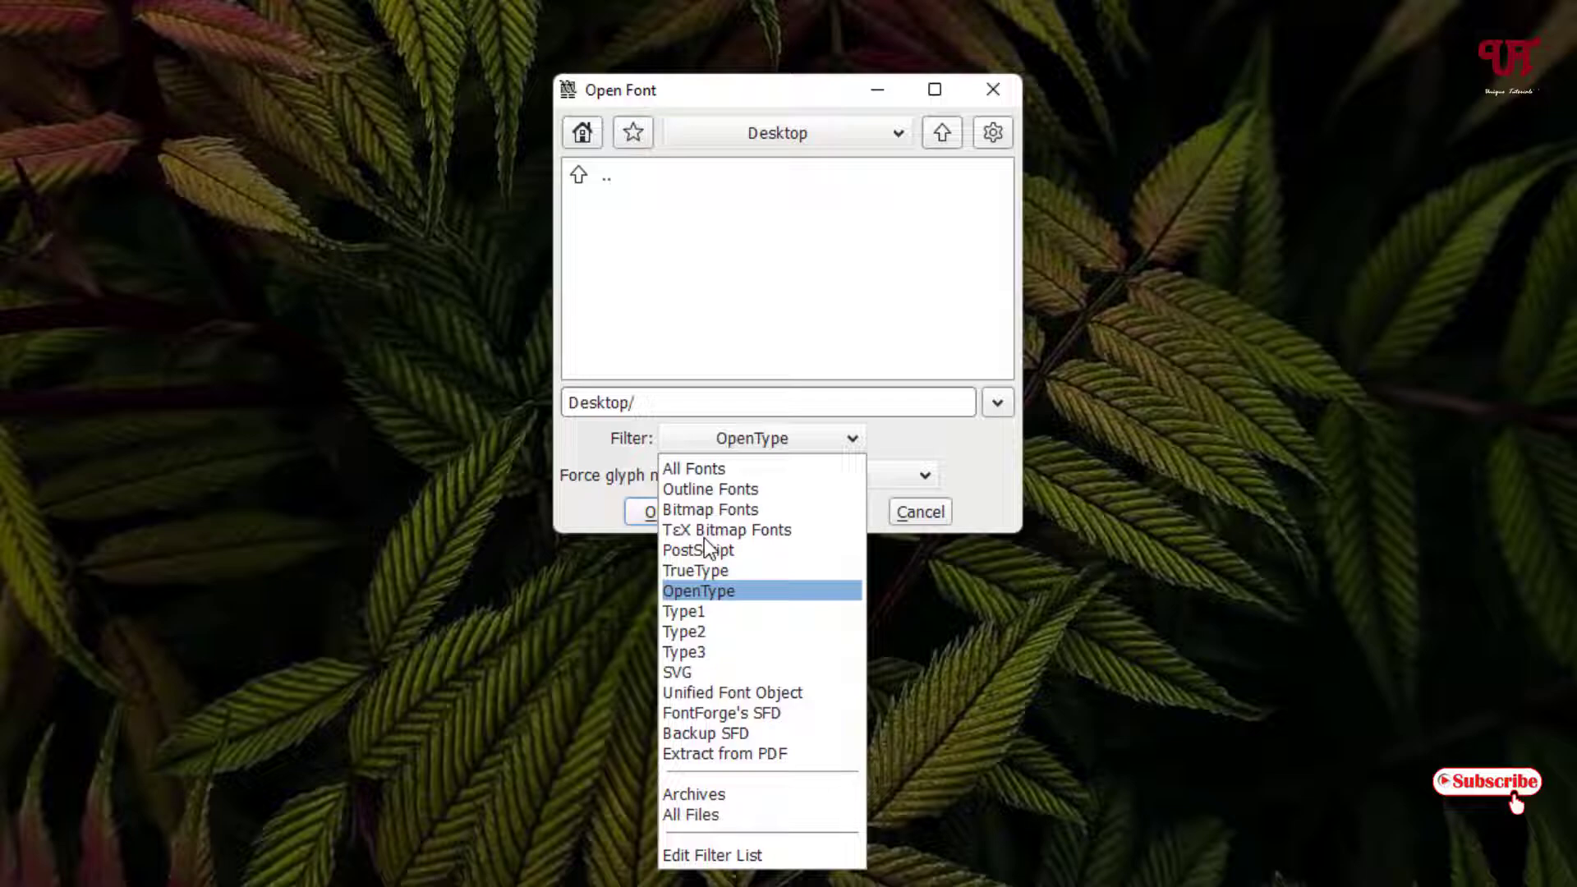
{"action": "mouse_move", "coordinate": [716, 498]}
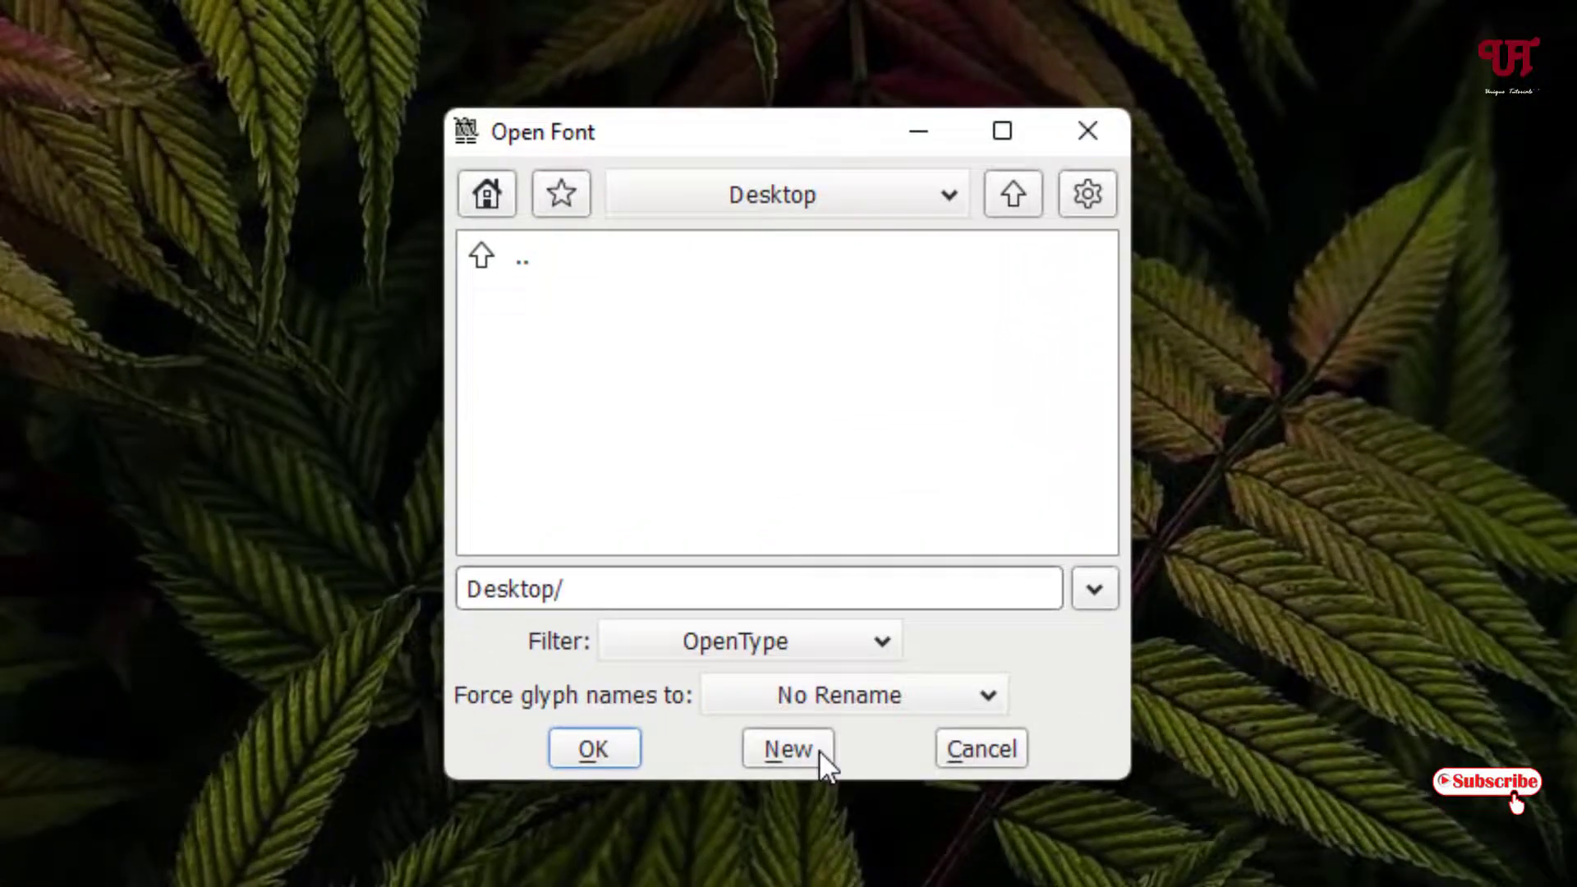
{"action": "left_click", "coordinate": [784, 750]}
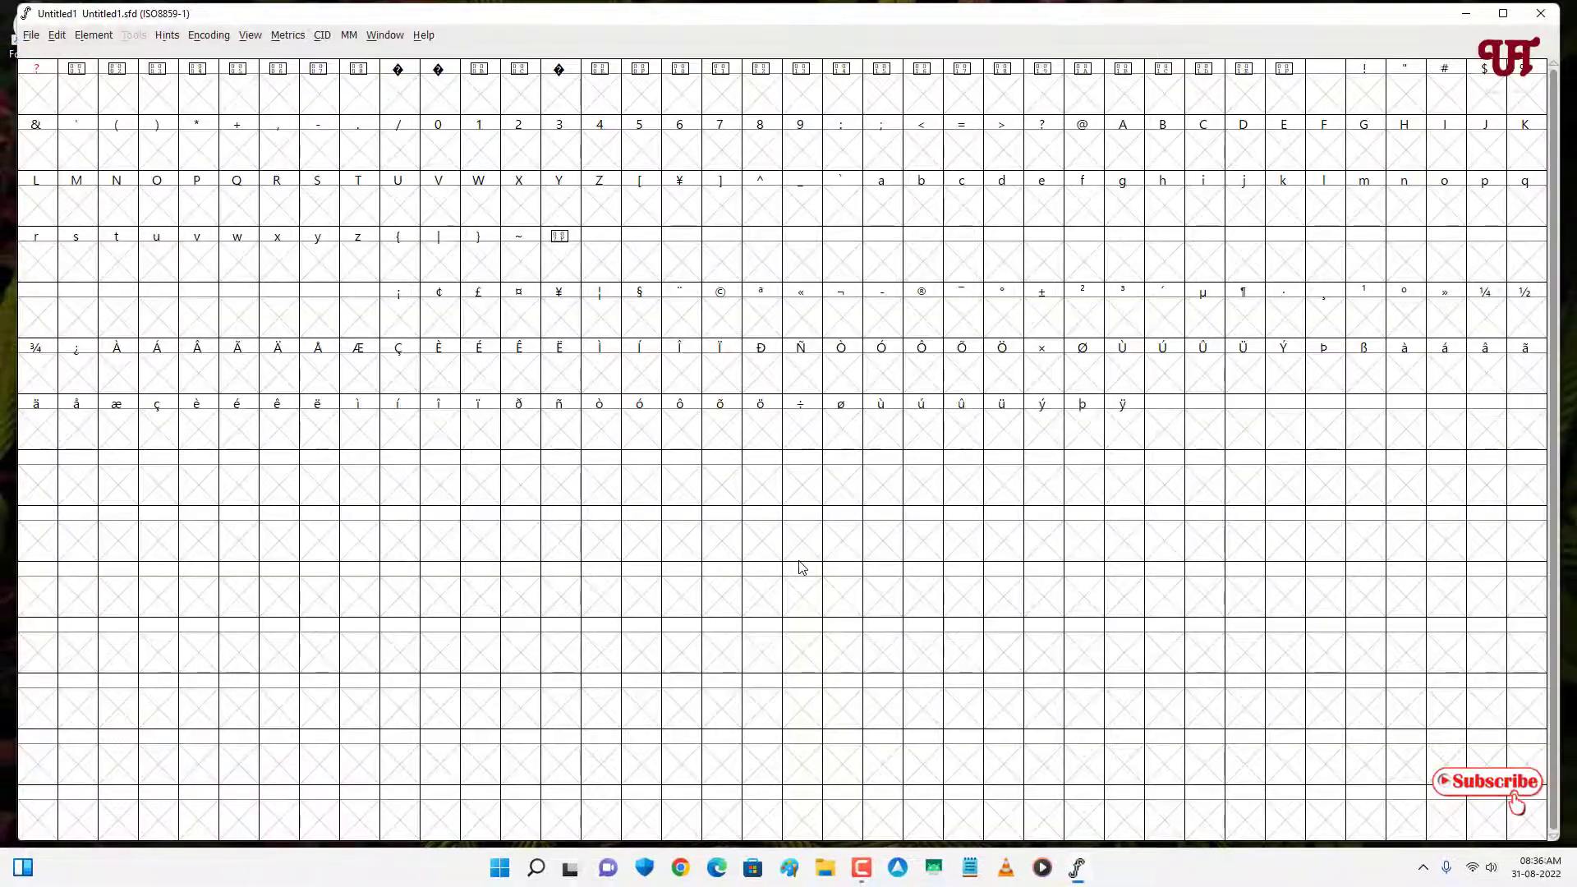
{"action": "mouse_move", "coordinate": [1433, 109]}
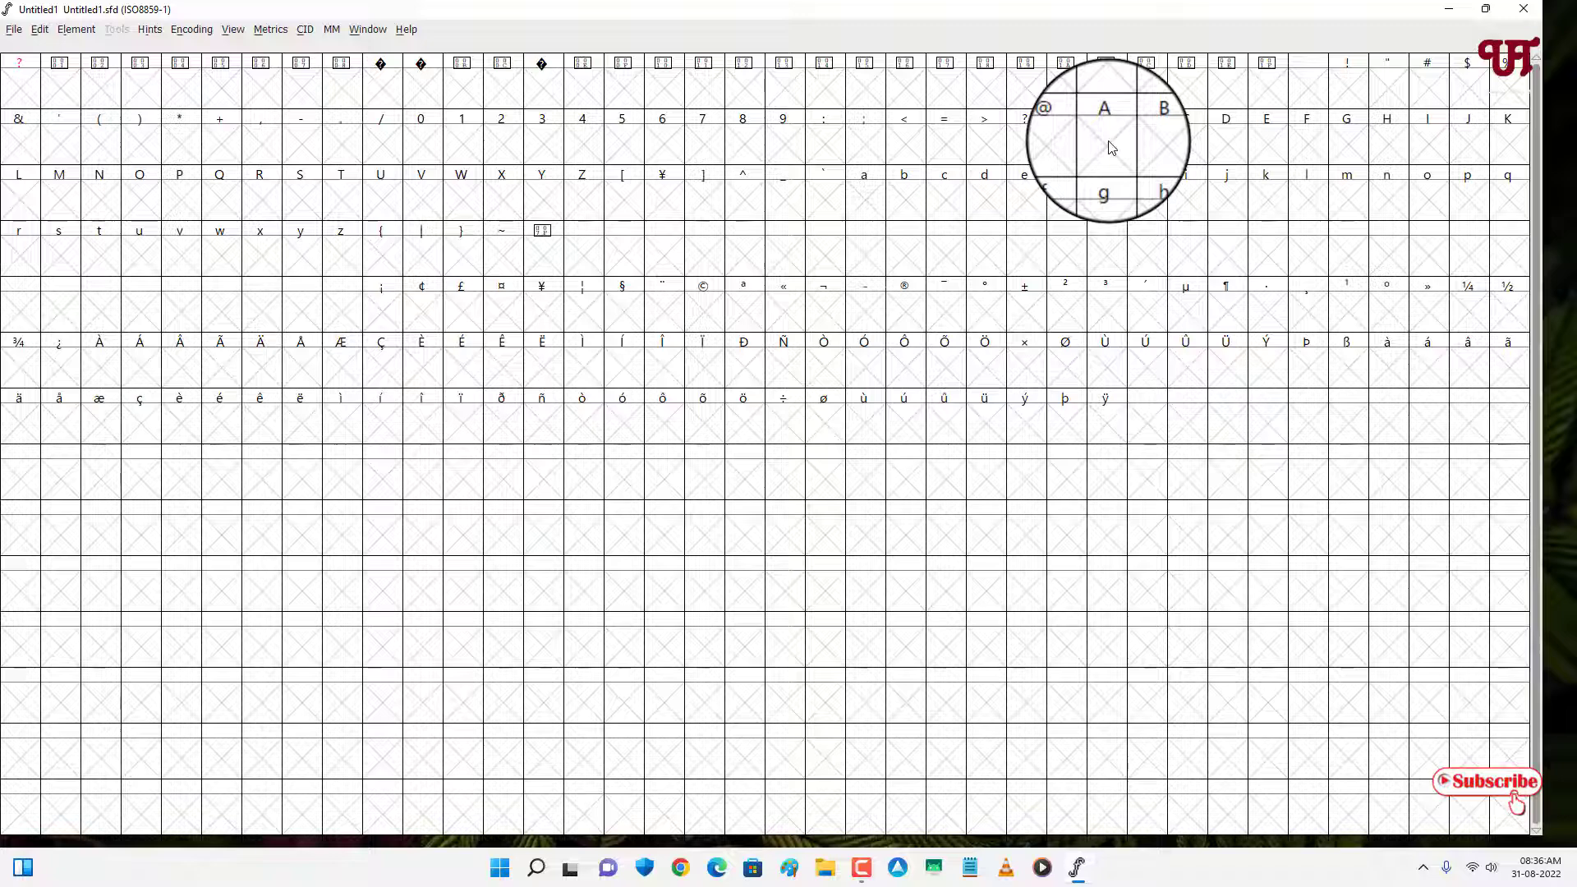
{"action": "mouse_move", "coordinate": [1109, 146]}
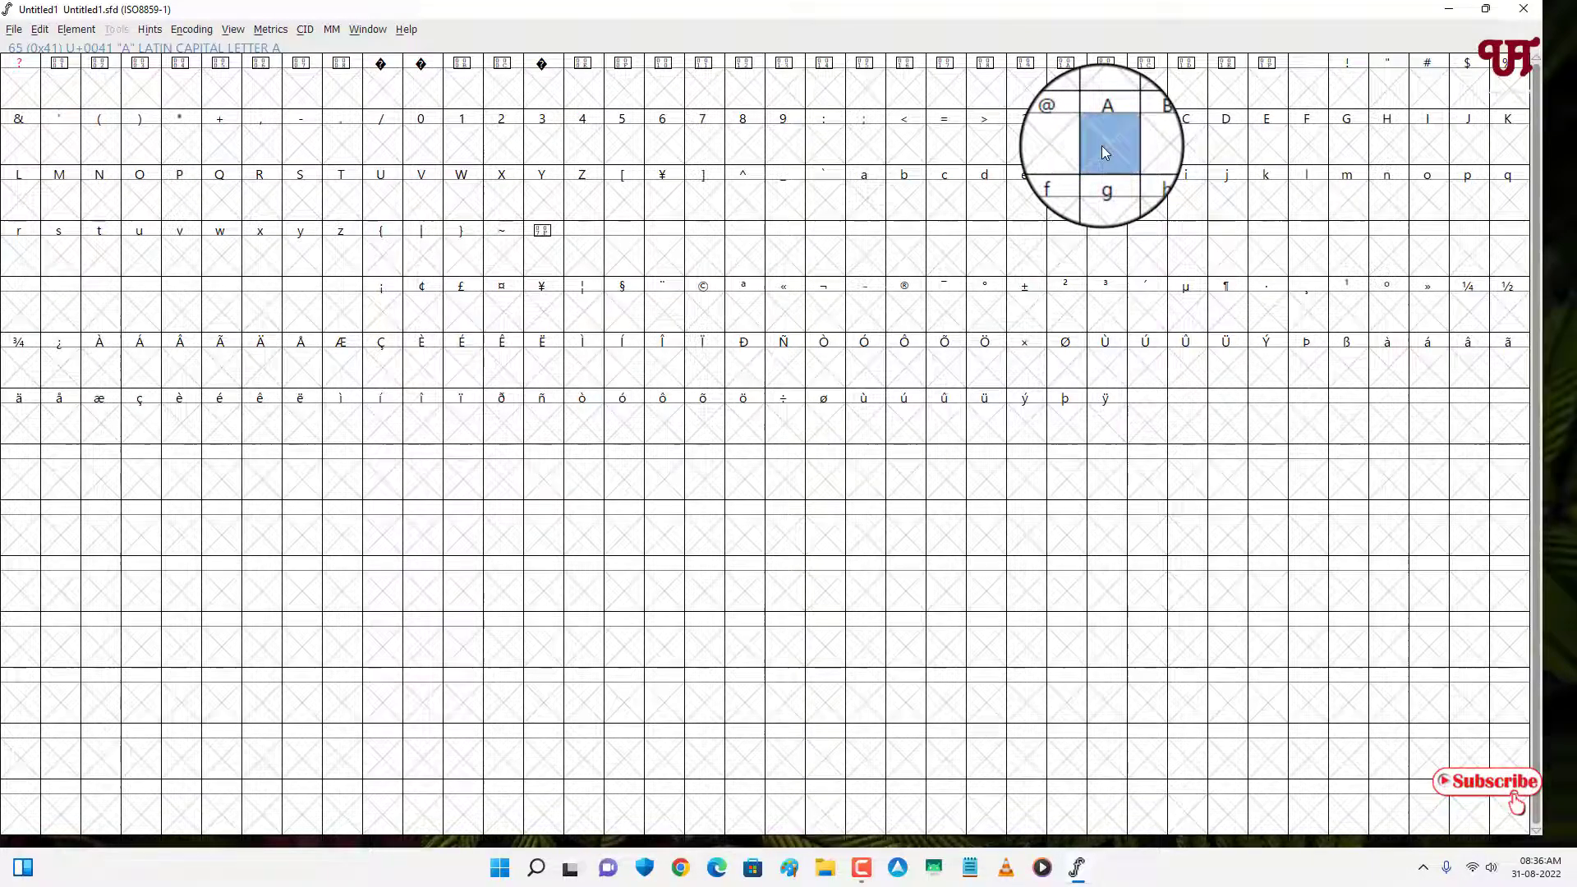
Draw a hand-made letter outline in glyph A and start Generate Fonts from the File menu.
{"action": "double_click", "coordinate": [1106, 139]}
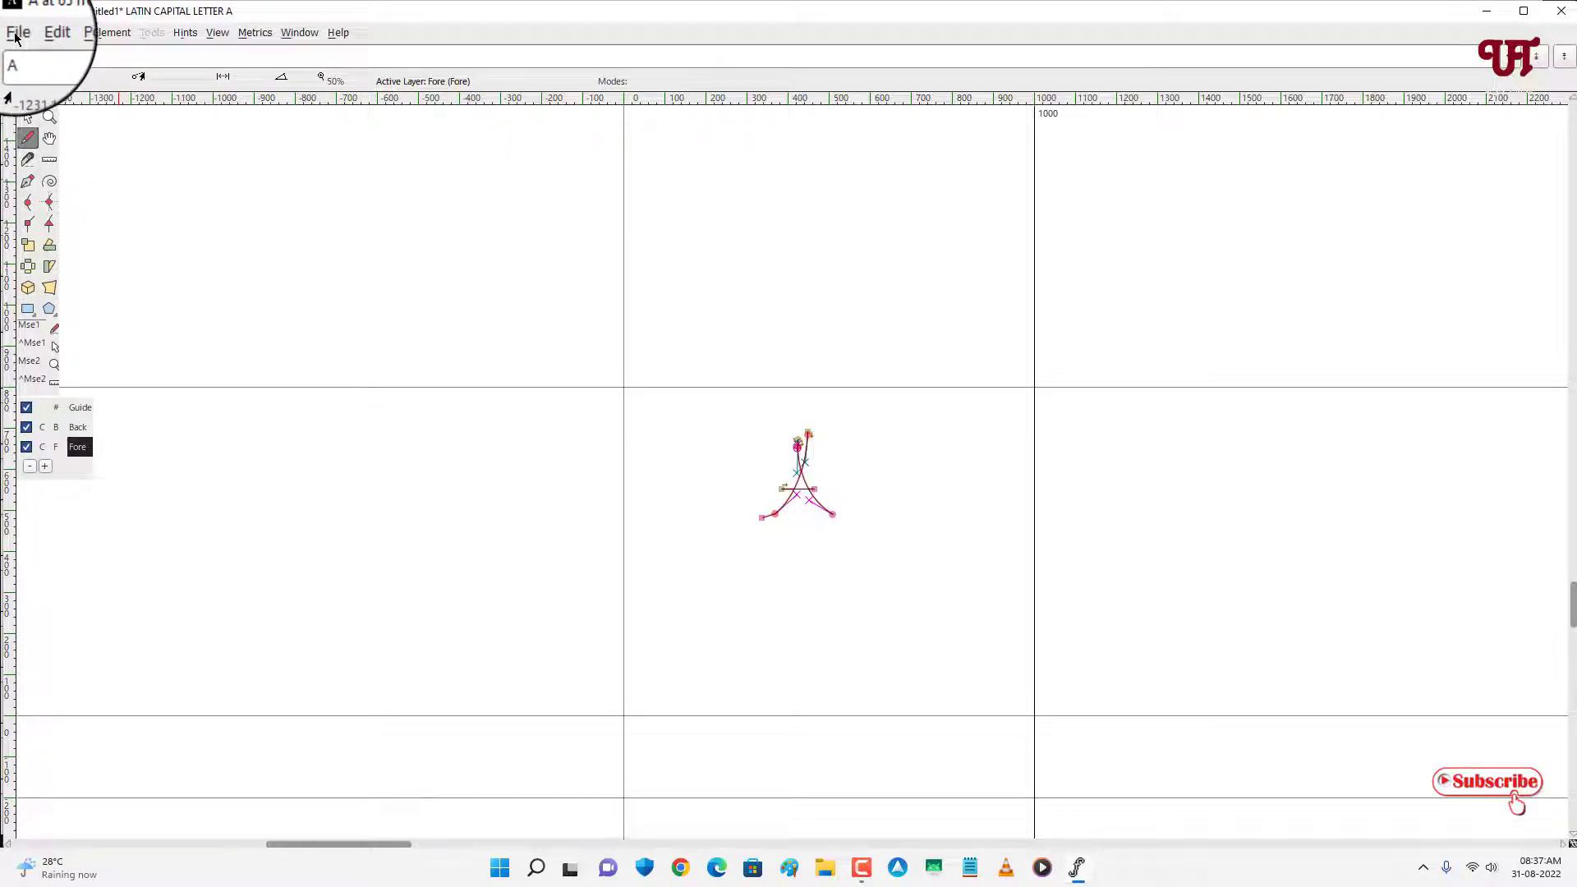
{"action": "left_click", "coordinate": [23, 31]}
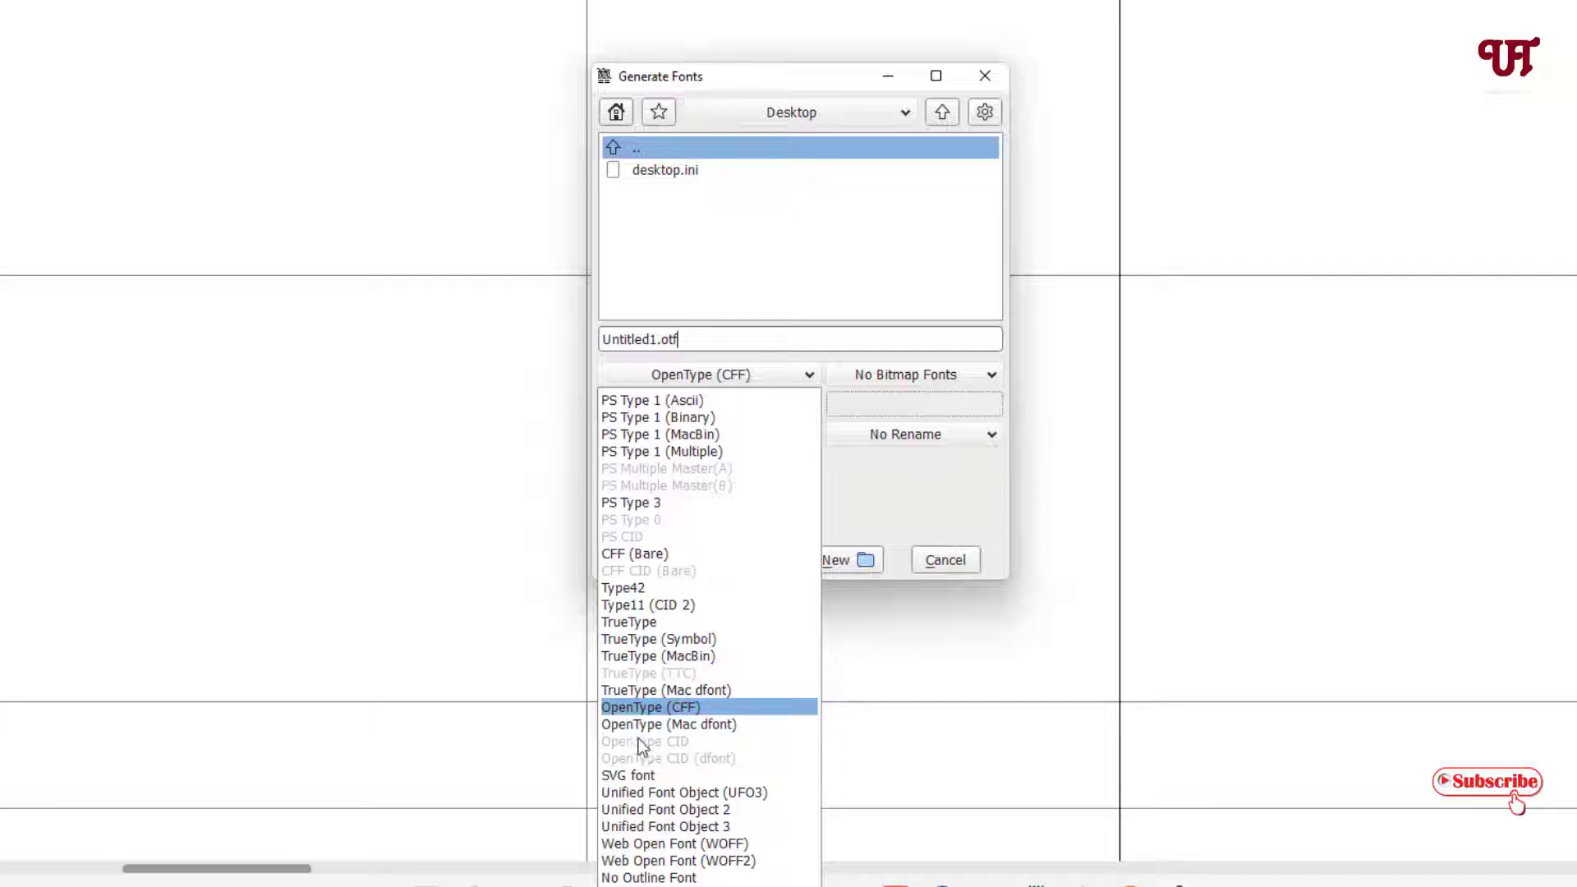
Export the font to the Desktop as myfonts.ttf, generating despite the detected contour errors.
{"action": "left_click", "coordinate": [648, 706]}
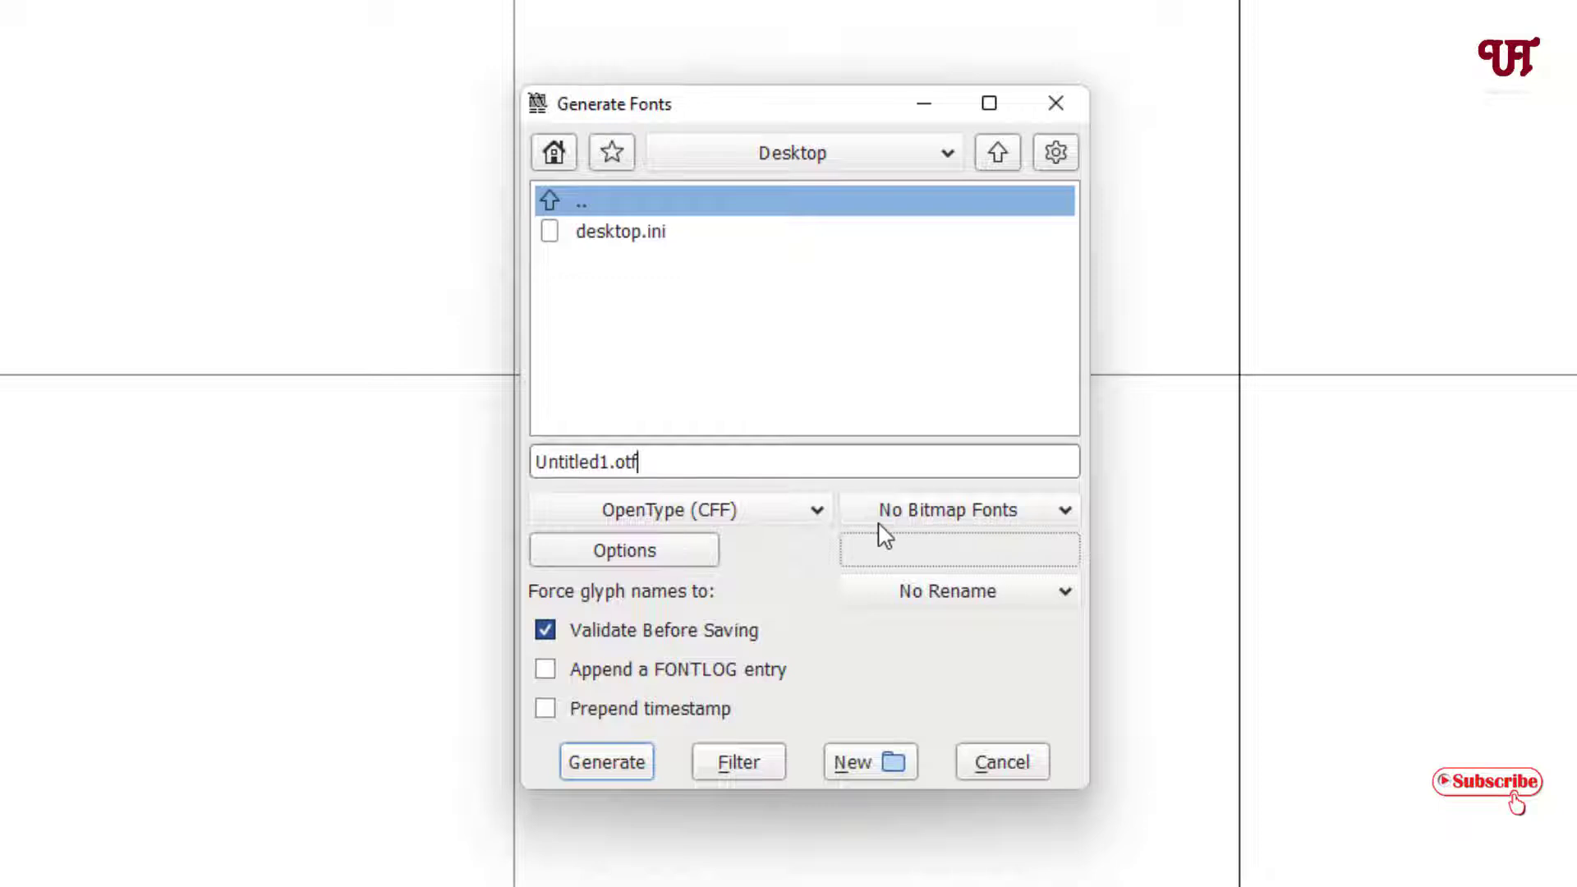
{"action": "mouse_move", "coordinate": [621, 485]}
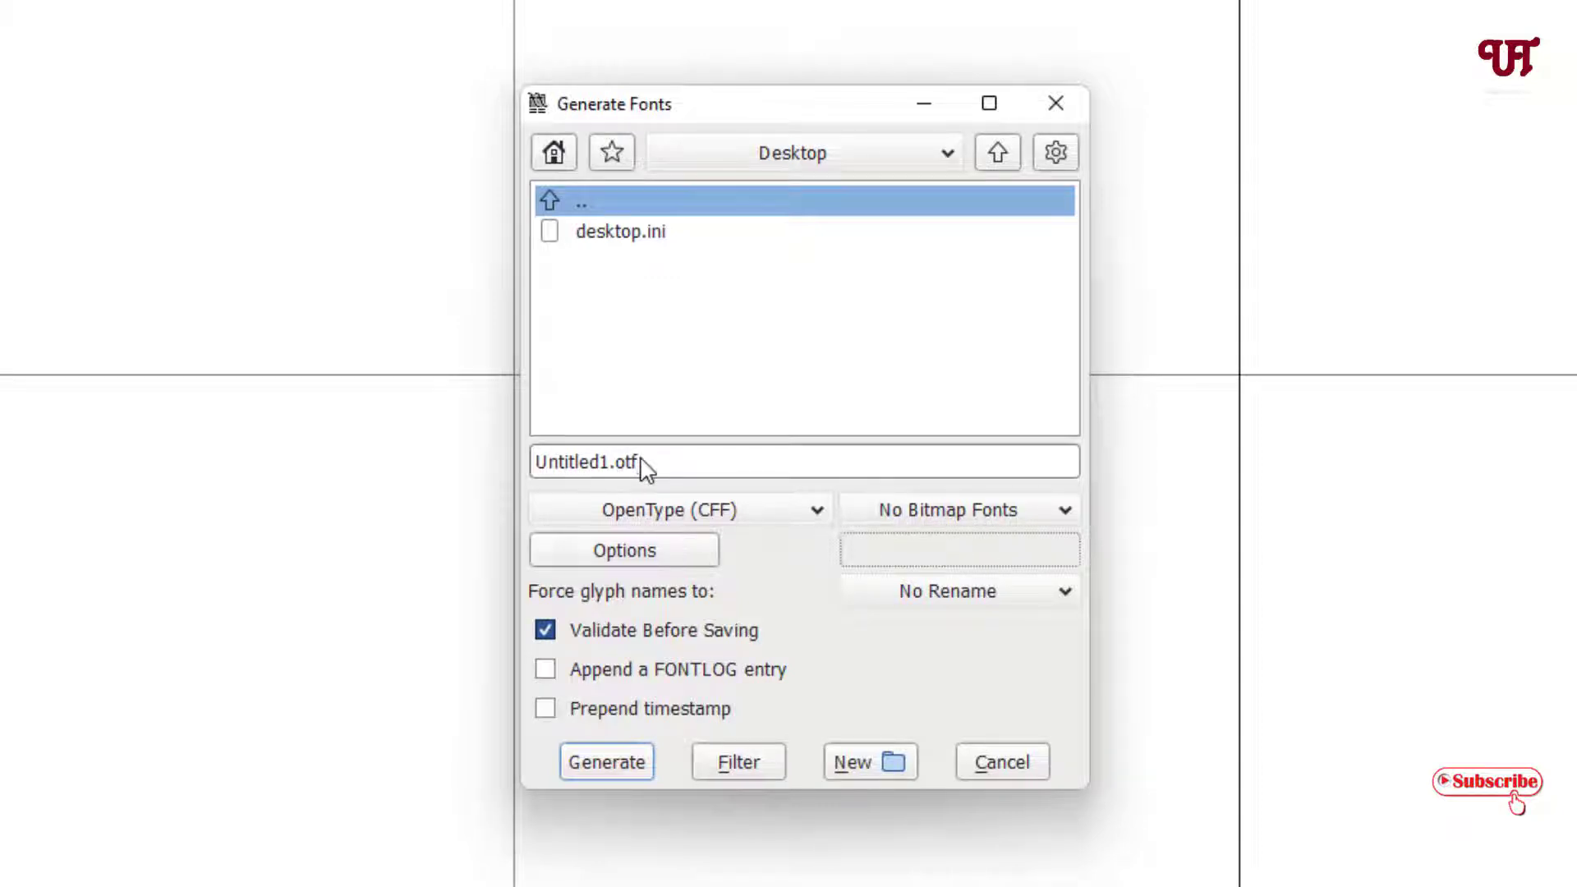
{"action": "triple_click", "coordinate": [635, 463]}
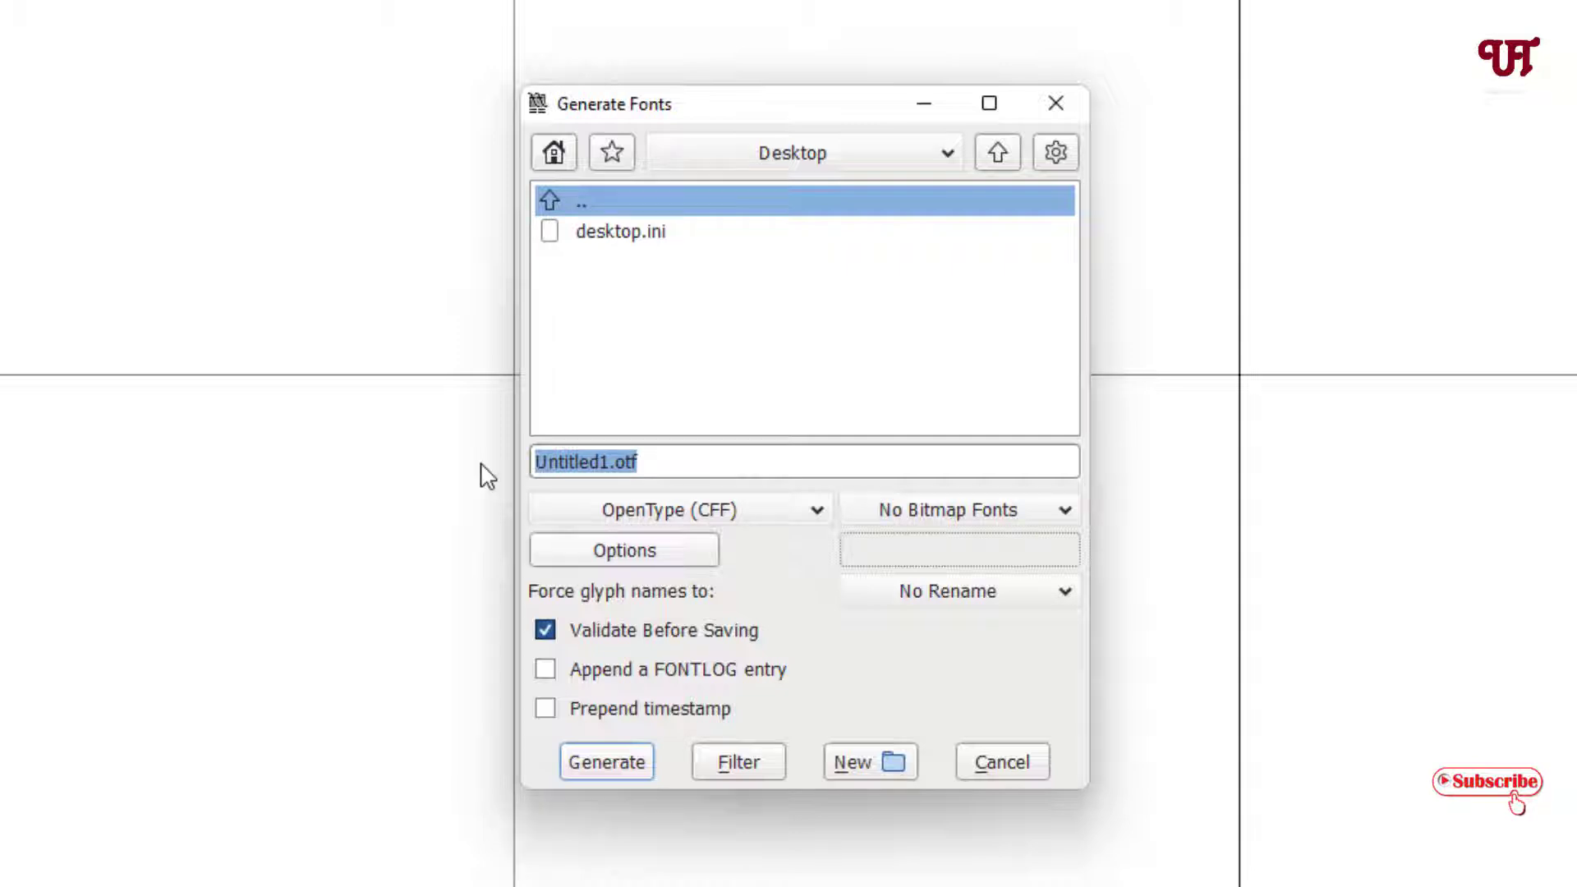
{"action": "type", "text": "myfonts."}
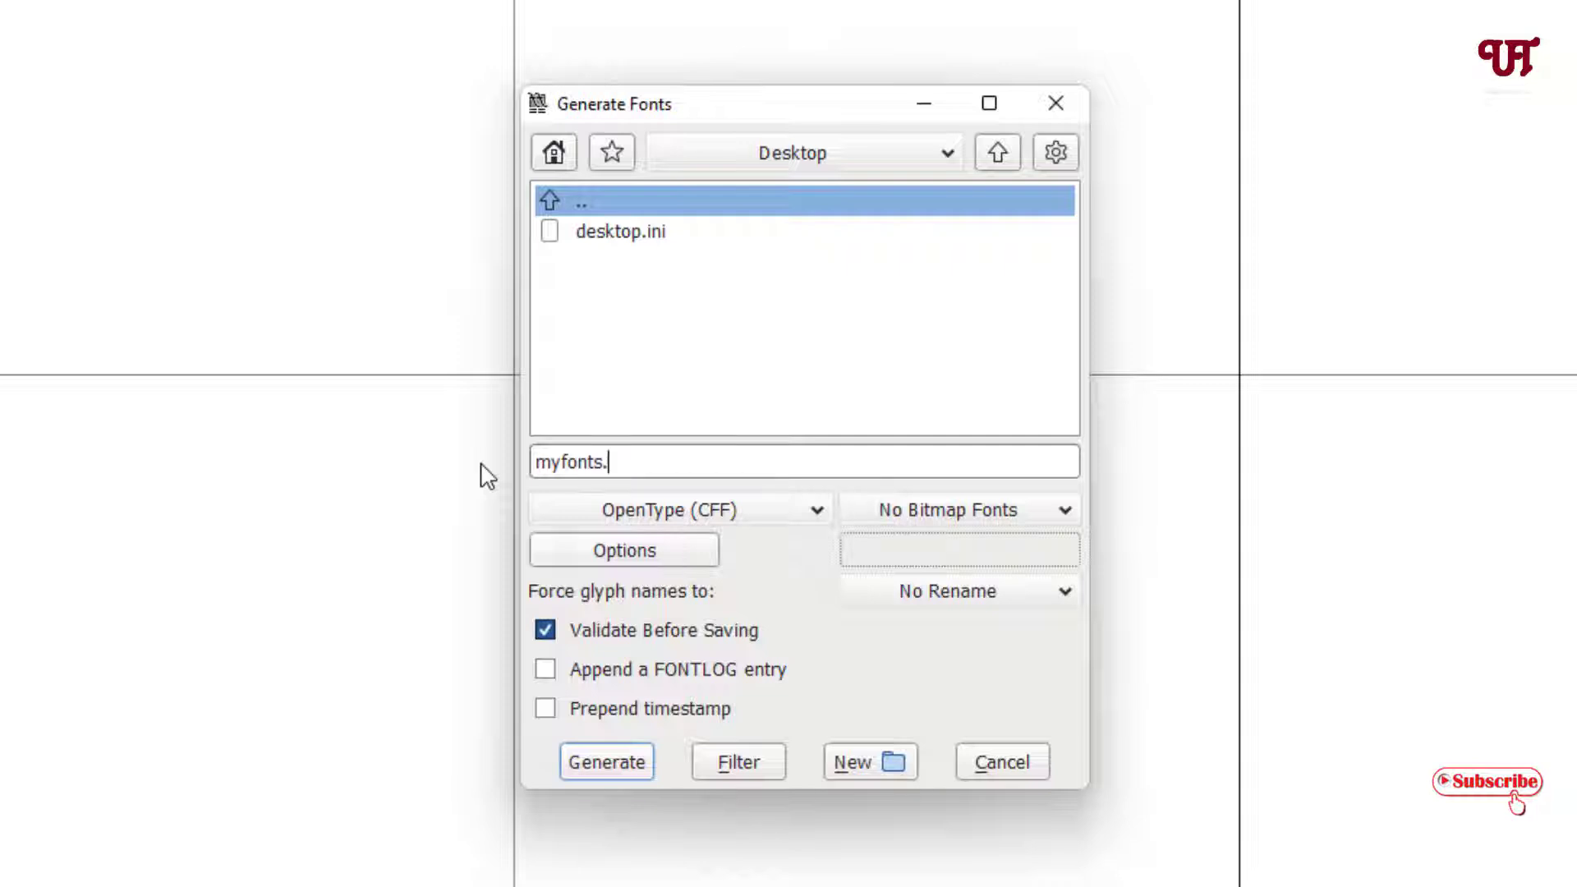
{"action": "type", "text": "ttf"}
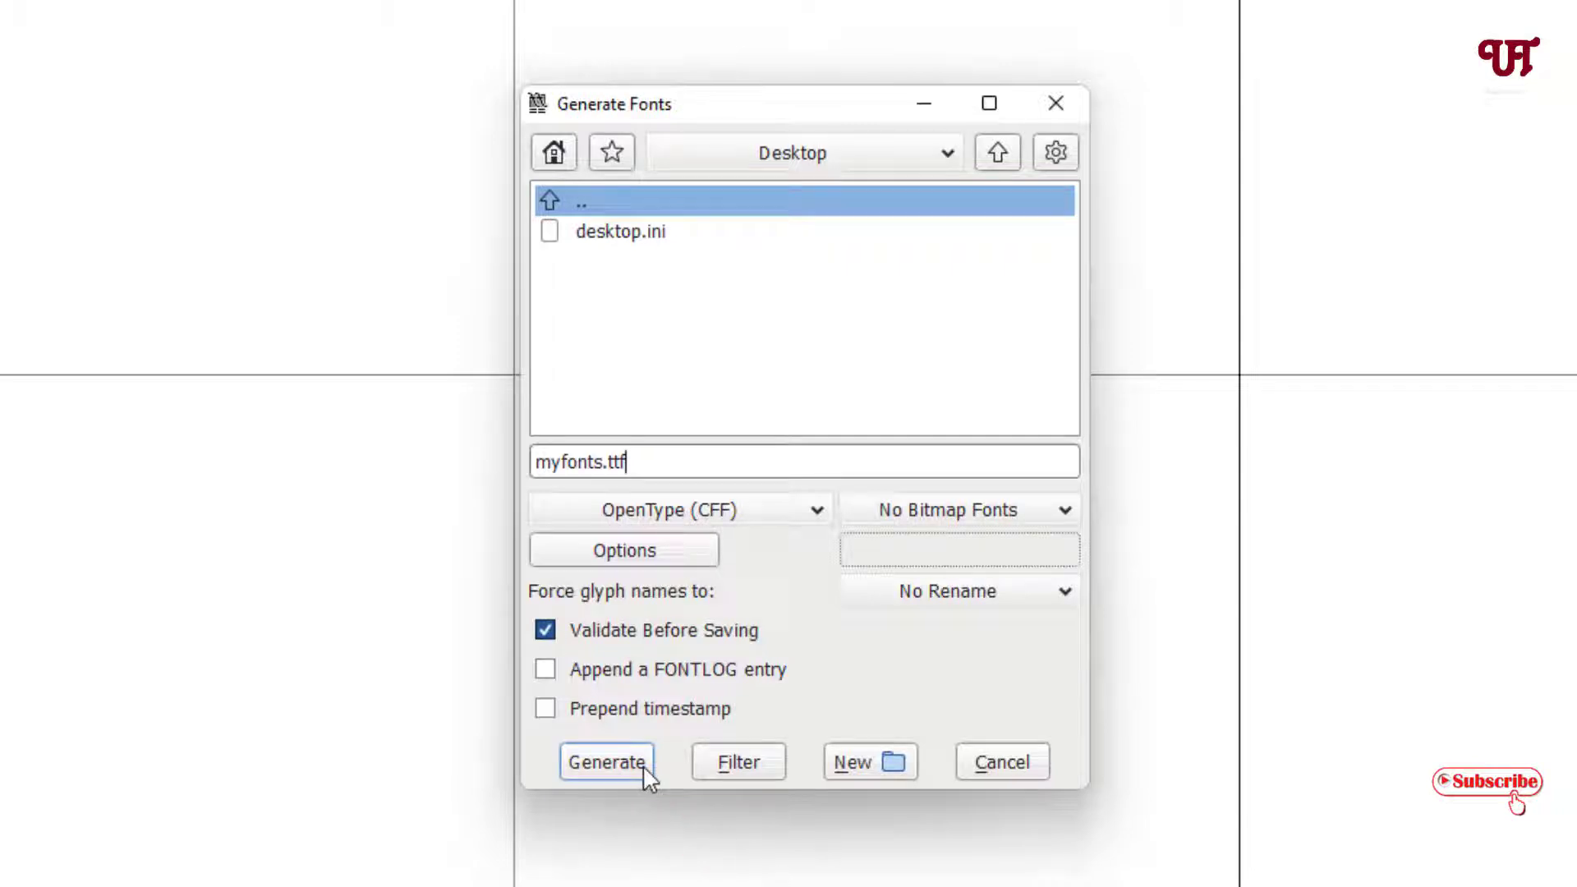
{"action": "left_click", "coordinate": [607, 763]}
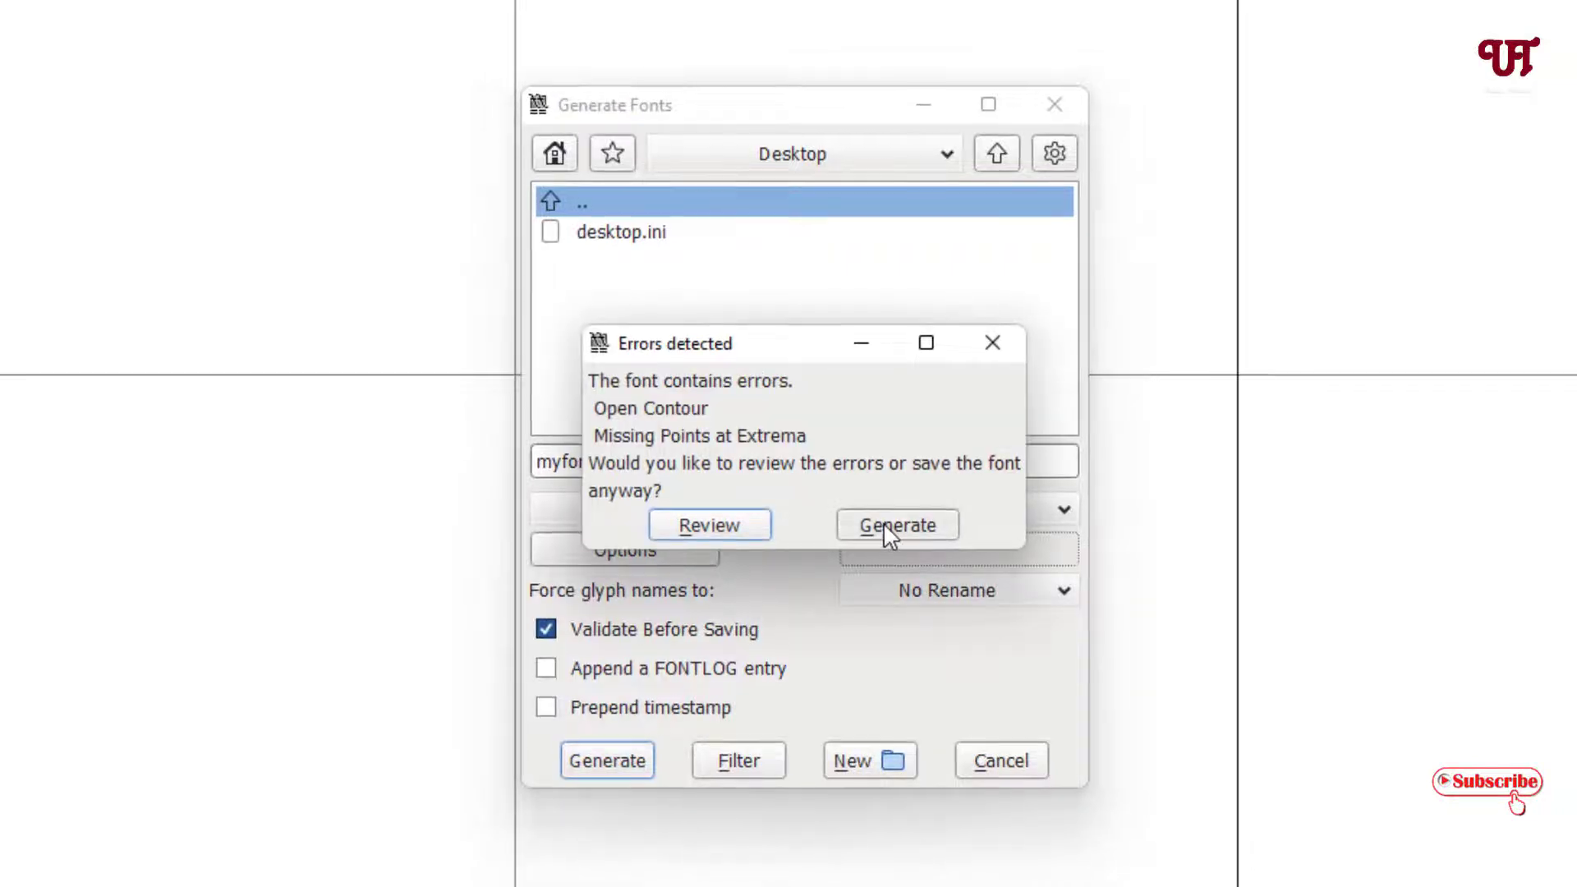
{"action": "left_click", "coordinate": [710, 526]}
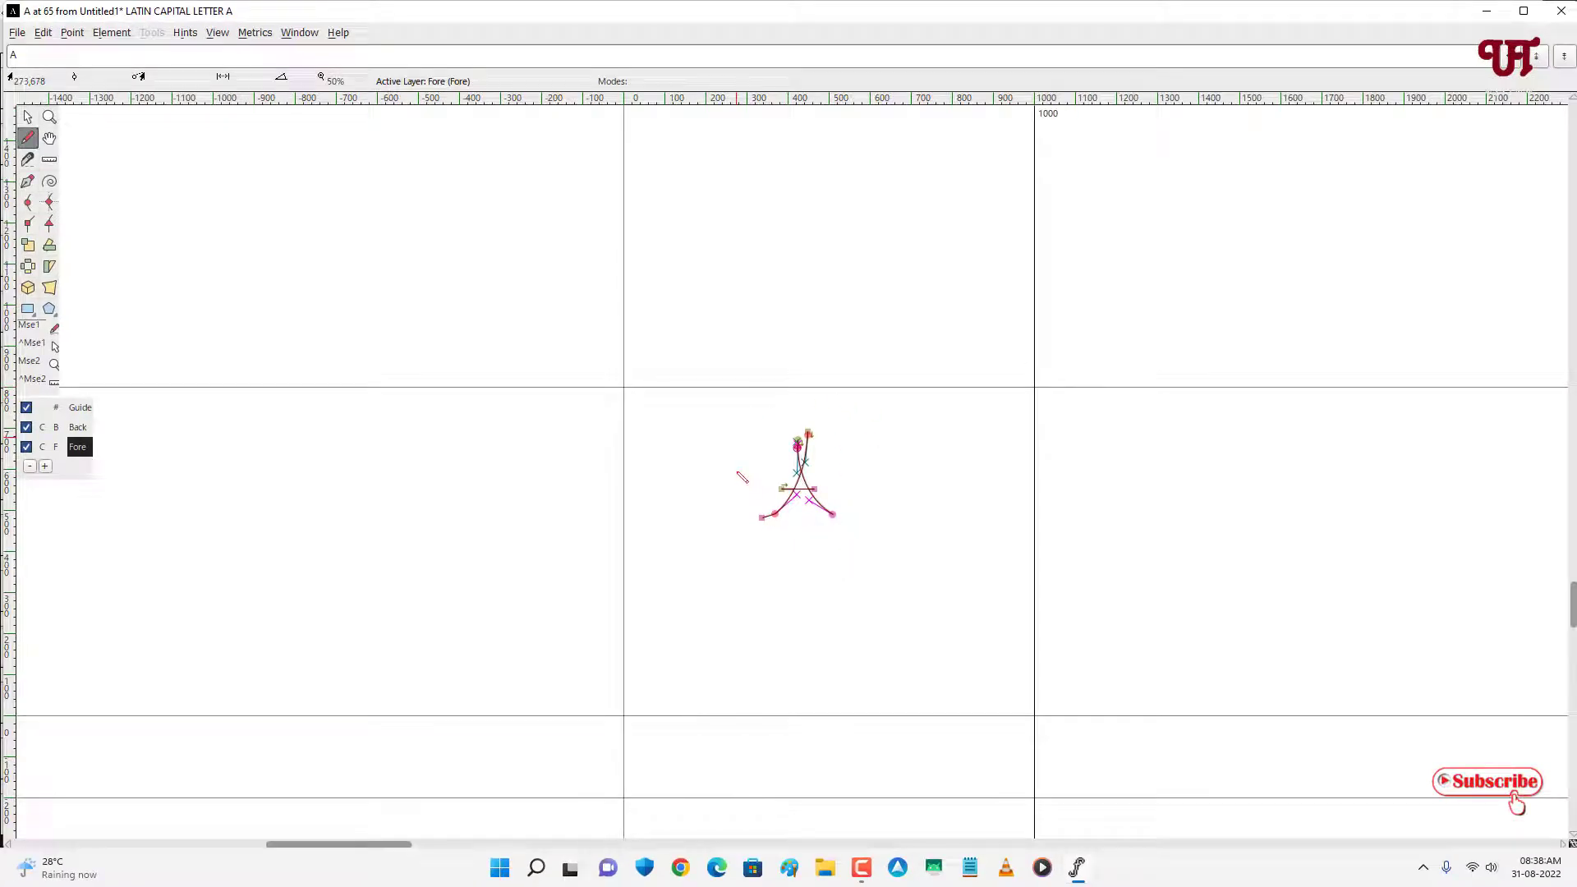
{"action": "mouse_move", "coordinate": [1392, 66]}
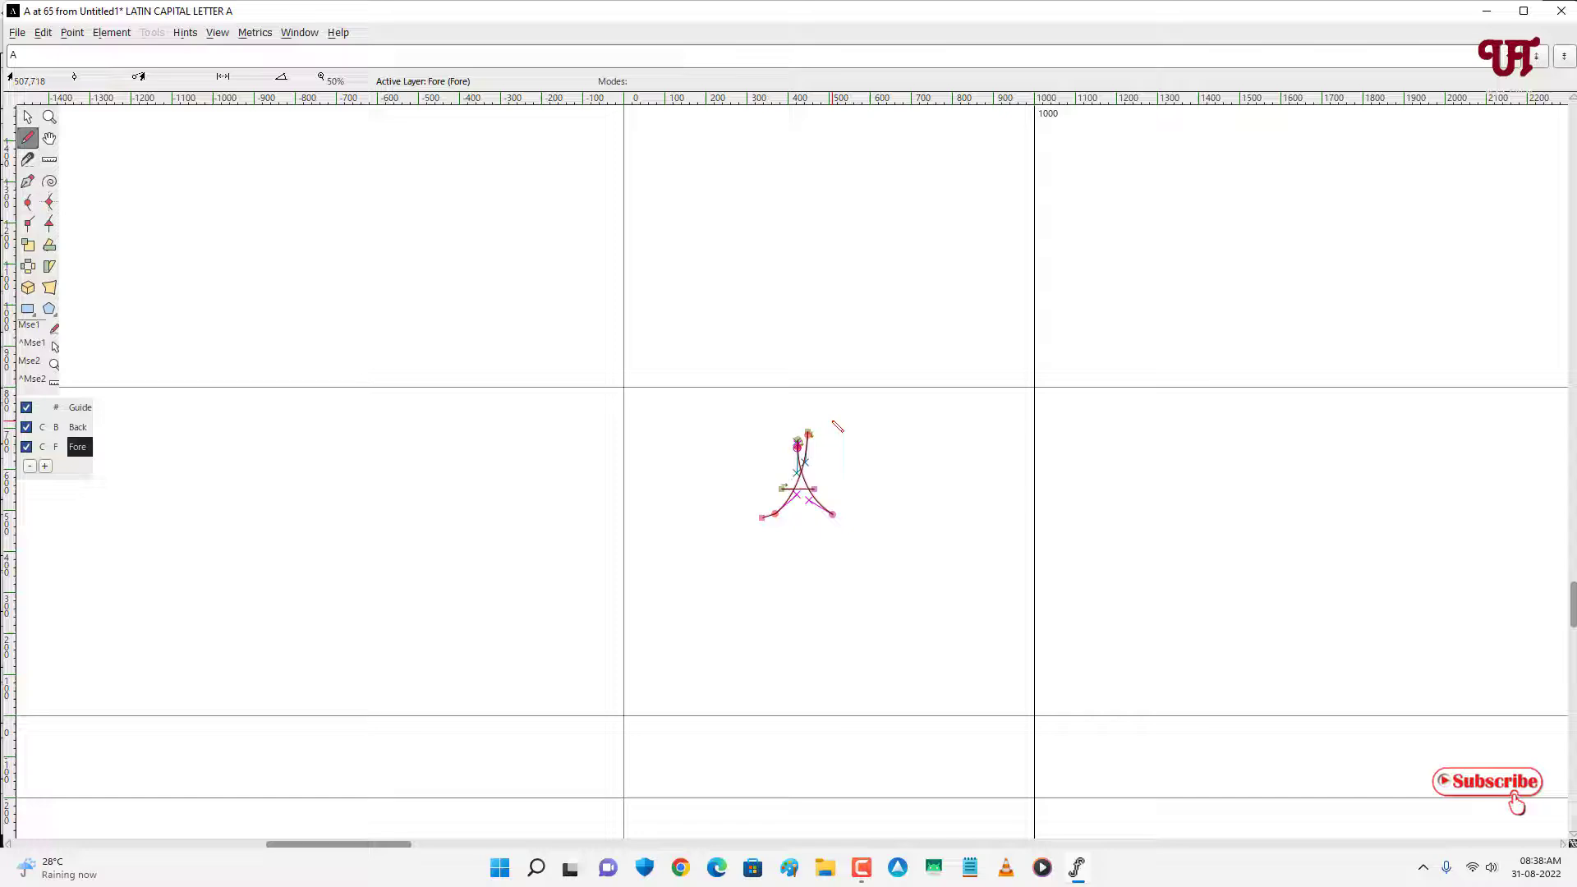
{"action": "mouse_move", "coordinate": [854, 422]}
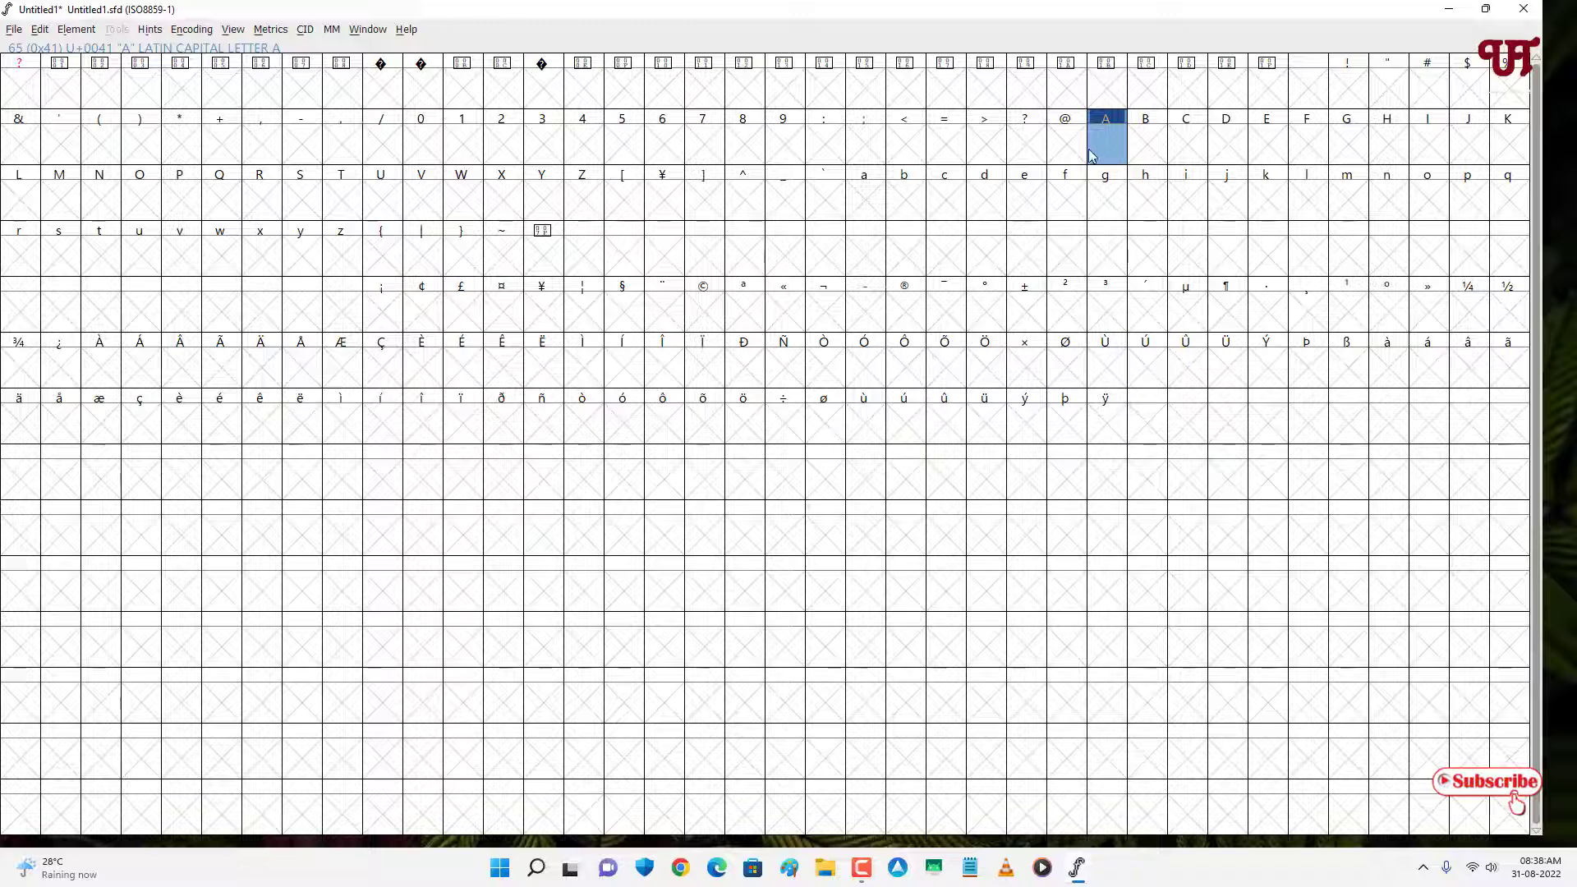
{"action": "mouse_move", "coordinate": [1433, 24]}
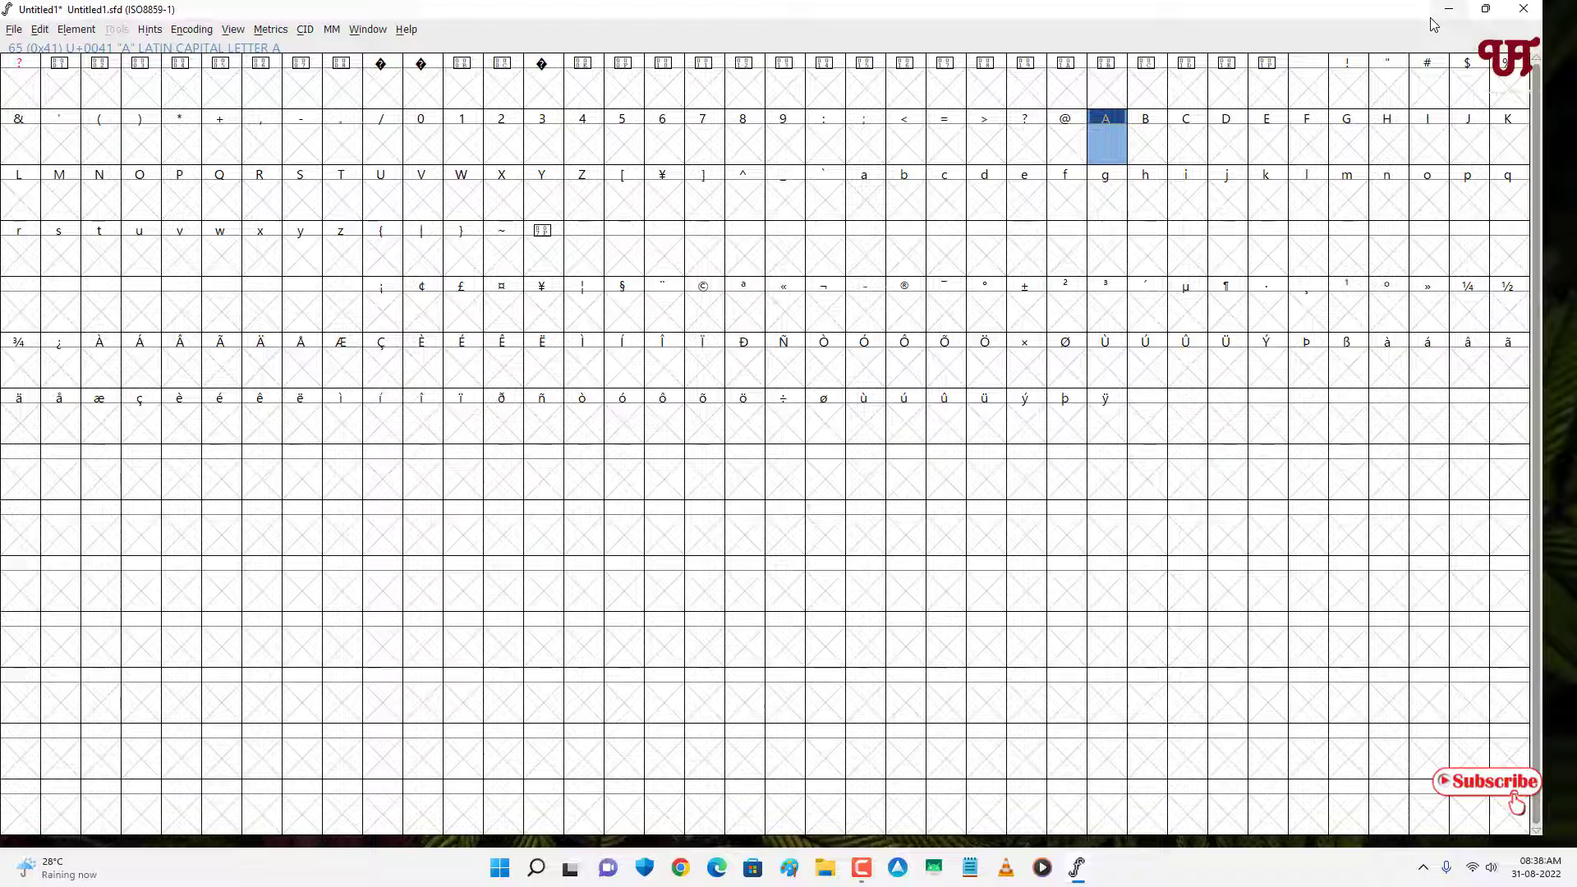
{"action": "mouse_move", "coordinate": [1338, 107]}
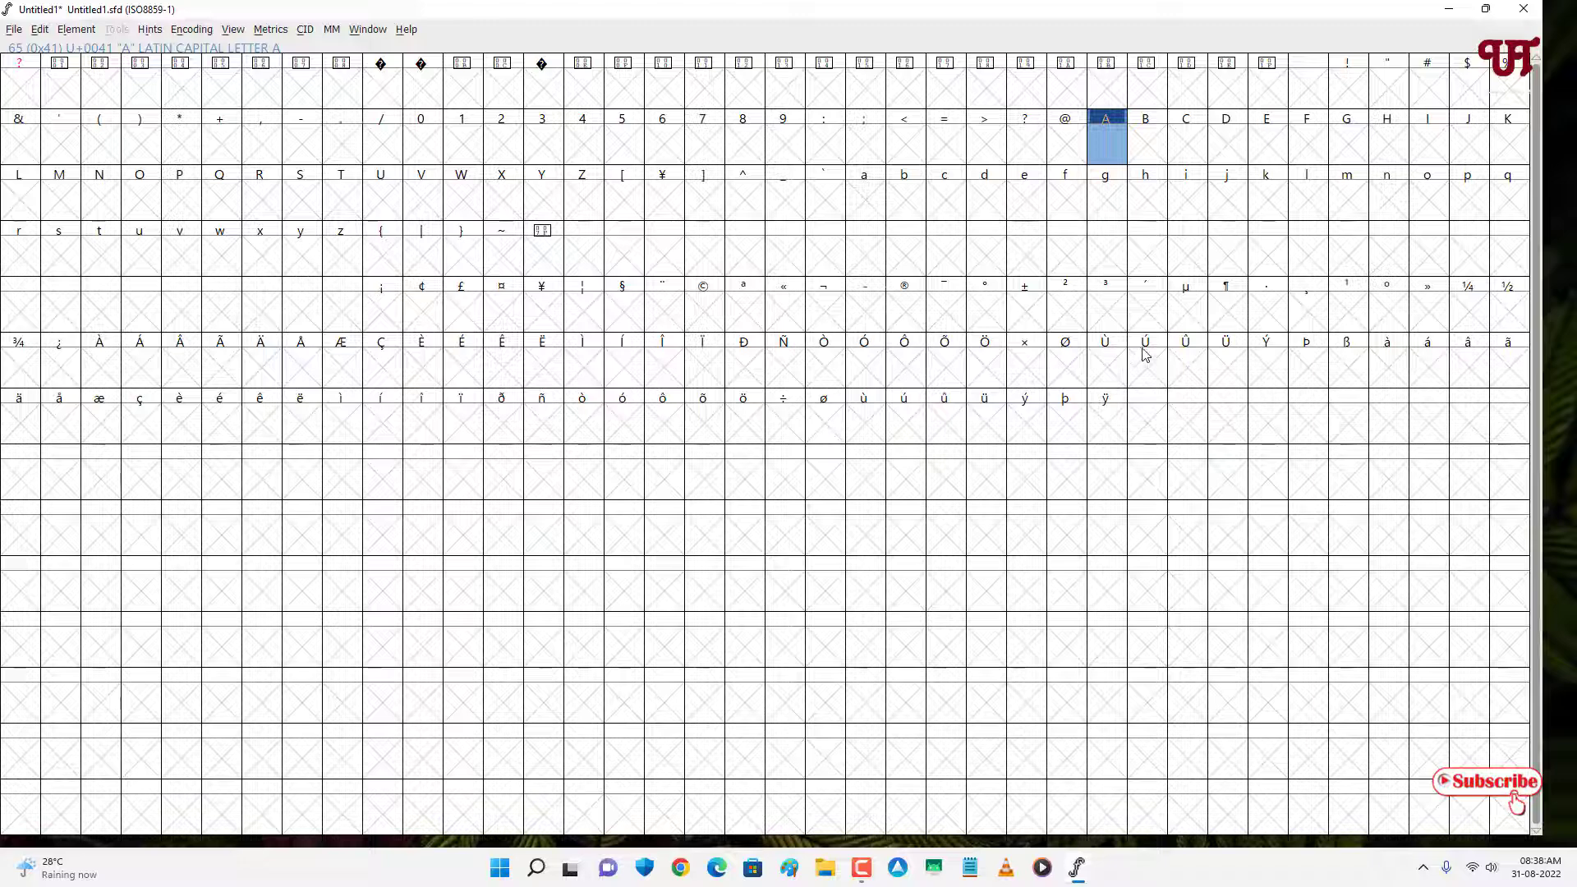
{"action": "mouse_move", "coordinate": [1144, 354]}
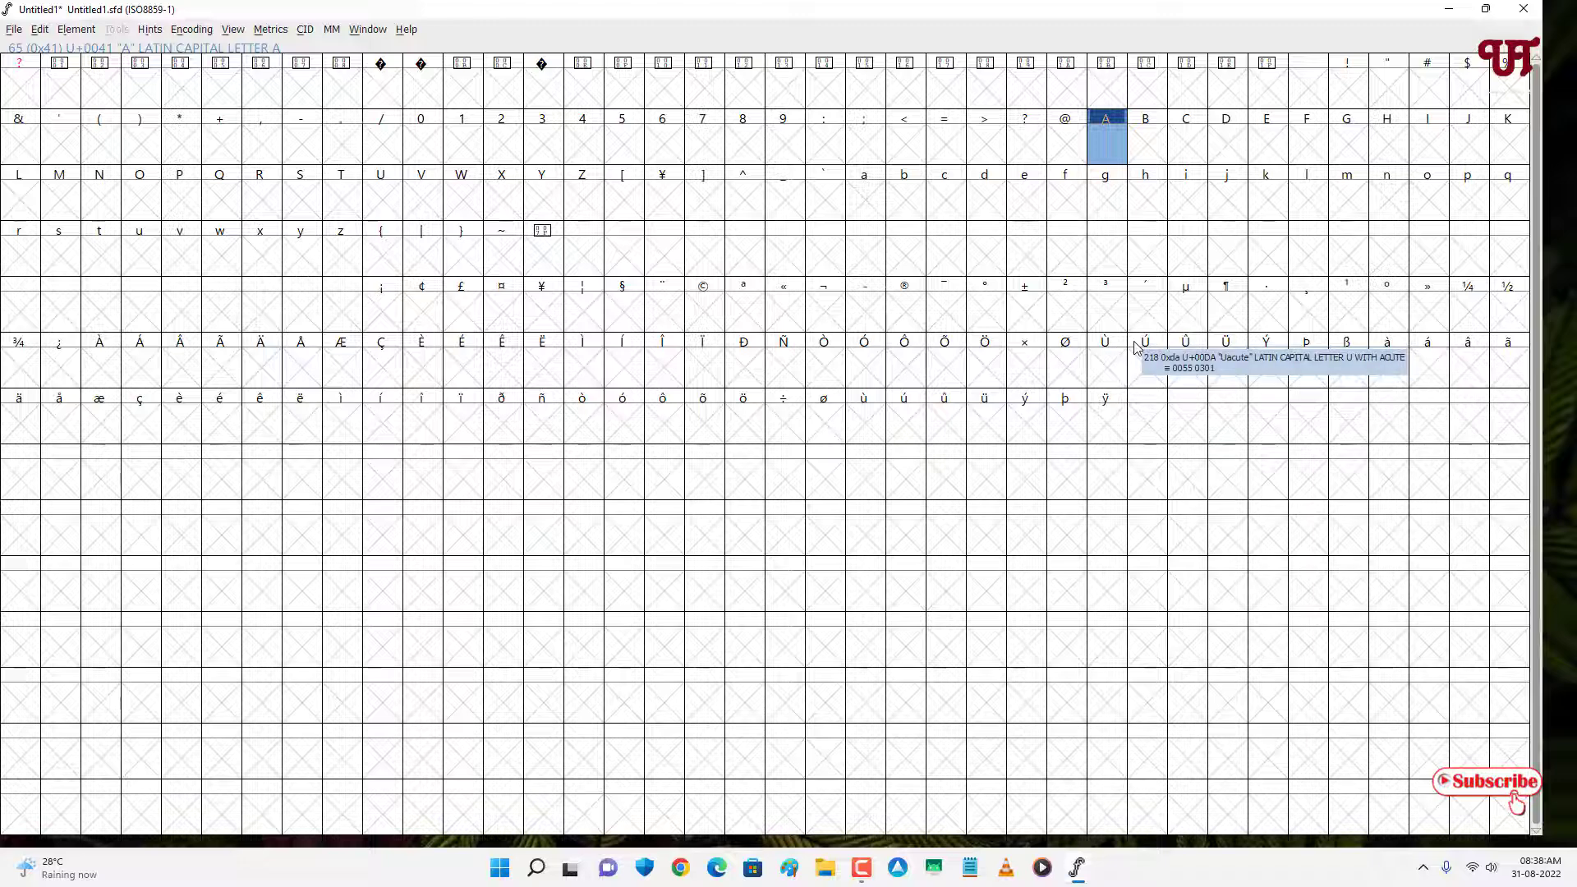
{"action": "mouse_move", "coordinate": [1160, 150]}
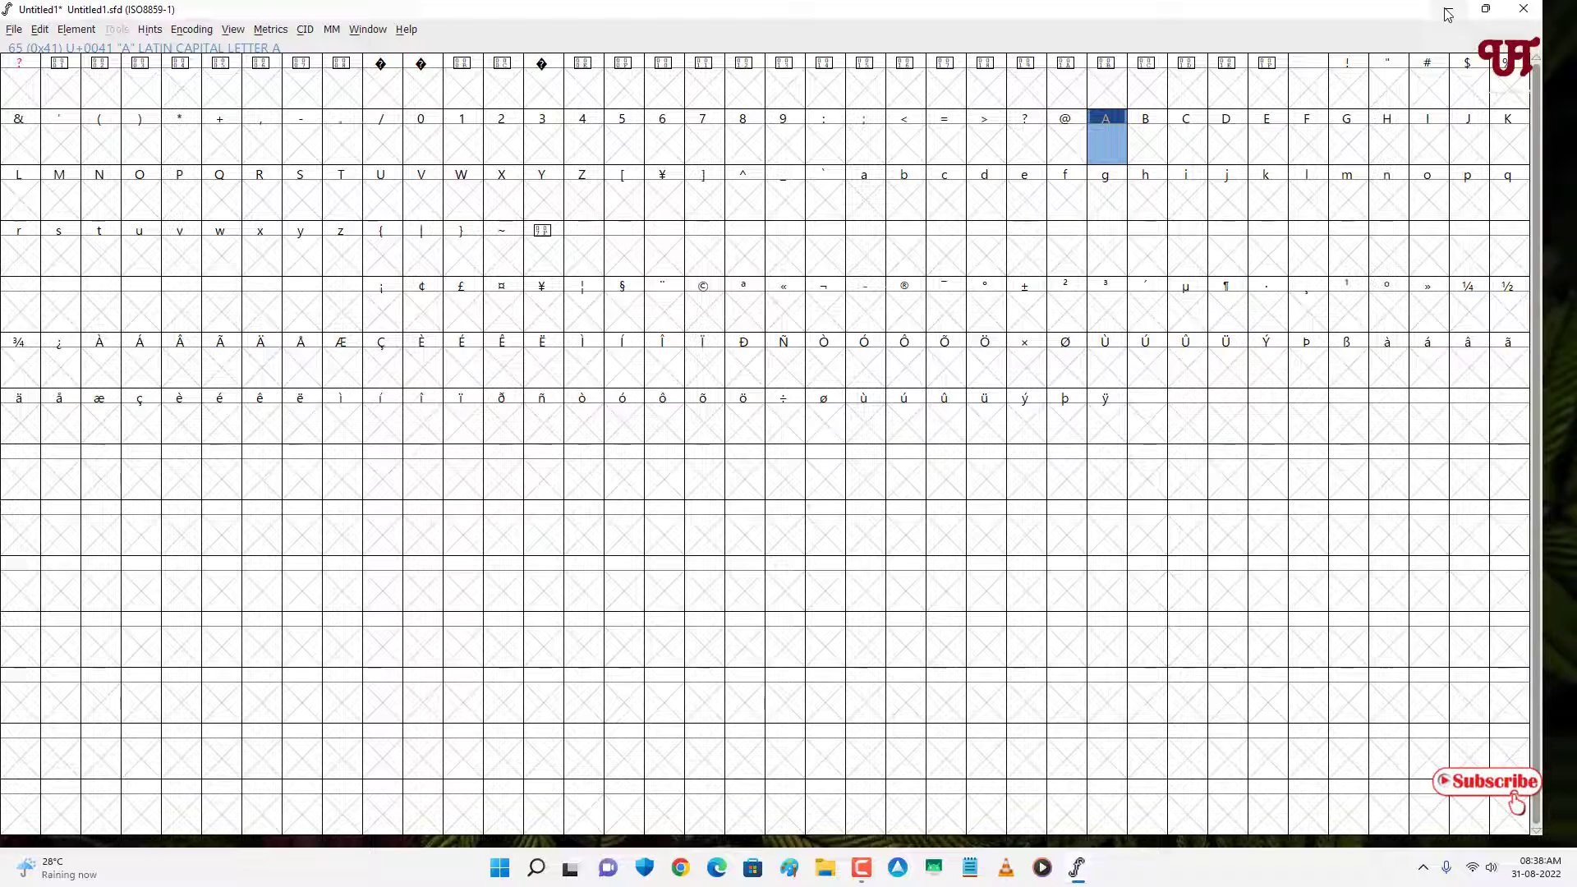
{"action": "mouse_move", "coordinate": [1446, 13]}
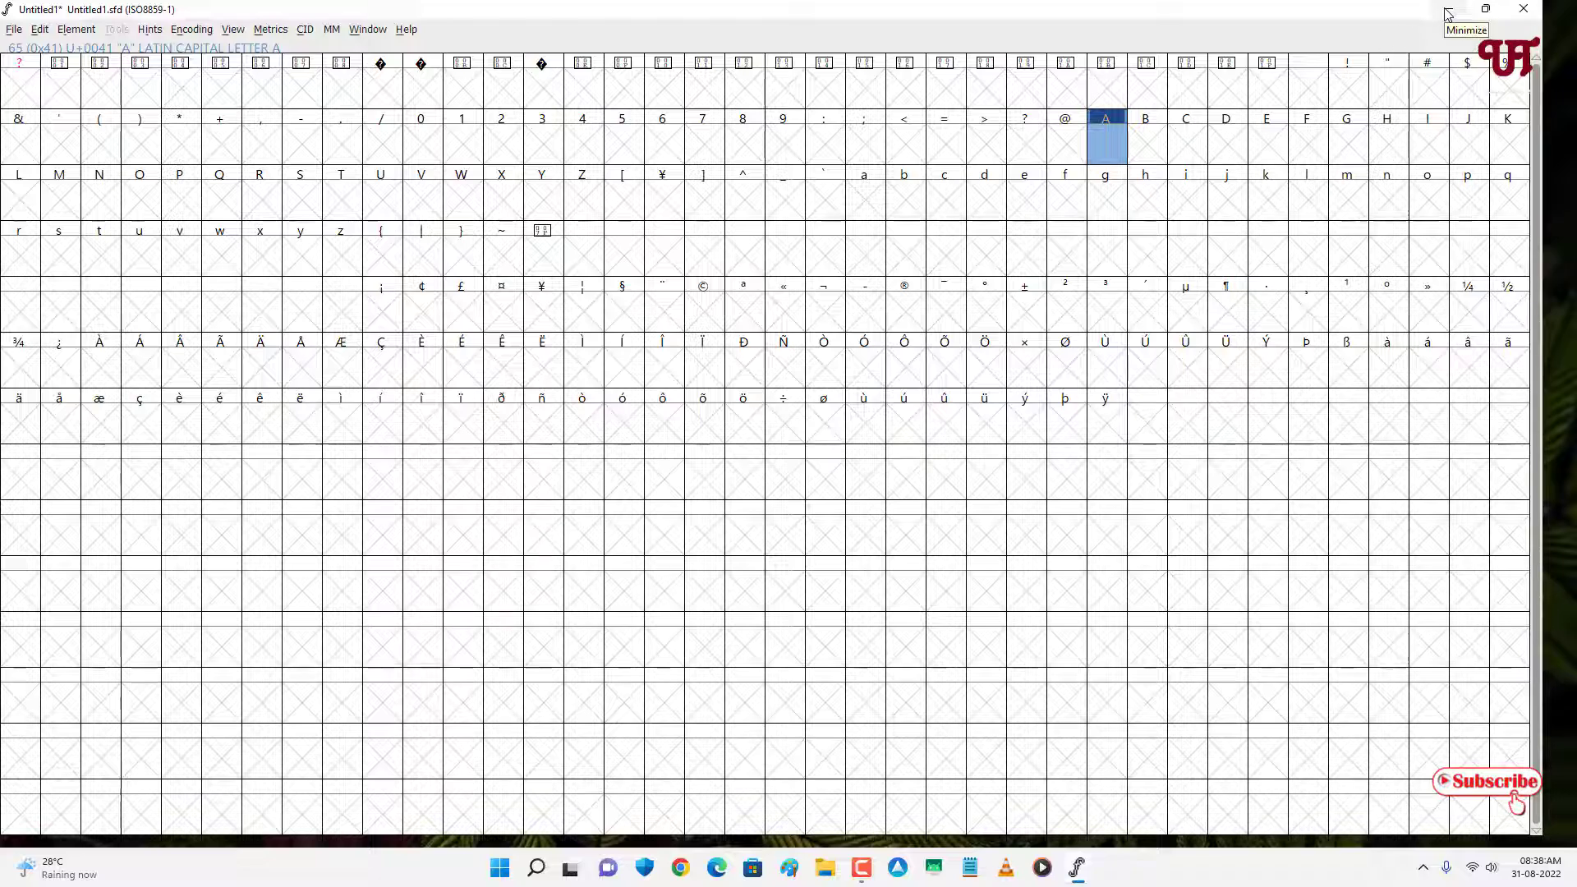
Minimize FontForge to reveal the desktop with the exported myfonts file.
{"action": "left_click", "coordinate": [1450, 12]}
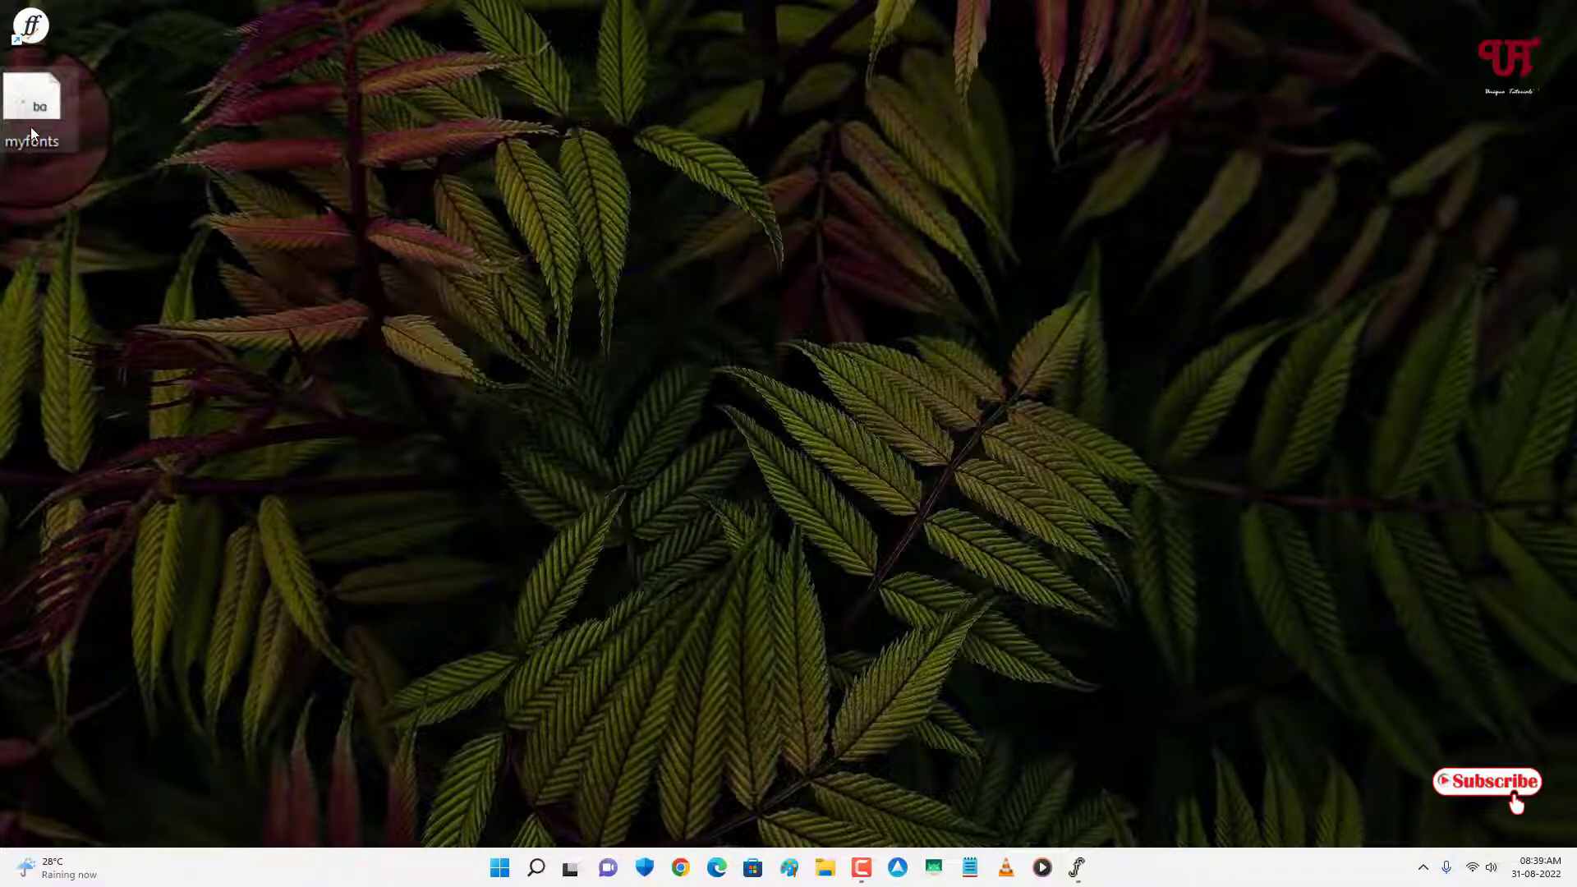
Preview the exported myfonts file (Untitled1) in Windows Font Viewer and install it.
{"action": "double_click", "coordinate": [40, 99]}
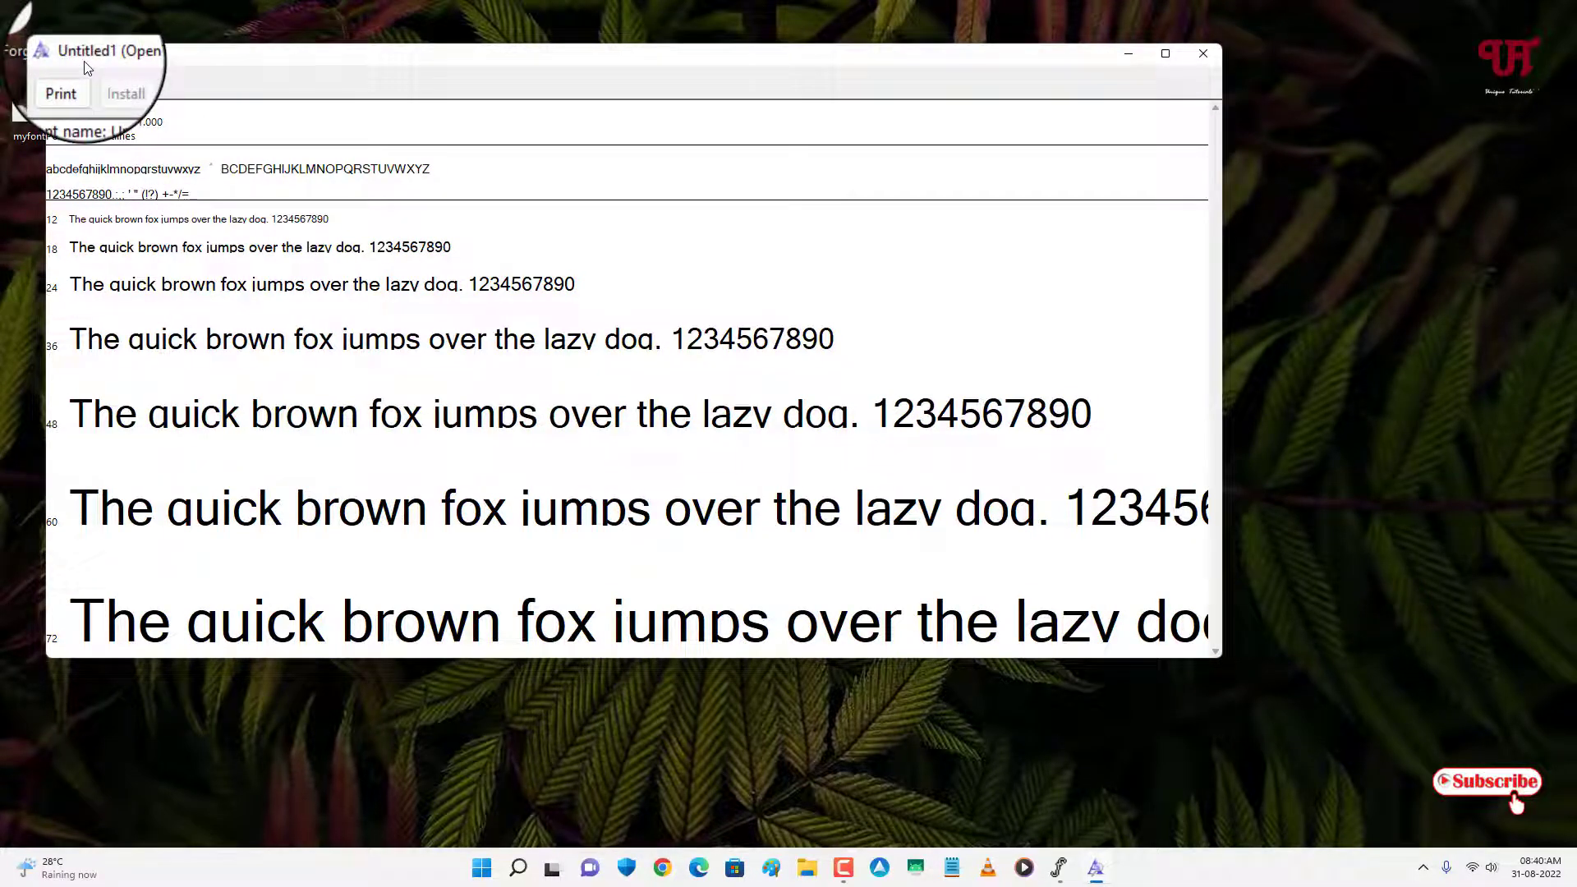
{"action": "mouse_move", "coordinate": [1240, 69]}
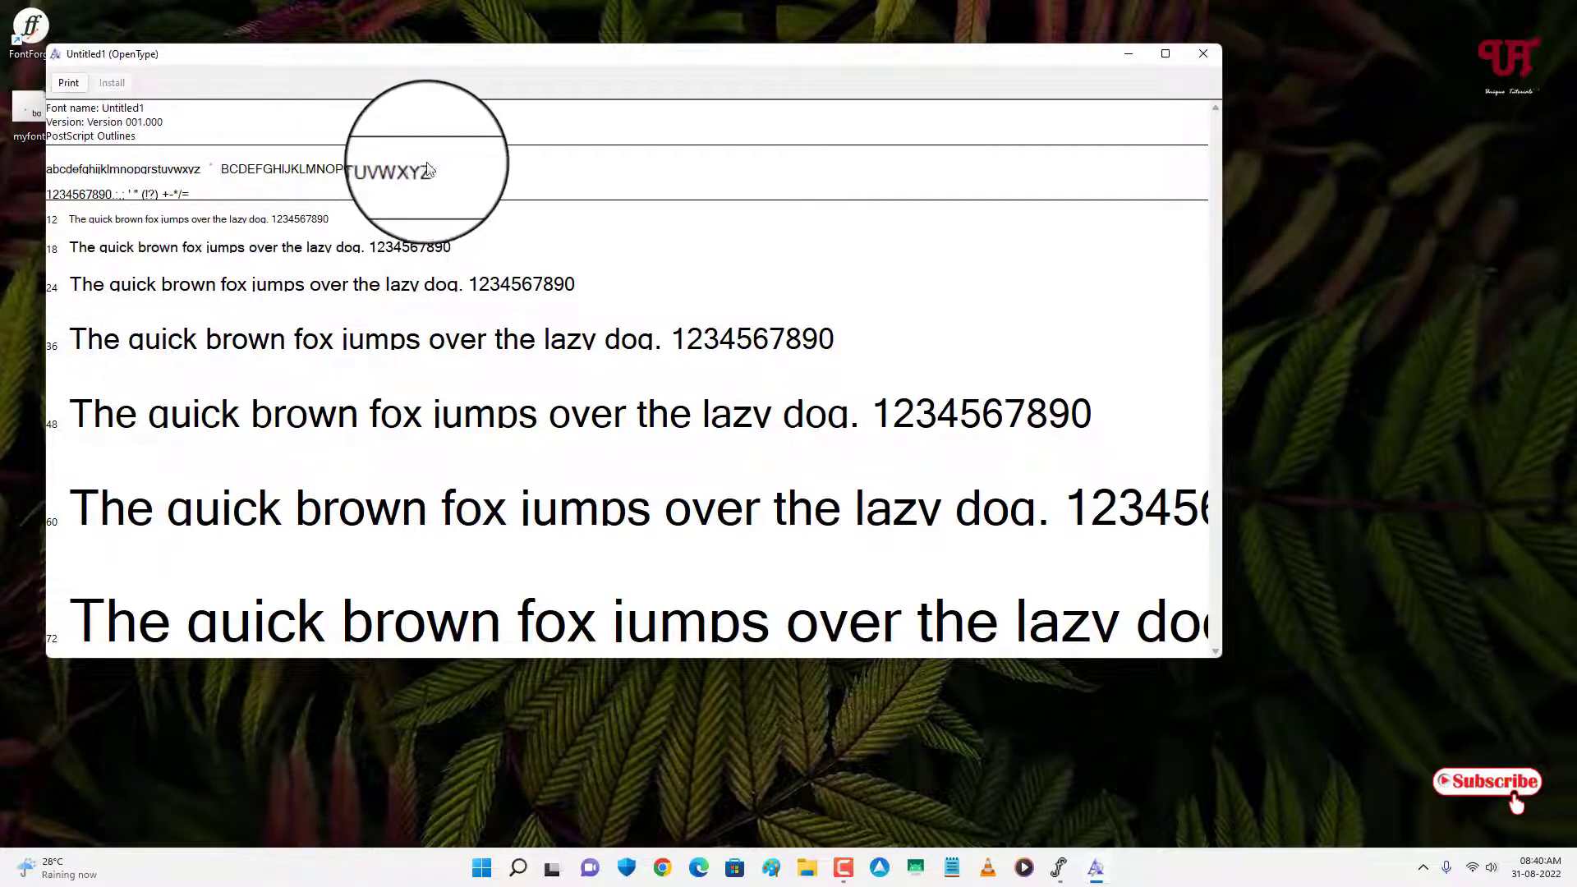
{"action": "left_click", "coordinate": [1203, 53]}
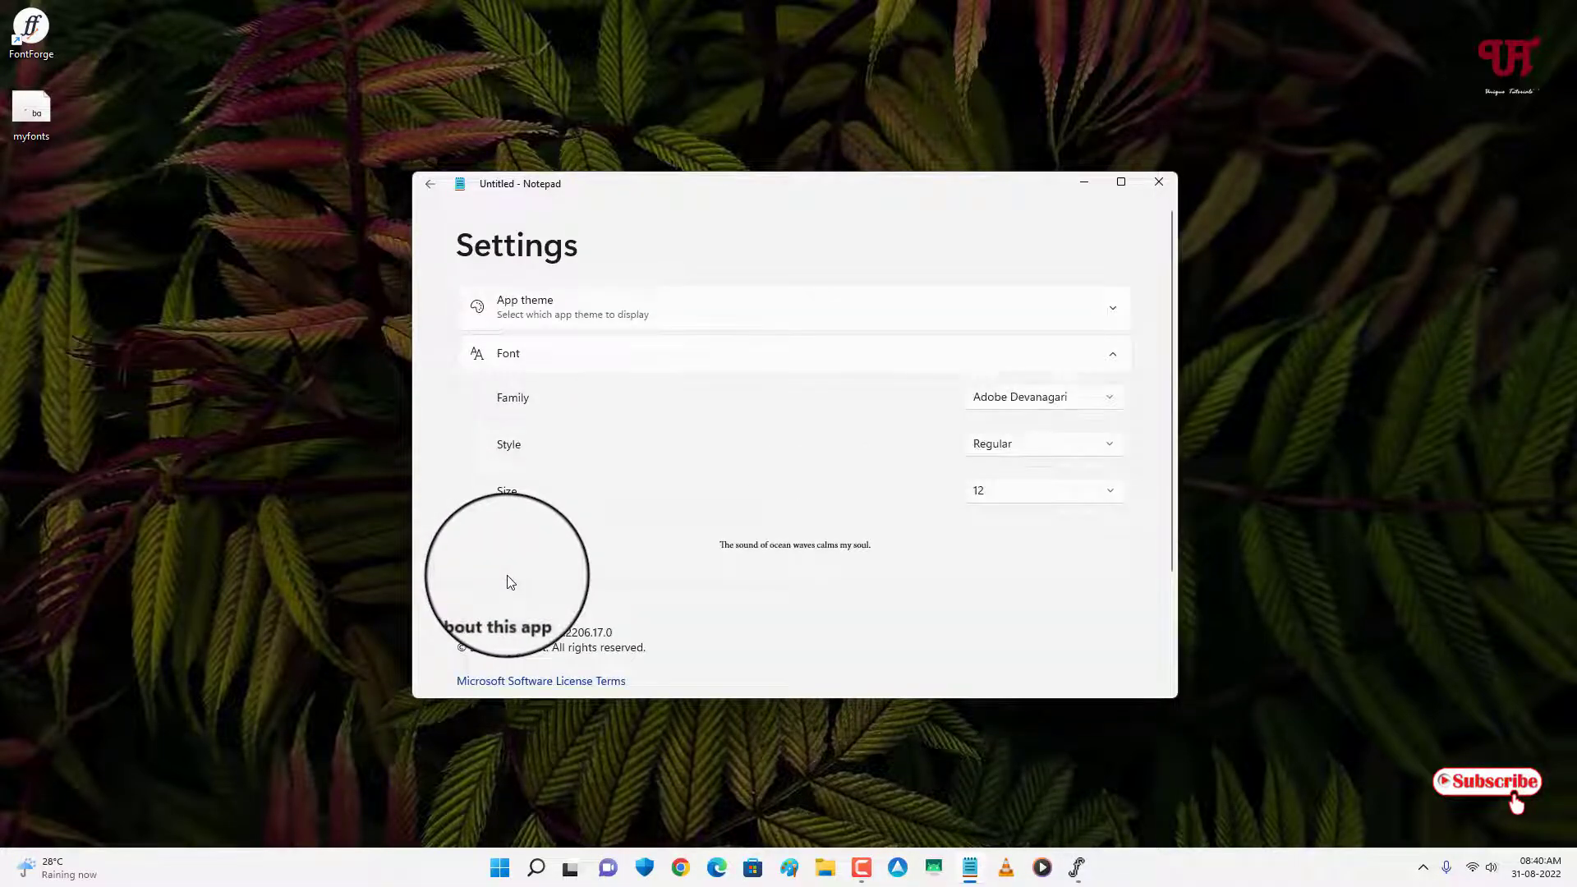
Choose Untitled1 from Notepad's Font Family list as the text font.
{"action": "left_click", "coordinate": [1045, 396]}
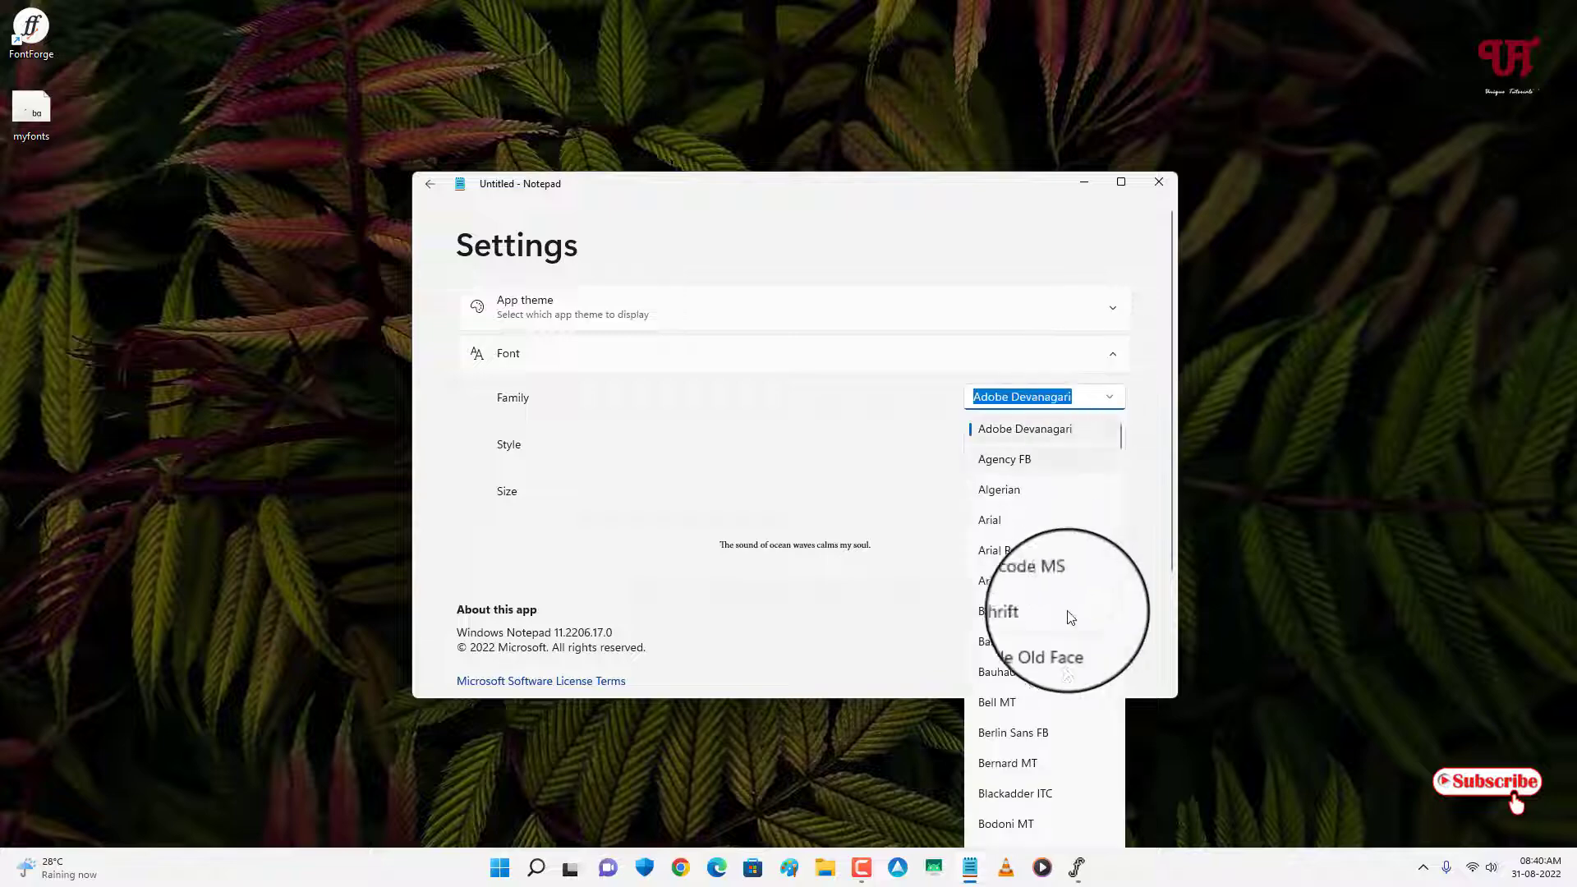
{"action": "scroll", "scroll_direction": "down", "scroll_amount": 3}
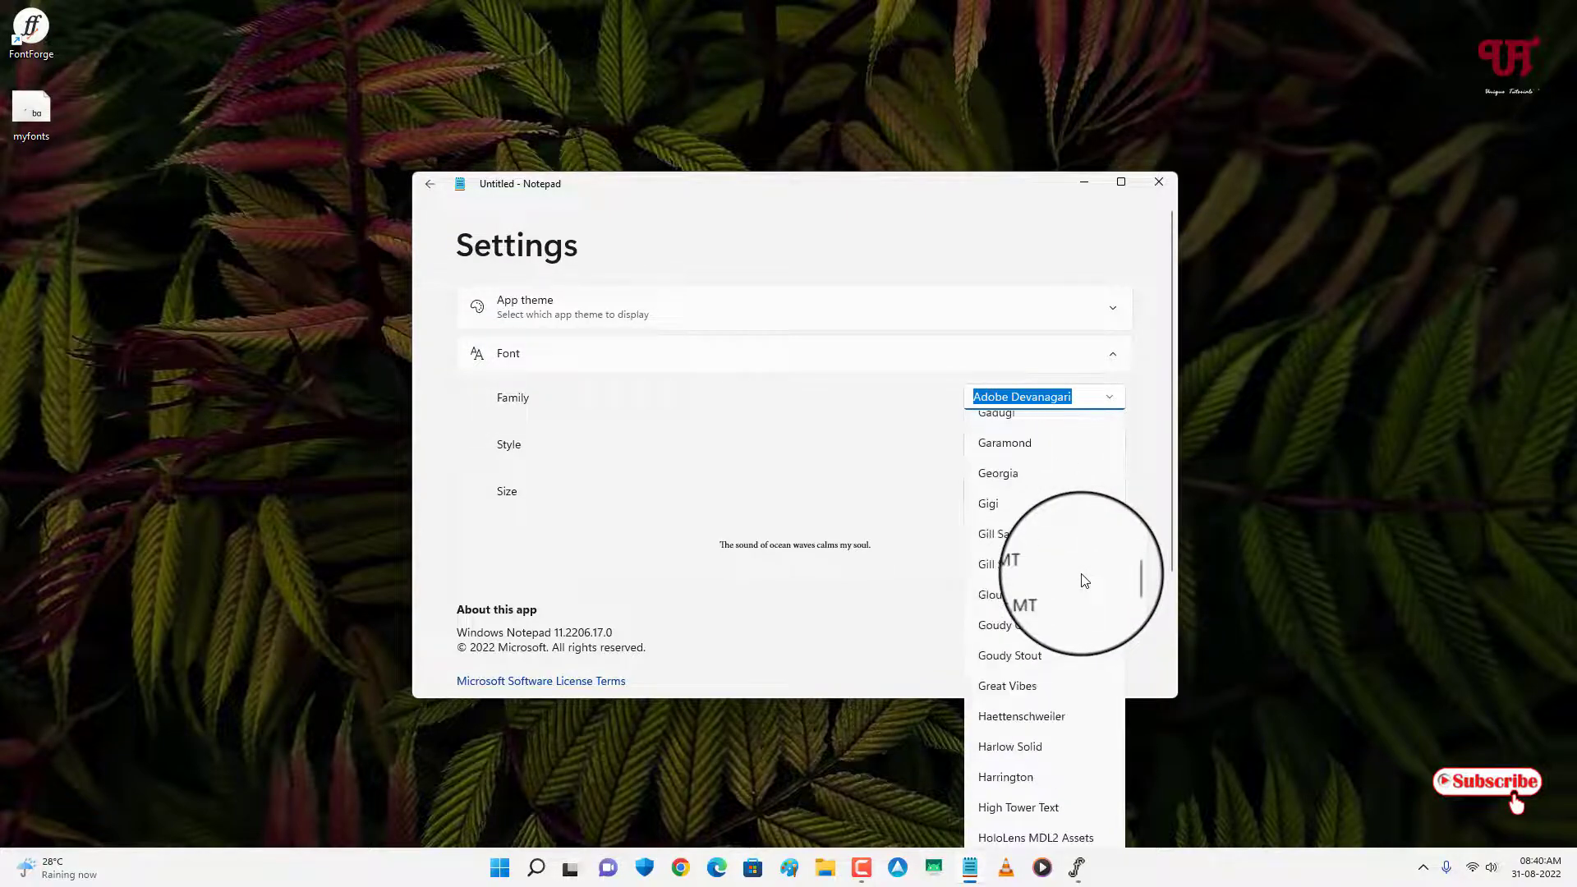
{"action": "scroll", "scroll_direction": "down", "scroll_amount": 3}
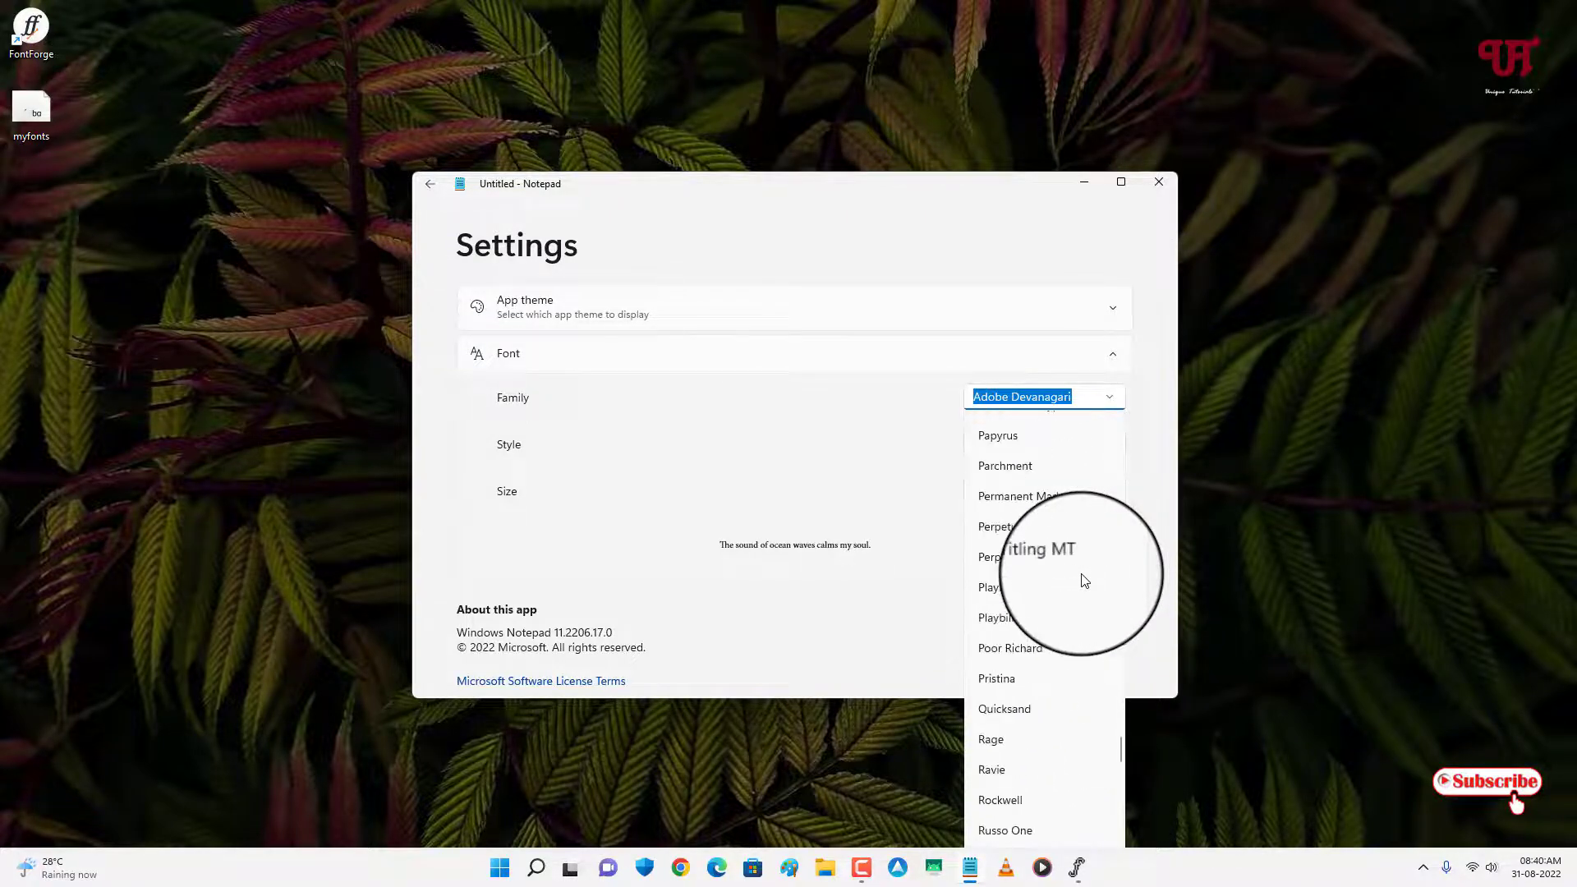
{"action": "scroll", "scroll_direction": "down", "scroll_amount": 3}
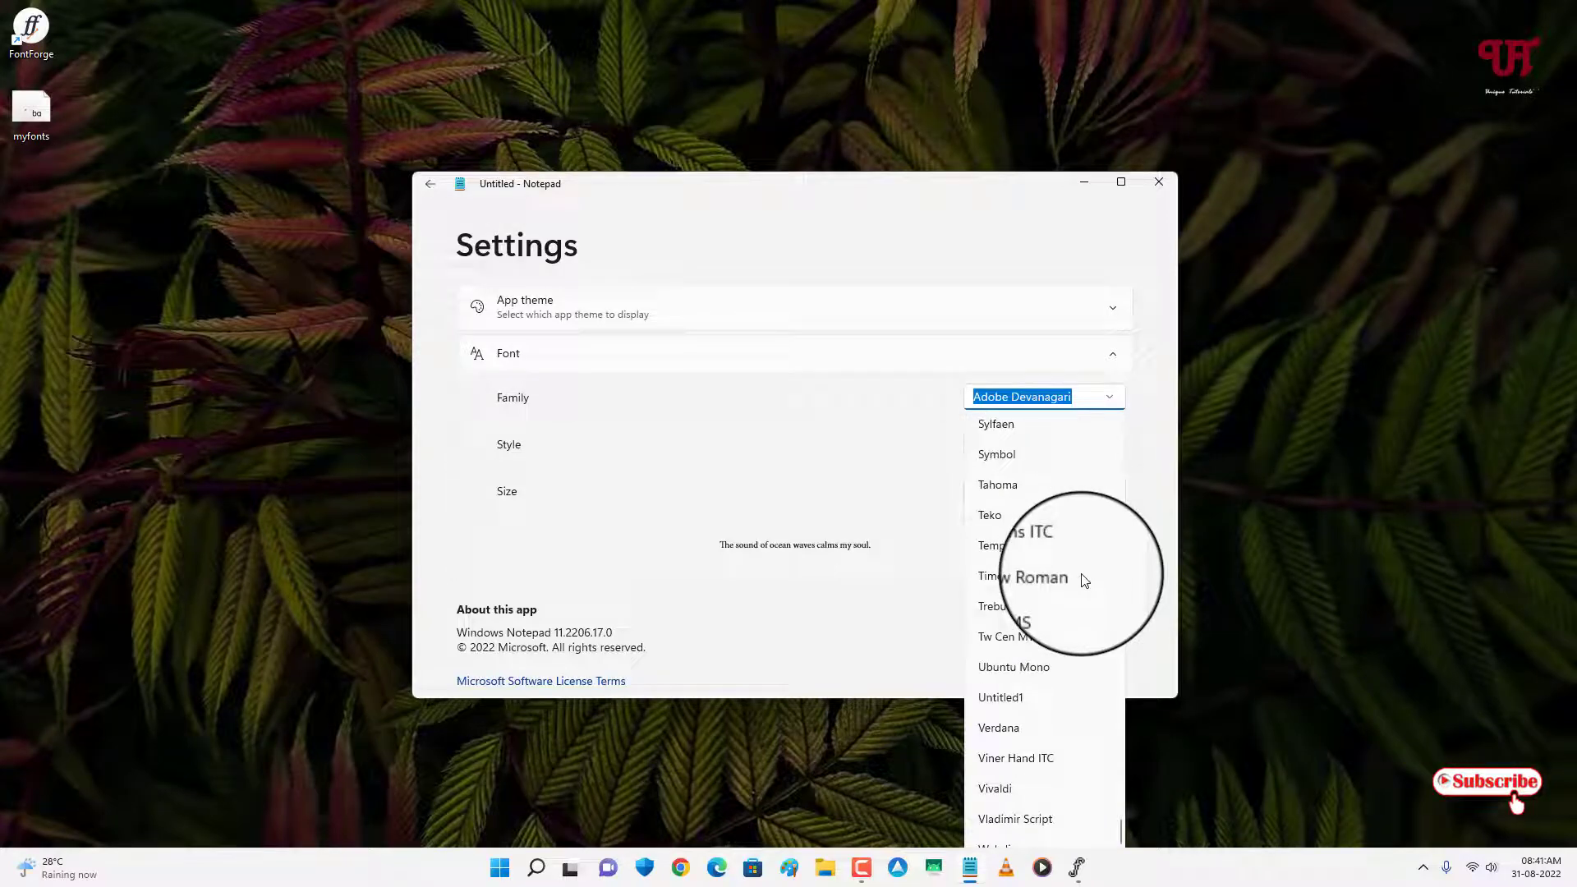
{"action": "scroll", "scroll_direction": "down", "scroll_amount": 3}
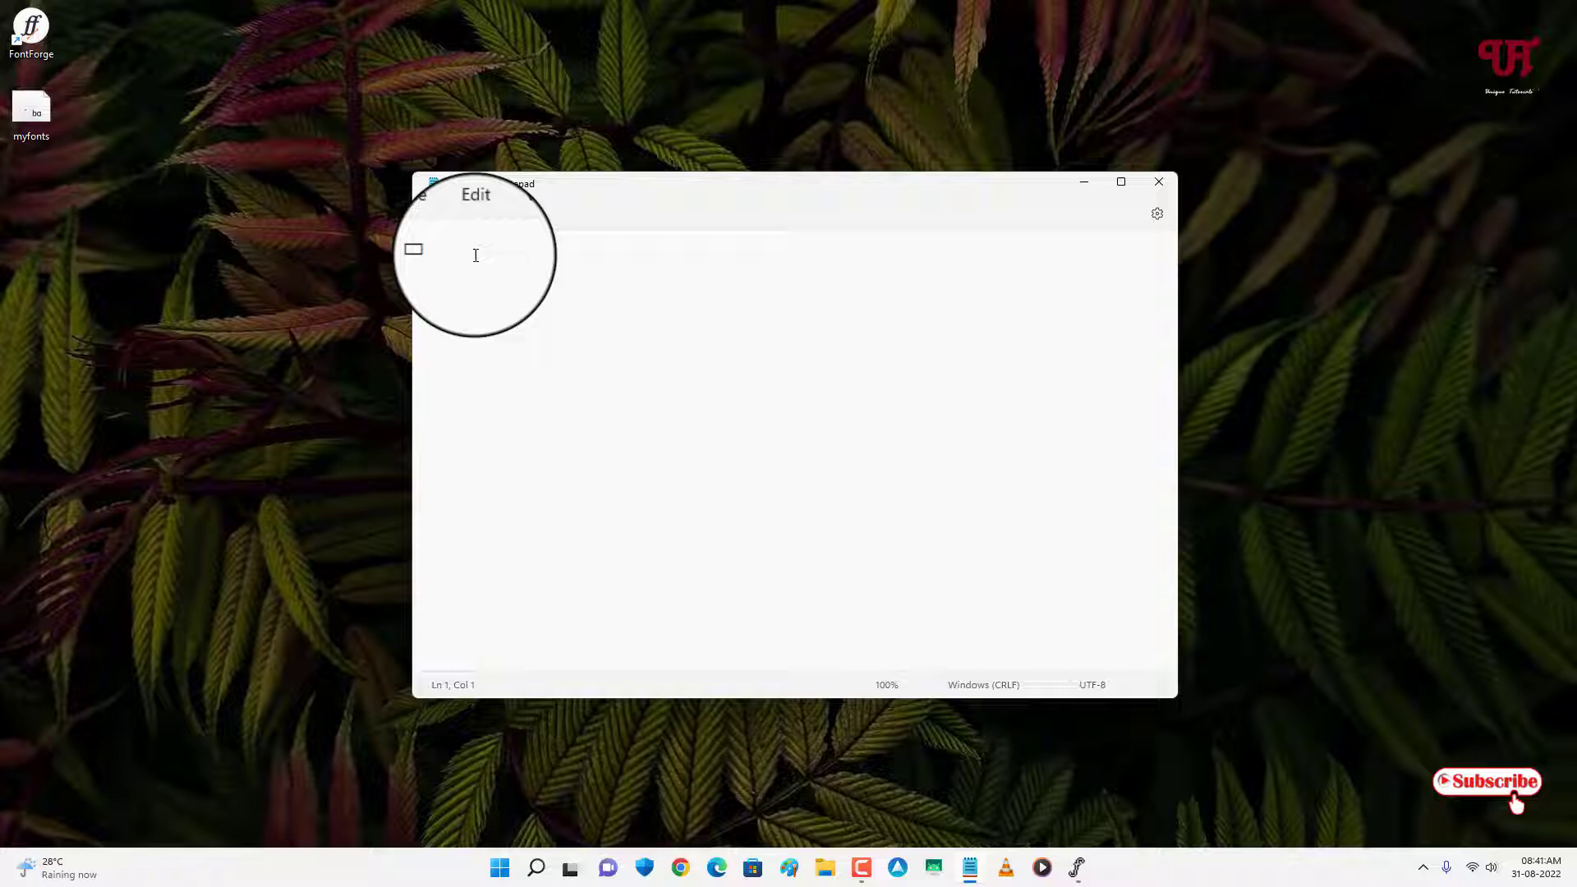
Write three custom A glyphs in Notepad, then close the note.
{"action": "type", "text": "'"}
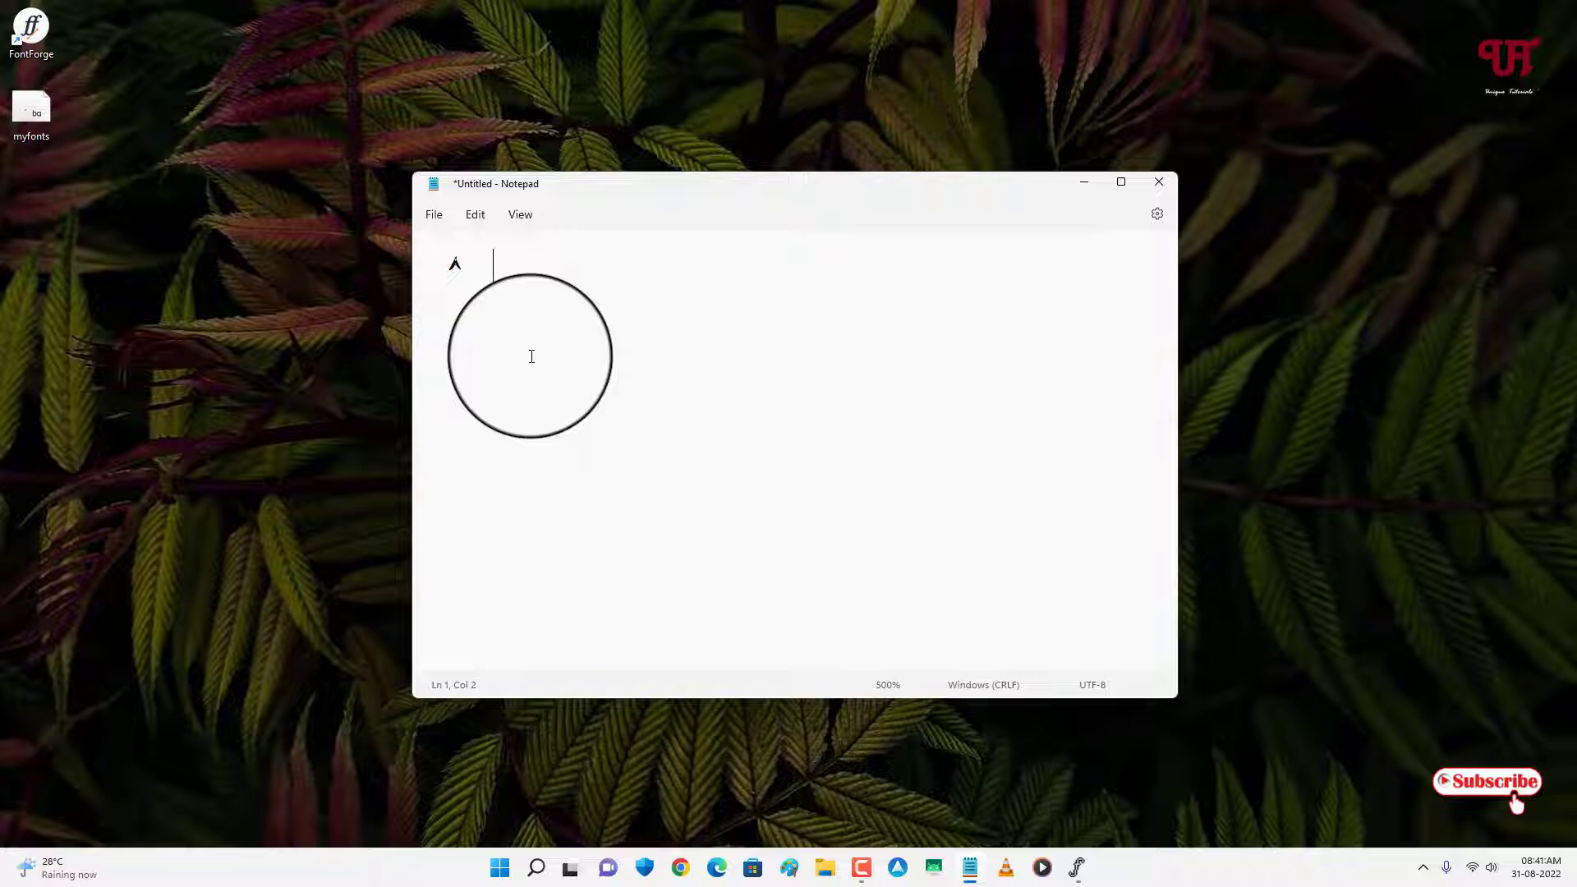
{"action": "type", "text": "AA"}
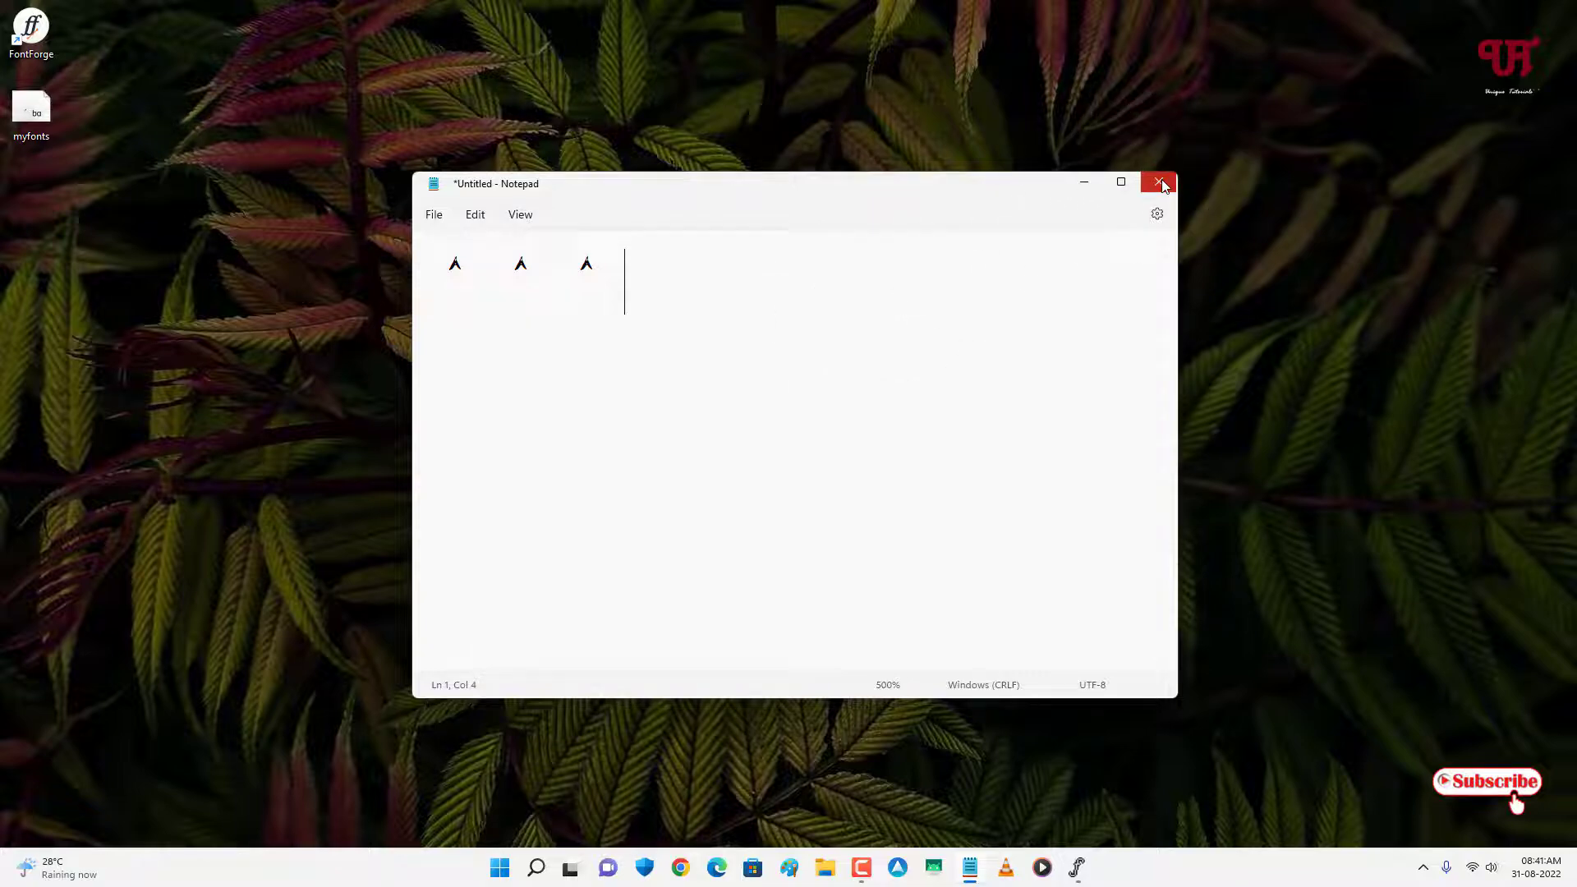
{"action": "left_click", "coordinate": [1157, 182]}
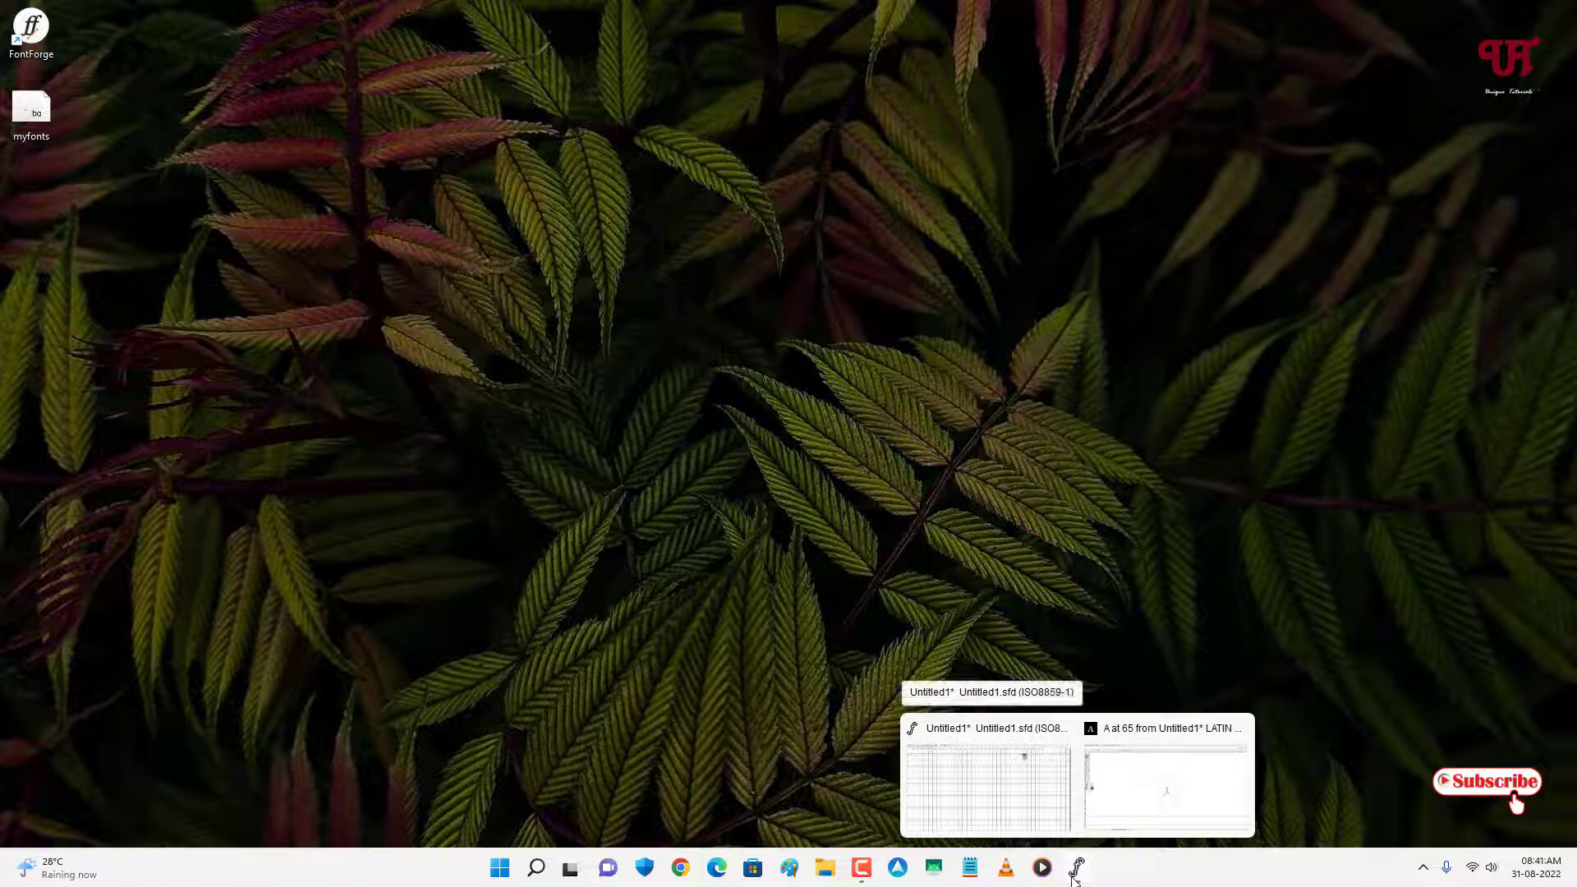
{"action": "left_click", "coordinate": [1167, 786]}
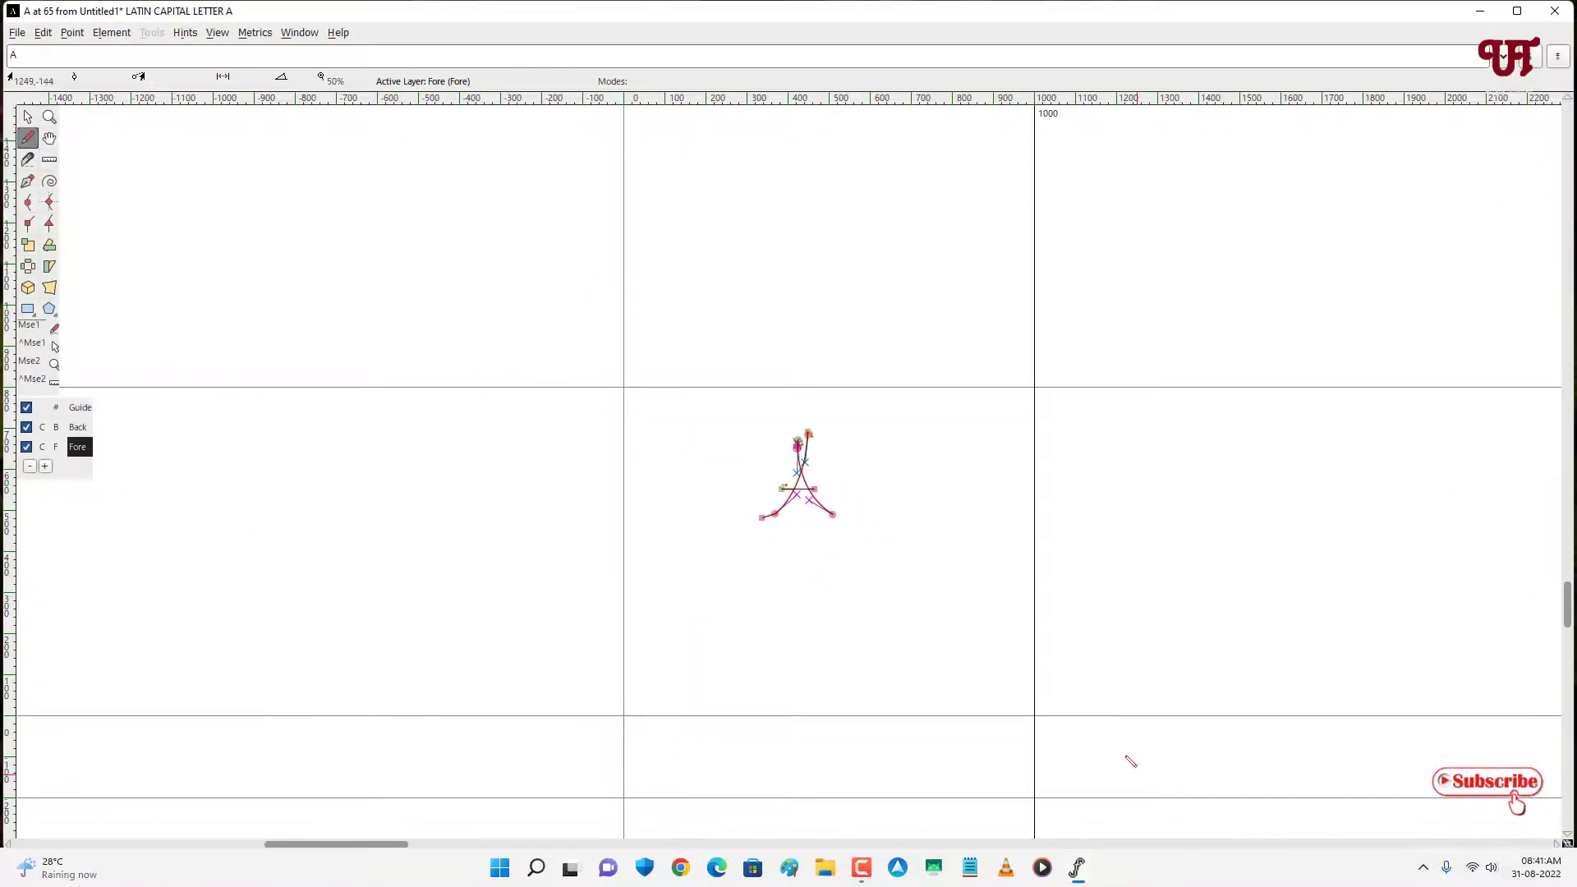
{"action": "mouse_move", "coordinate": [1058, 661]}
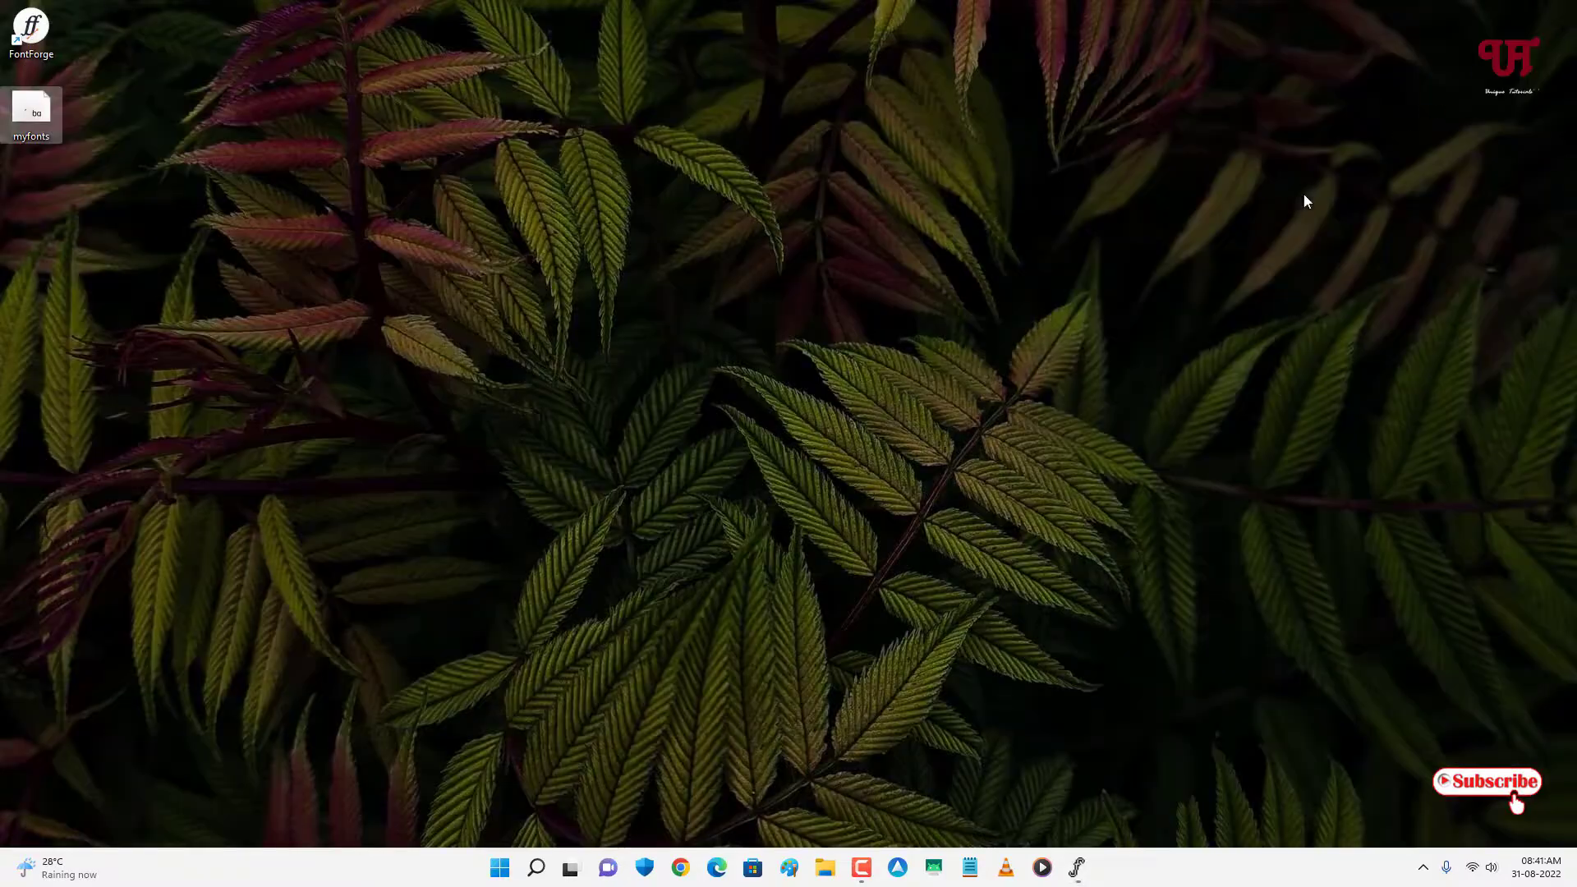
{"action": "mouse_move", "coordinate": [1058, 339]}
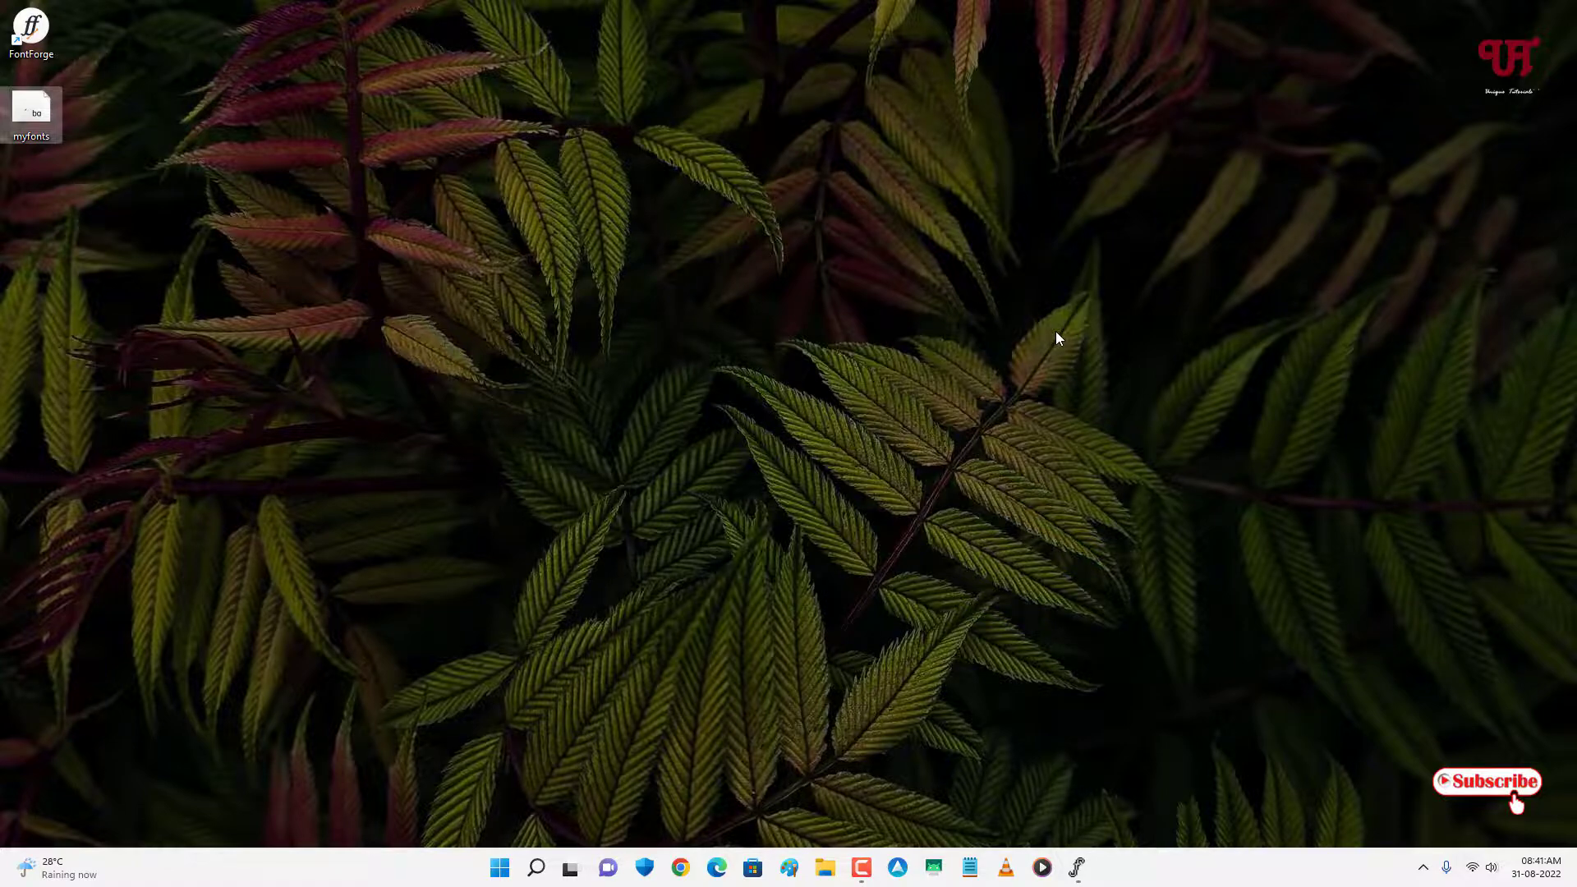
{"action": "mouse_move", "coordinate": [813, 324]}
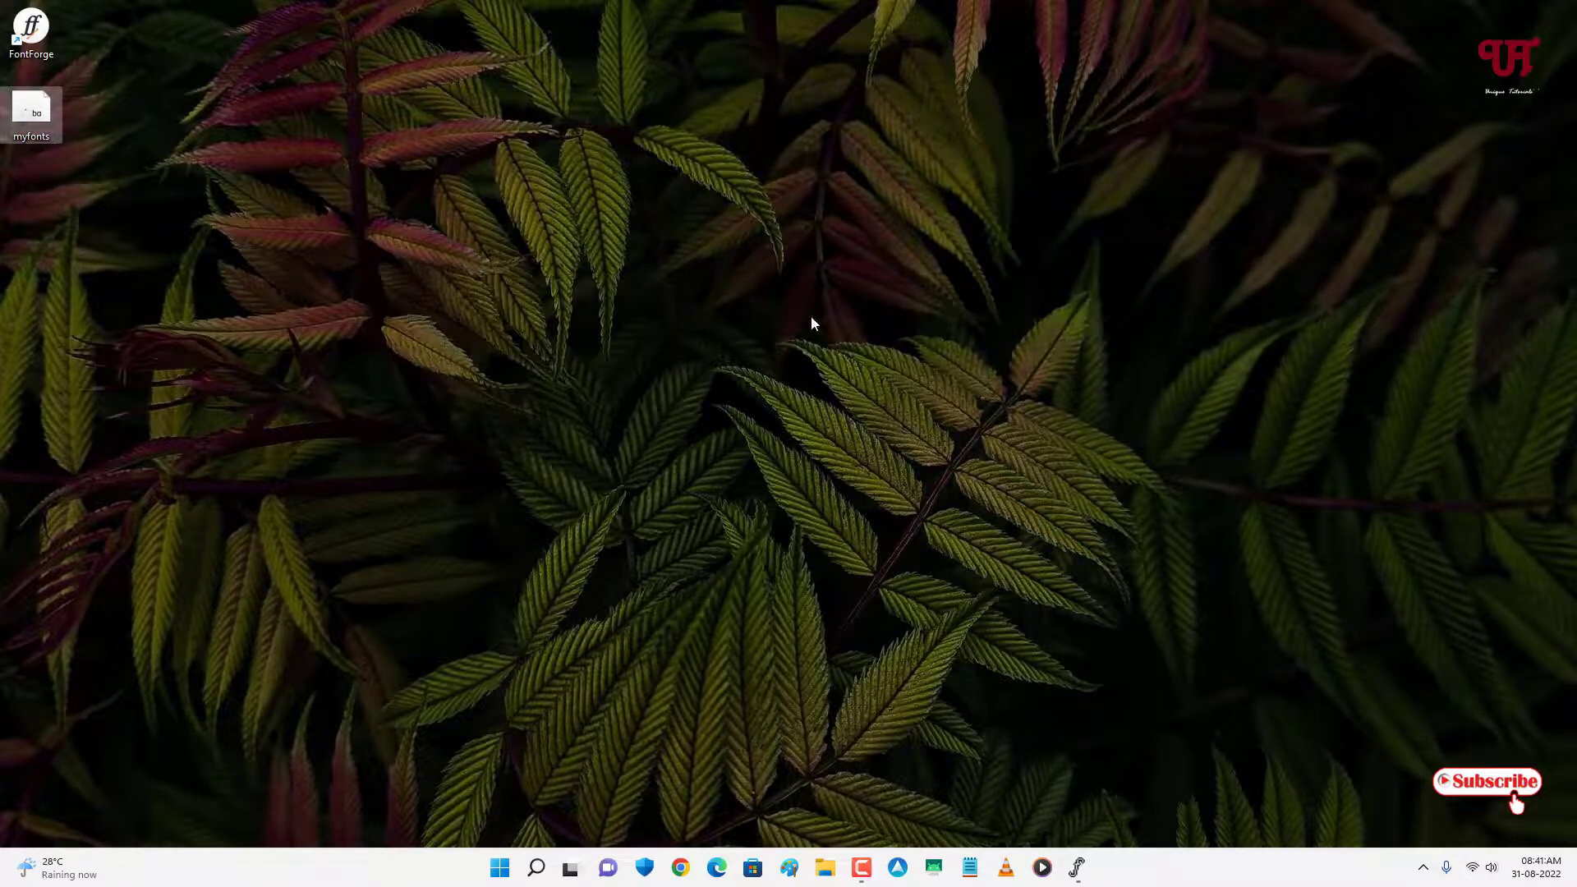